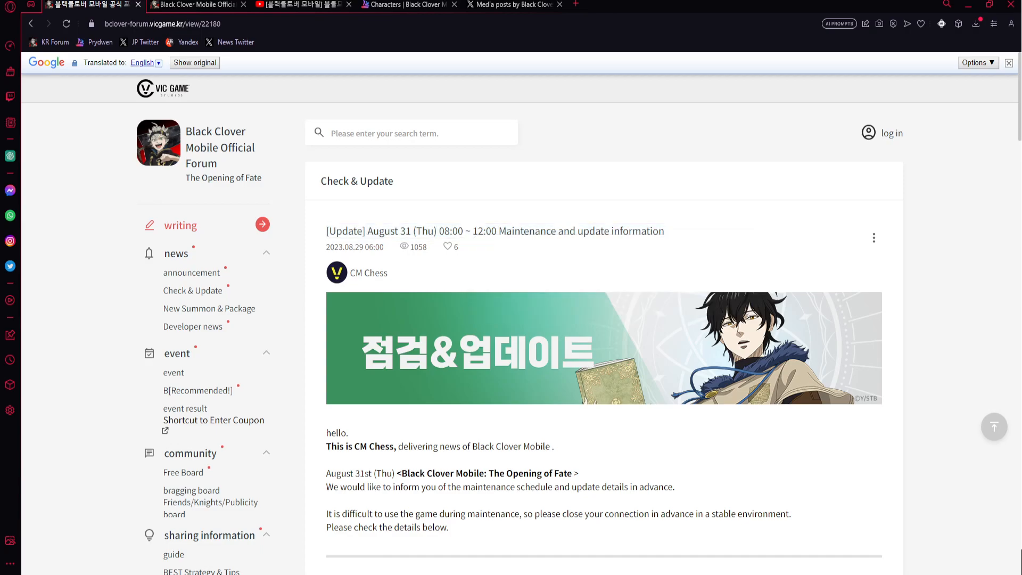
Scroll the translated maintenance notice to the Season 4 pickup banner, then bring up the broadcast video.
{"action": "left_click", "coordinate": [407, 5]}
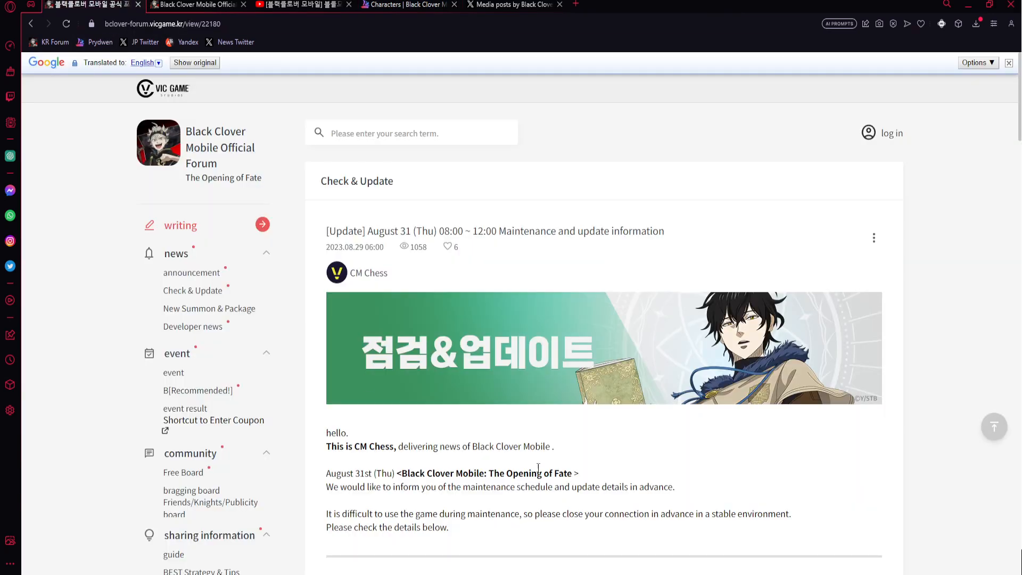
{"action": "scroll", "scroll_direction": "down", "scroll_amount": 3}
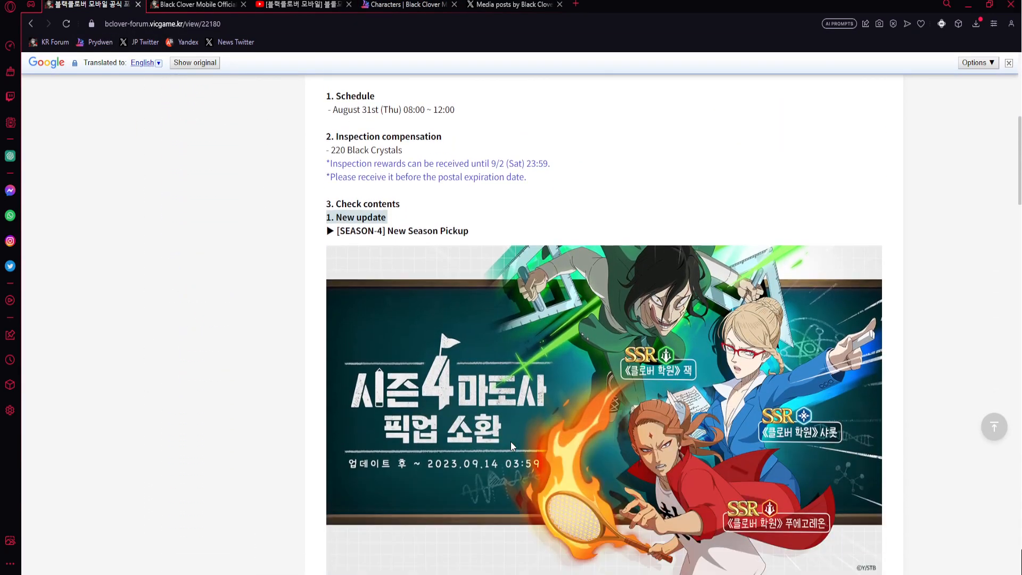
{"action": "mouse_move", "coordinate": [534, 388]}
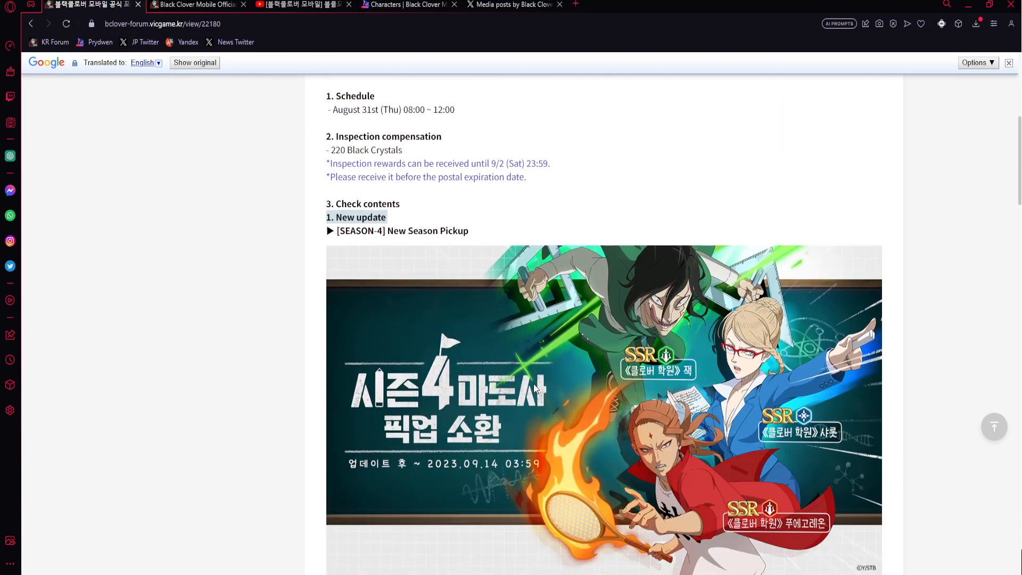
{"action": "mouse_move", "coordinate": [534, 388]}
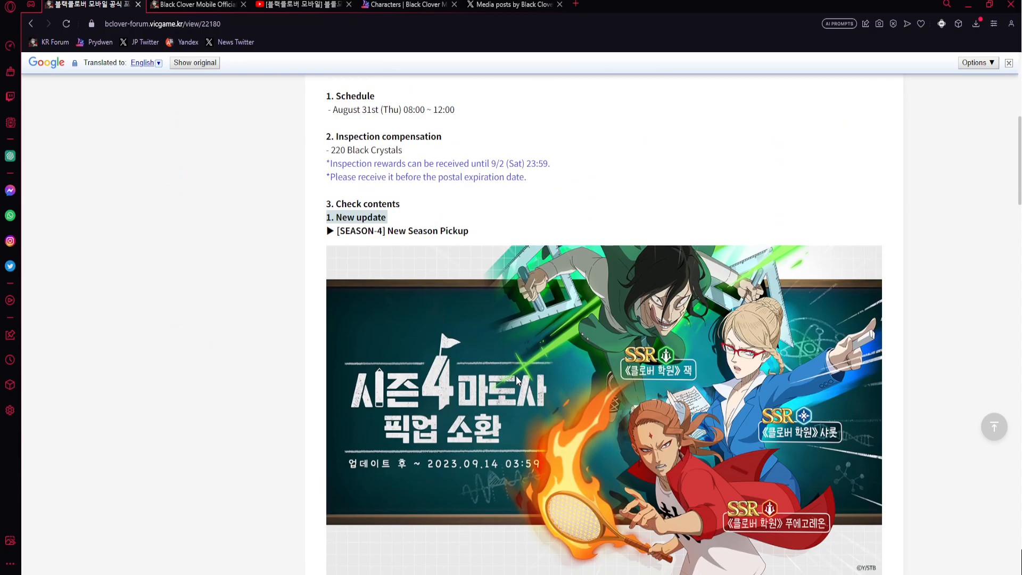
{"action": "scroll", "scroll_direction": "down", "scroll_amount": 3}
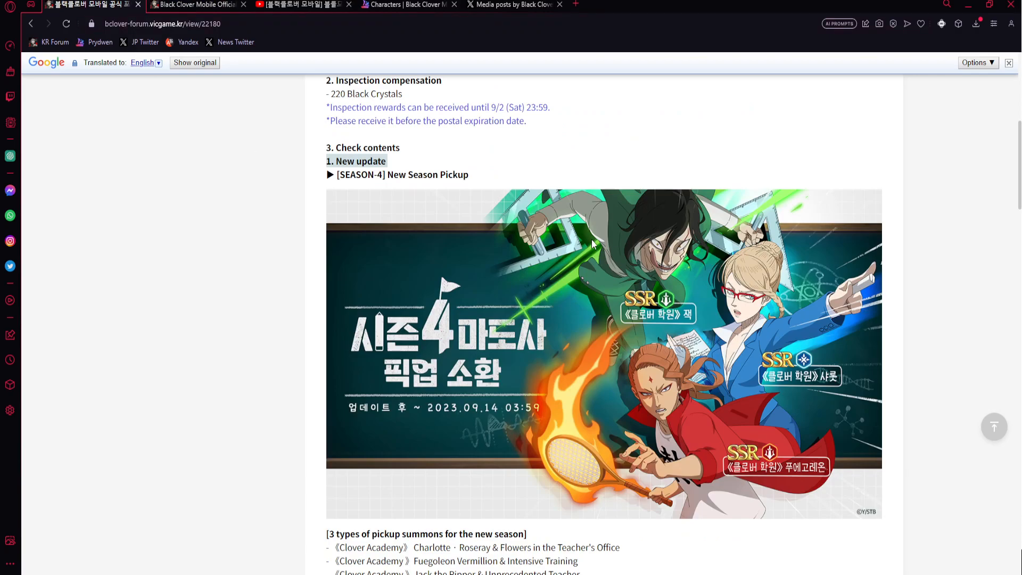
{"action": "left_click", "coordinate": [301, 5]}
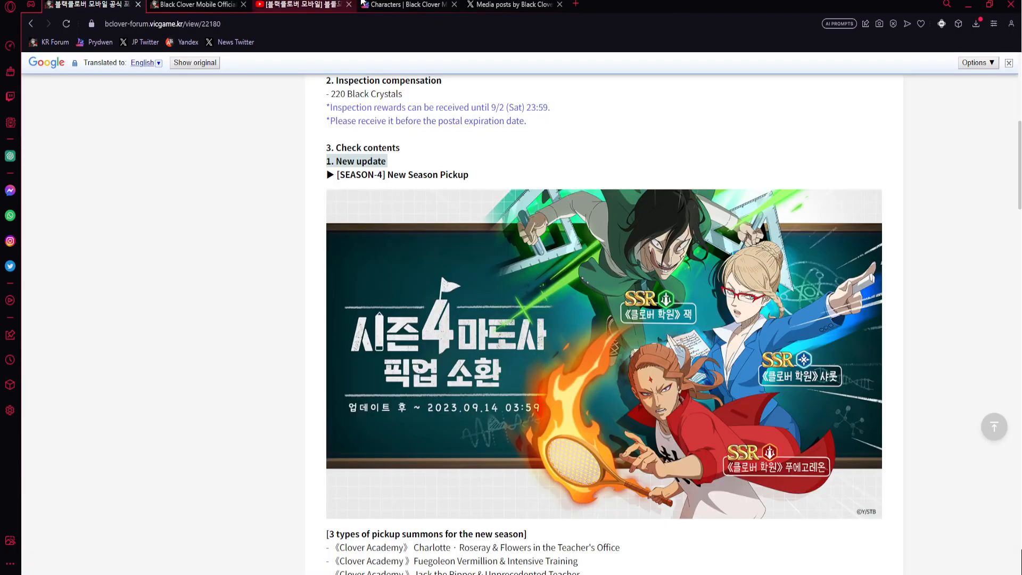
{"action": "left_click", "coordinate": [300, 5]}
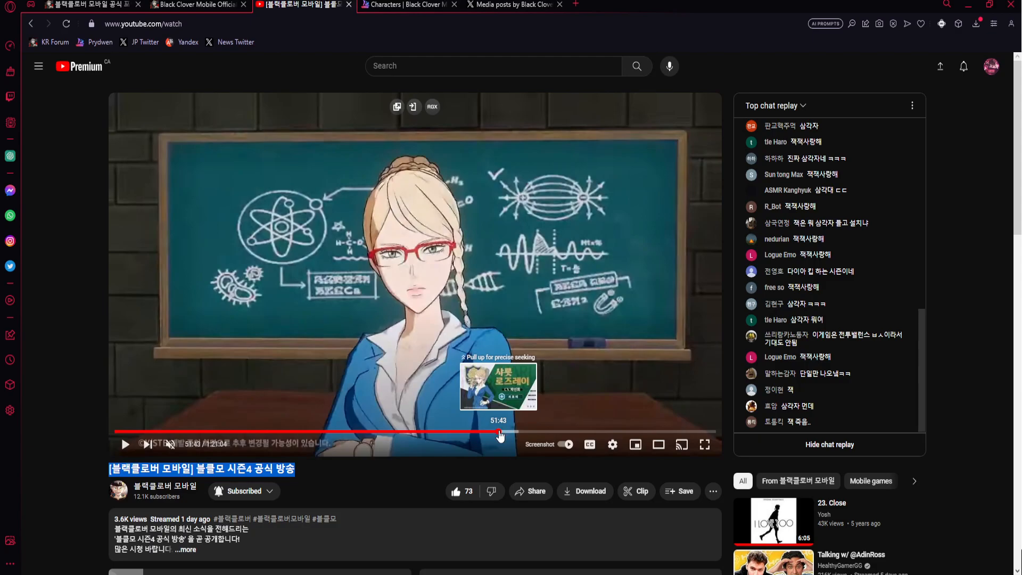
Skip past the Season 4 broadcast intro, watch, then return to the August 31st notice.
{"action": "left_click", "coordinate": [125, 444]}
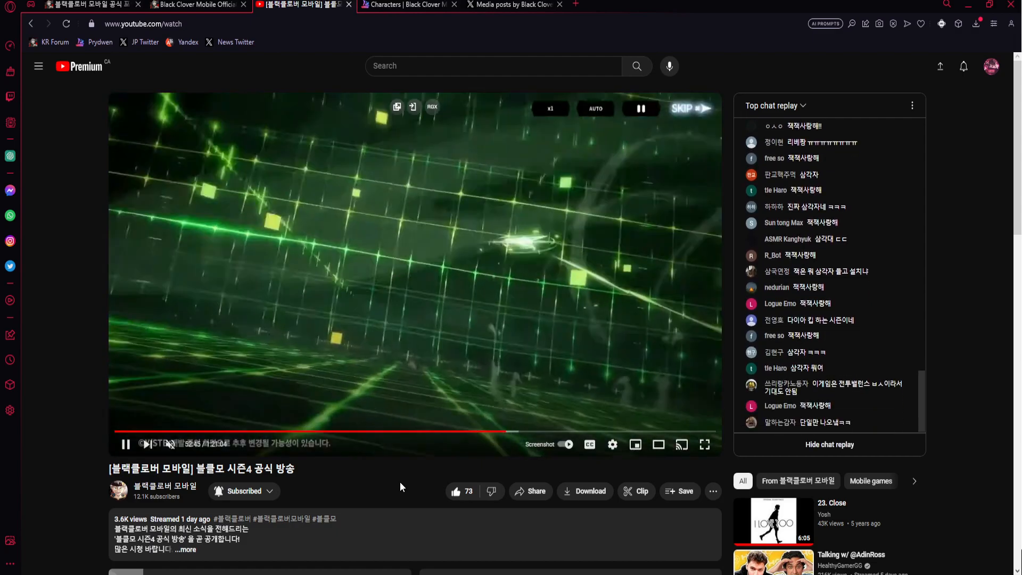
{"action": "left_click", "coordinate": [416, 274]}
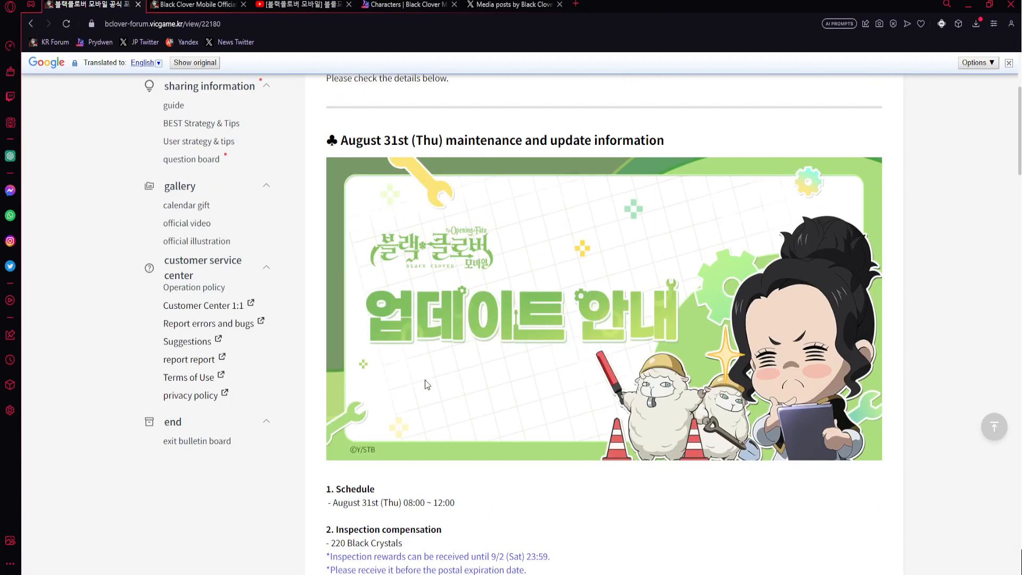
Scroll the update notice past the Season 4 pickup summons to the Spire of Honor section.
{"action": "scroll", "scroll_direction": "down", "scroll_amount": 3}
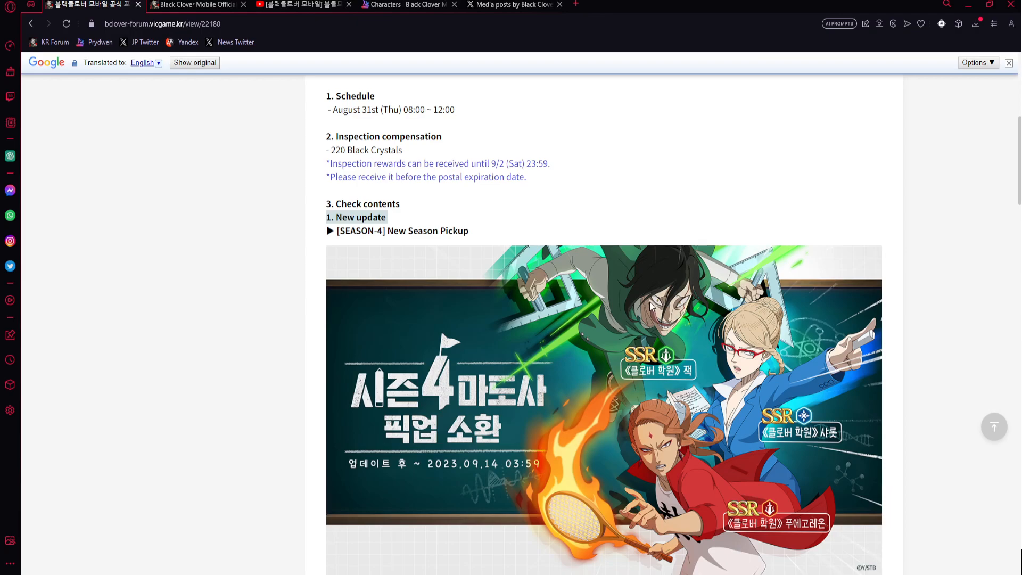
{"action": "mouse_move", "coordinate": [650, 341]}
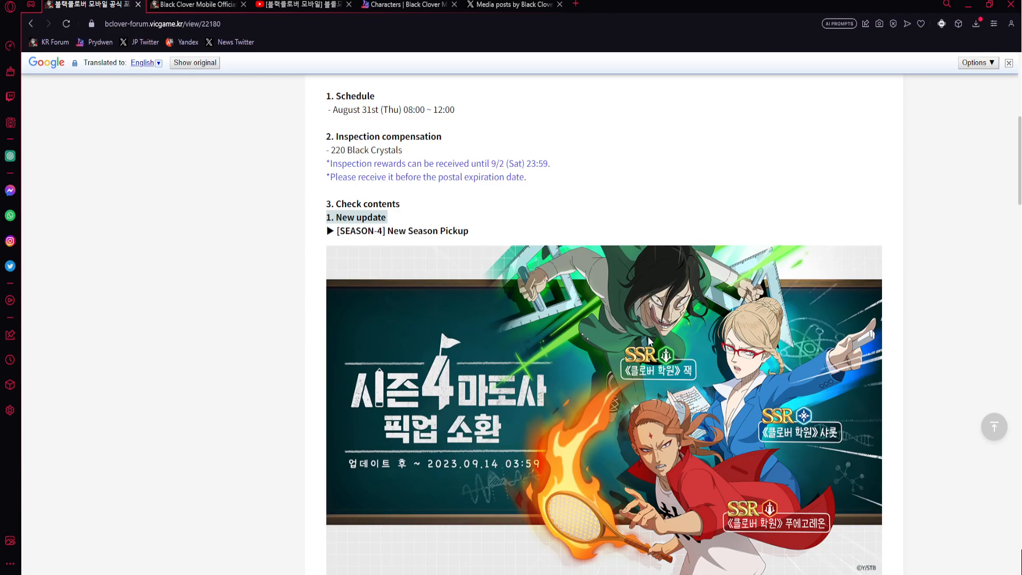
{"action": "mouse_move", "coordinate": [687, 295]}
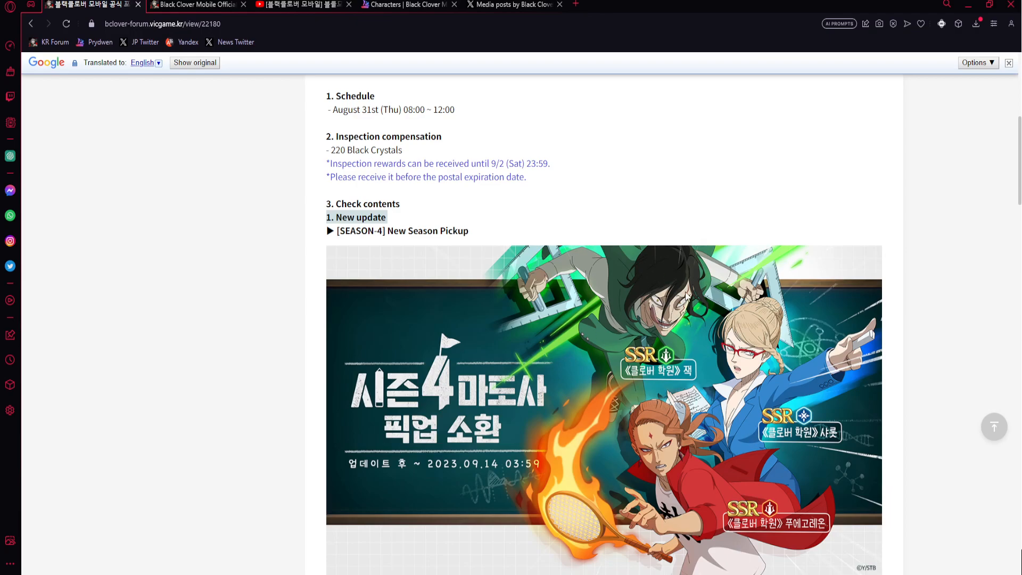
{"action": "scroll", "scroll_direction": "down", "scroll_amount": 3}
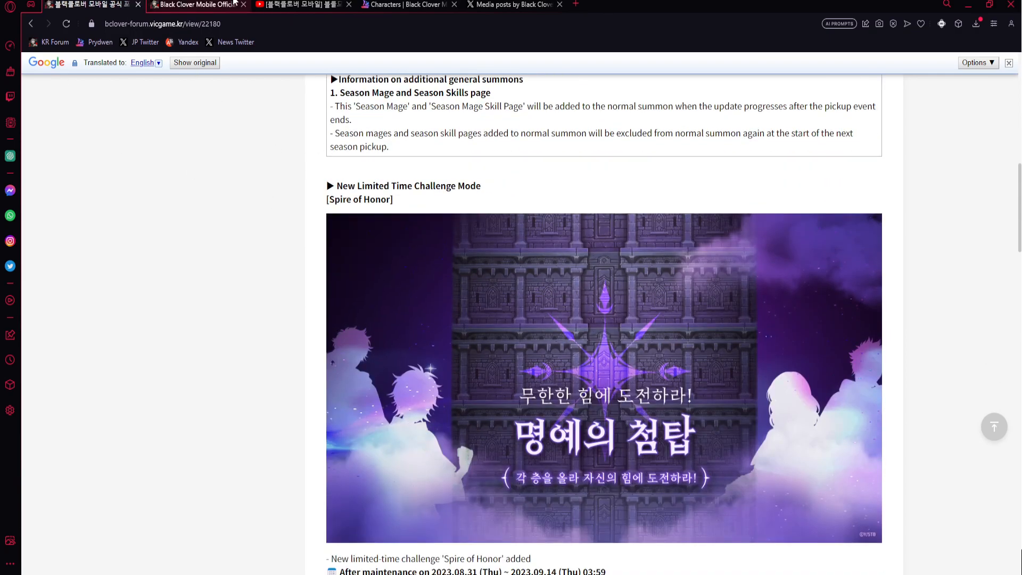
View the Spire of Honor screenshot tweet on X, then start a new Yandex Translate tab.
{"action": "left_click", "coordinate": [513, 5]}
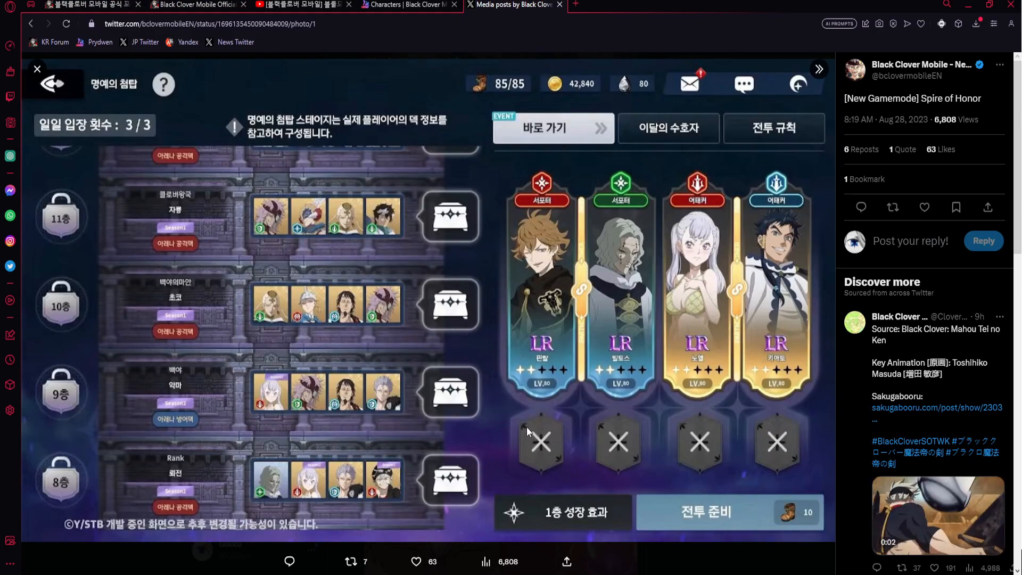
{"action": "mouse_move", "coordinate": [613, 240]}
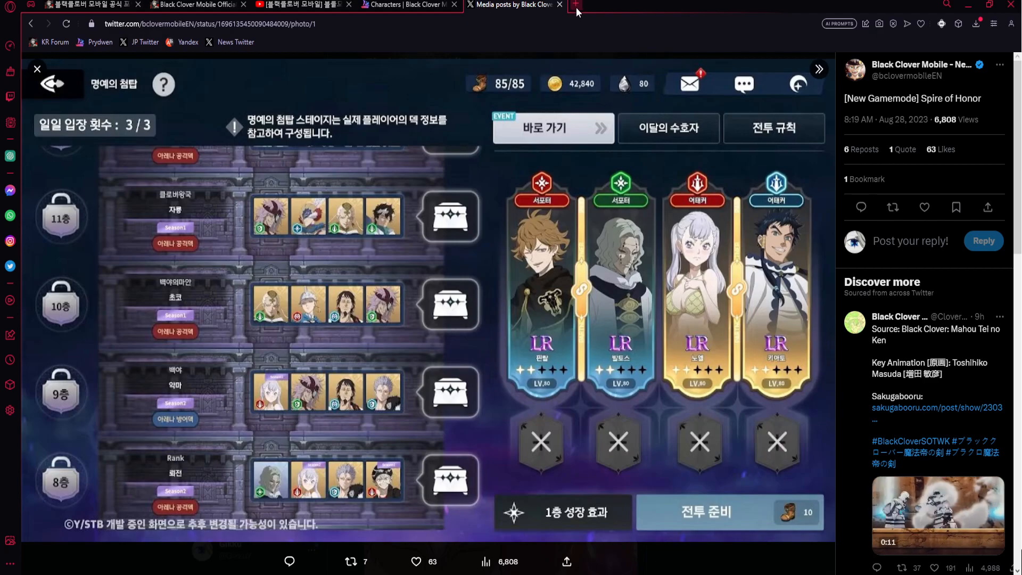
{"action": "left_click", "coordinate": [576, 6]}
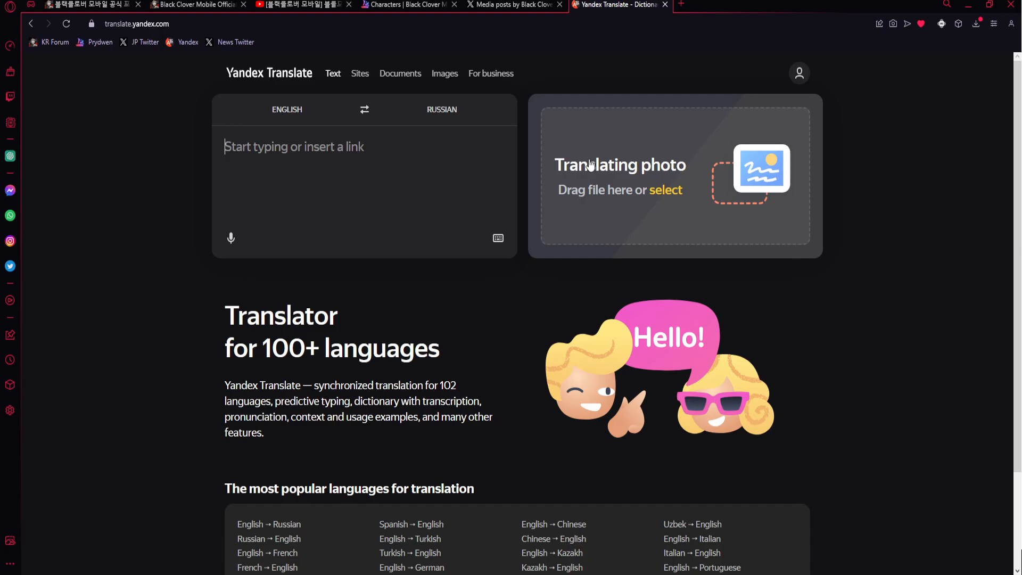
Translate the Korean Spire of Honor screenshot into English, then return to the original tweet.
{"action": "left_click", "coordinate": [665, 190]}
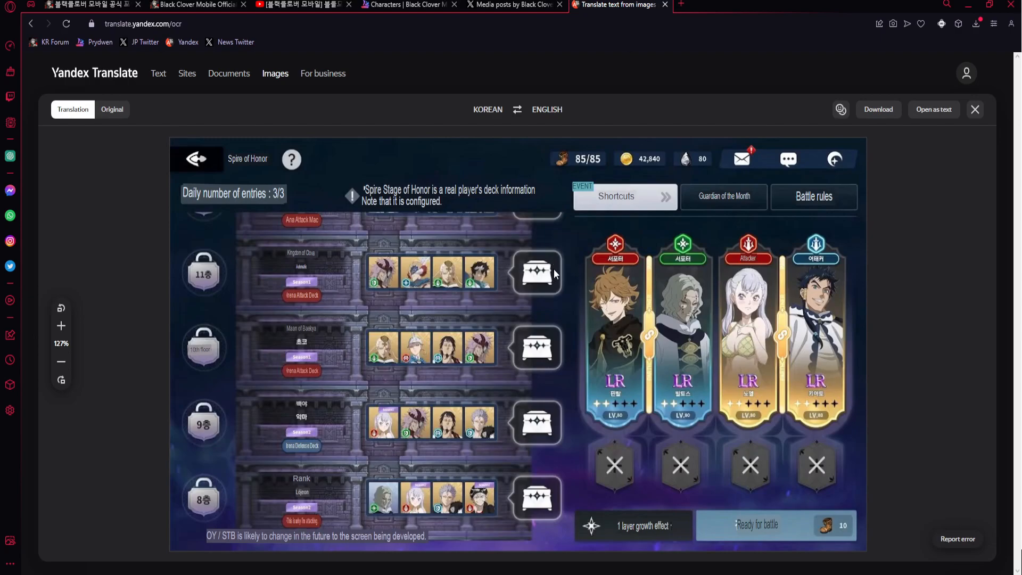
{"action": "mouse_move", "coordinate": [552, 272]}
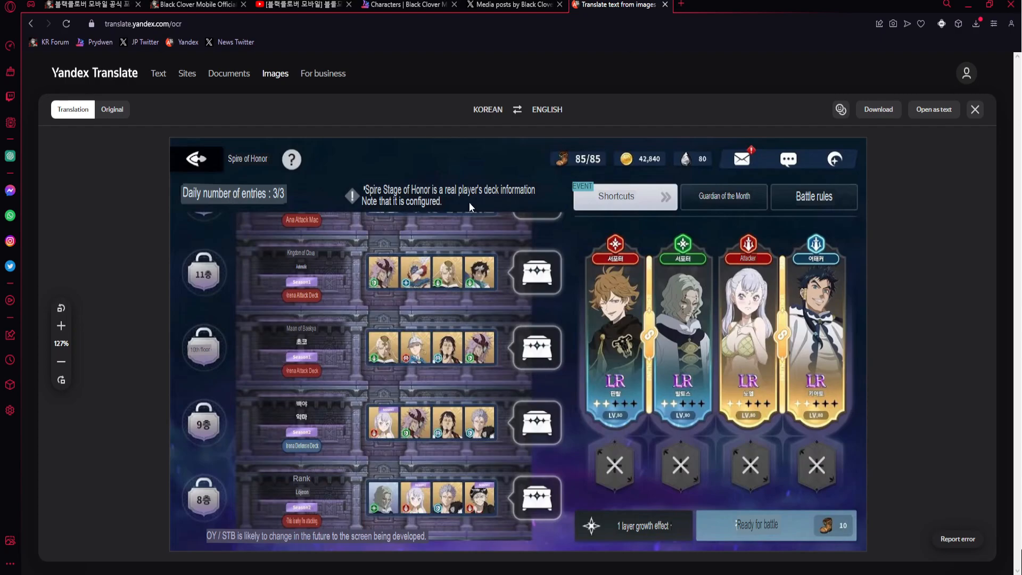
{"action": "mouse_move", "coordinate": [727, 293]}
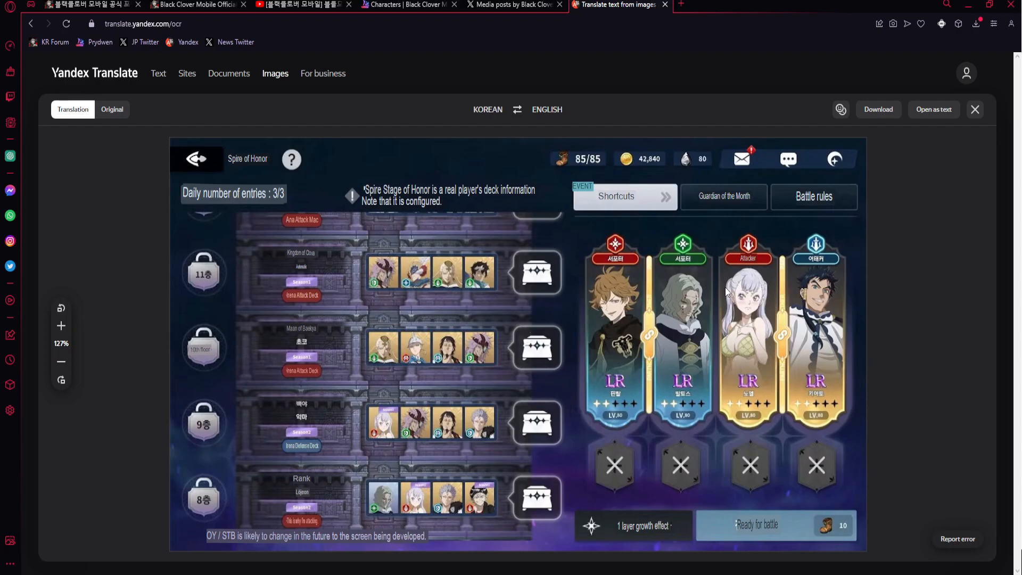
{"action": "mouse_move", "coordinate": [584, 259]}
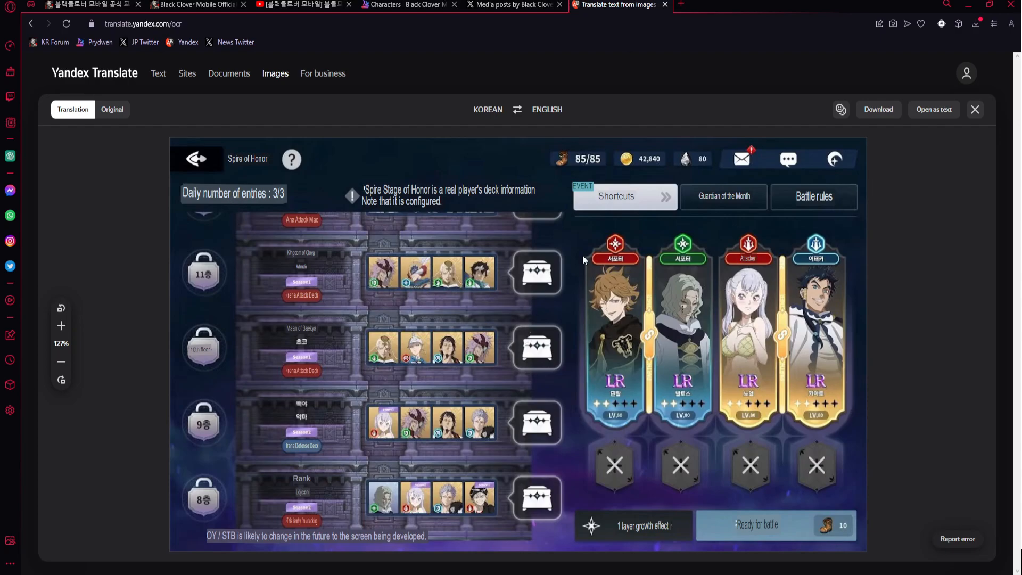
{"action": "mouse_move", "coordinate": [522, 505]}
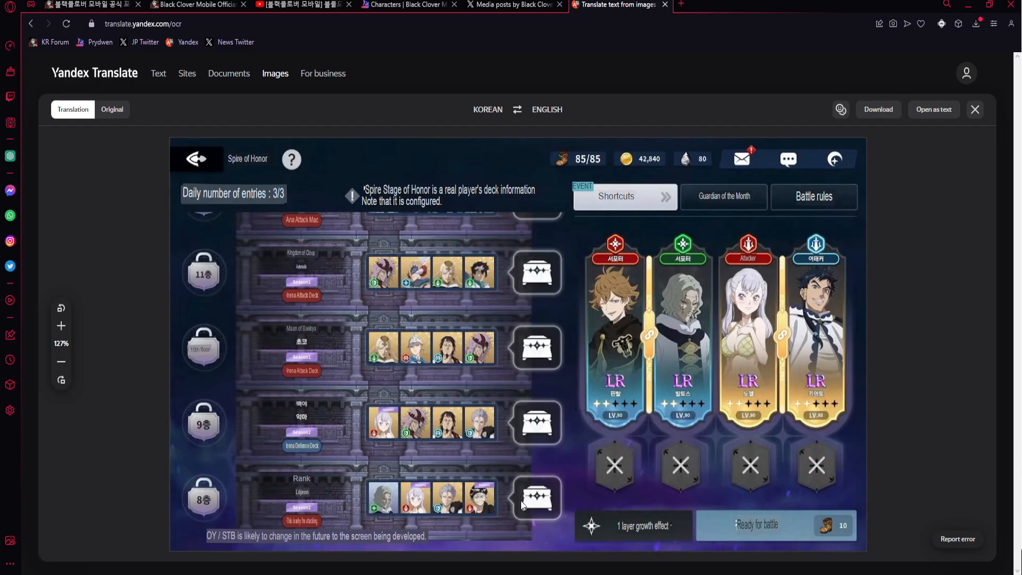
{"action": "mouse_move", "coordinate": [538, 338]}
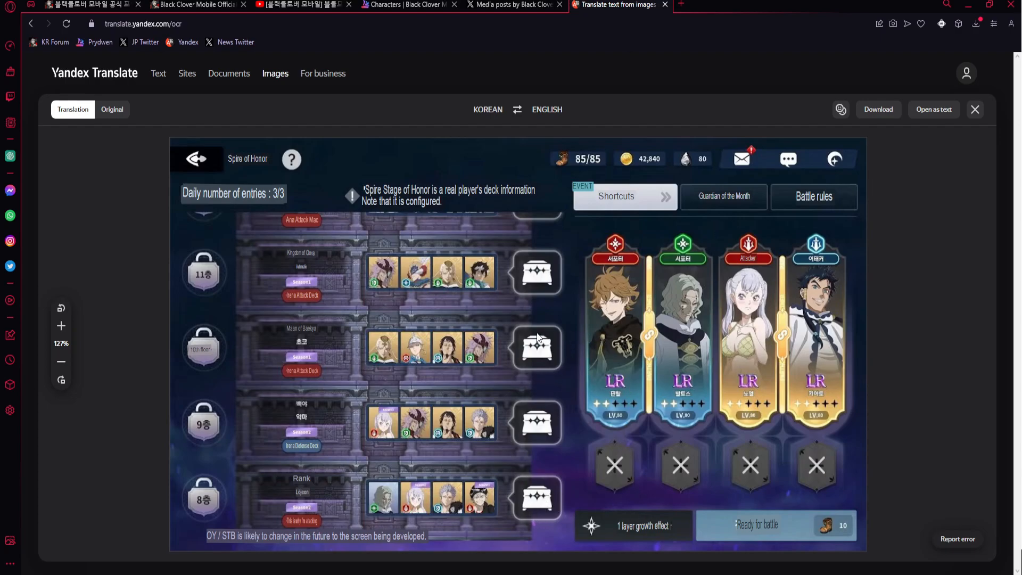
{"action": "mouse_move", "coordinate": [312, 534]}
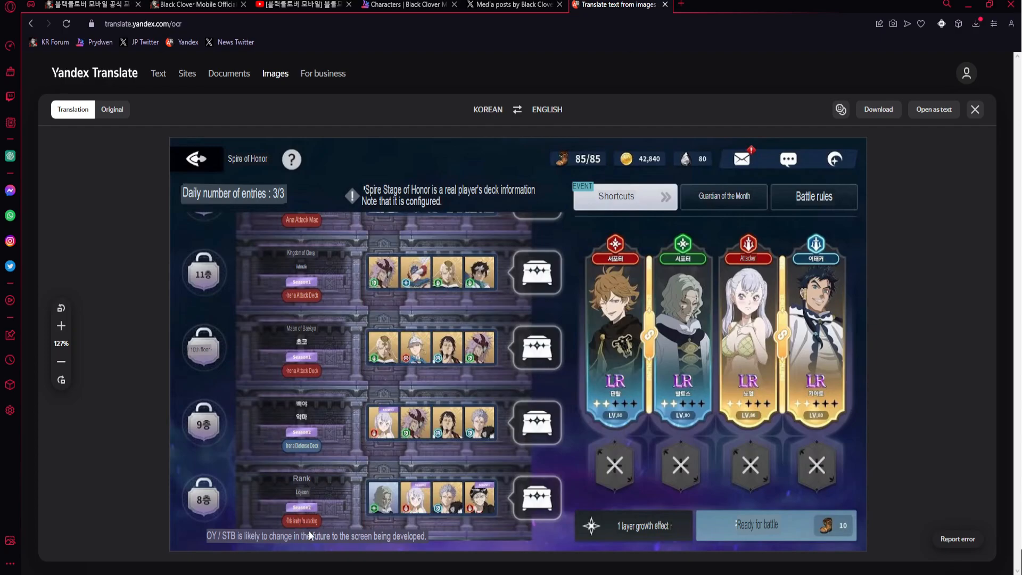
{"action": "left_click", "coordinate": [513, 5]}
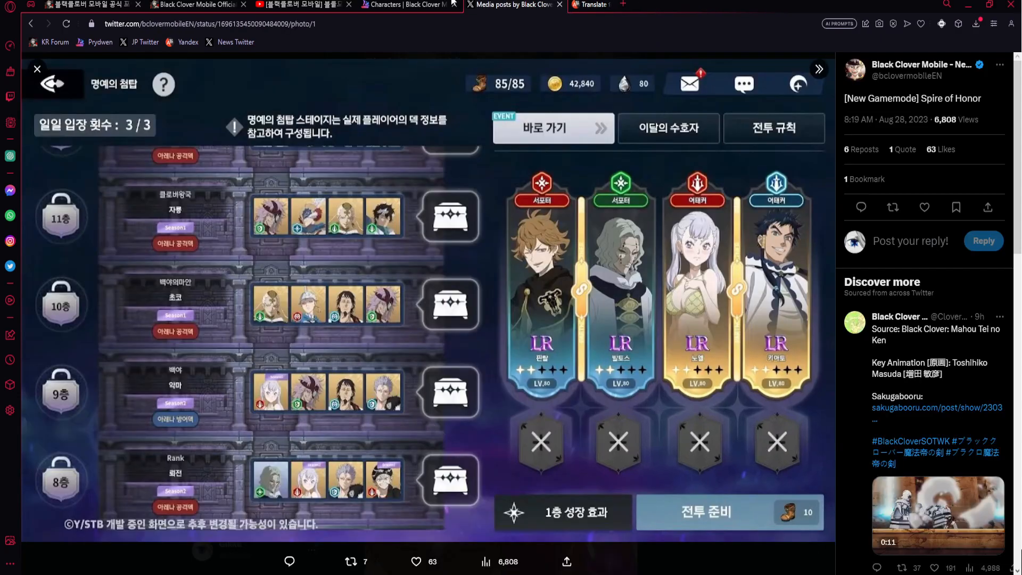
Read the forum notice from pickup summons through Clover Coupon to the Dice Event, then view X media.
{"action": "left_click", "coordinate": [91, 6]}
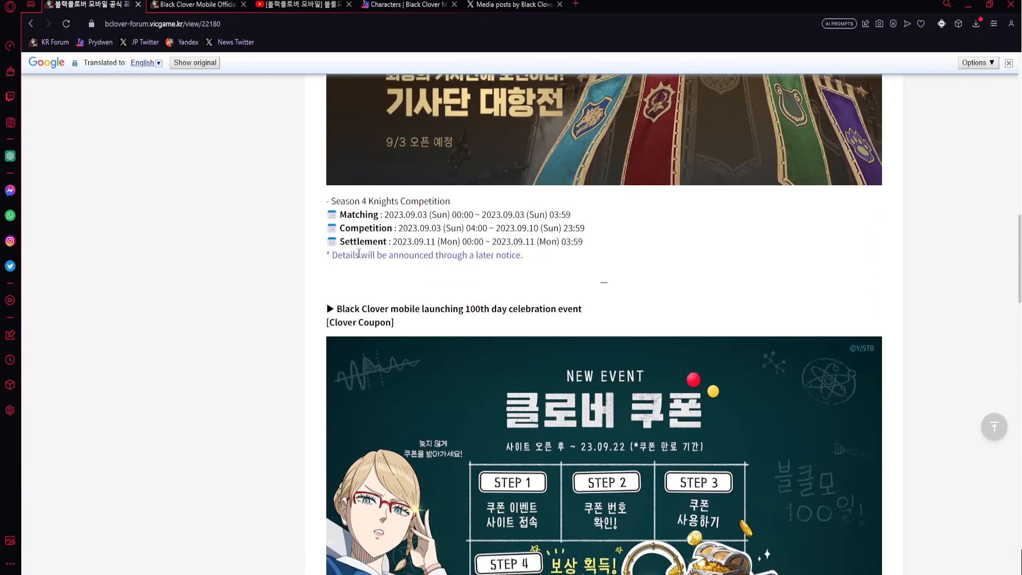
{"action": "scroll", "scroll_direction": "up", "scroll_amount": 3}
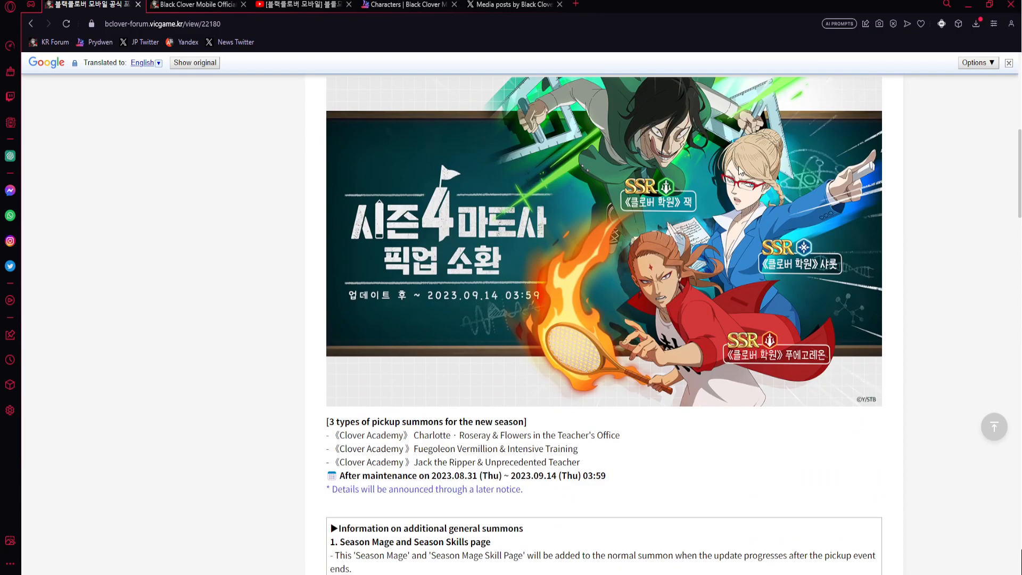
{"action": "mouse_move", "coordinate": [669, 326]}
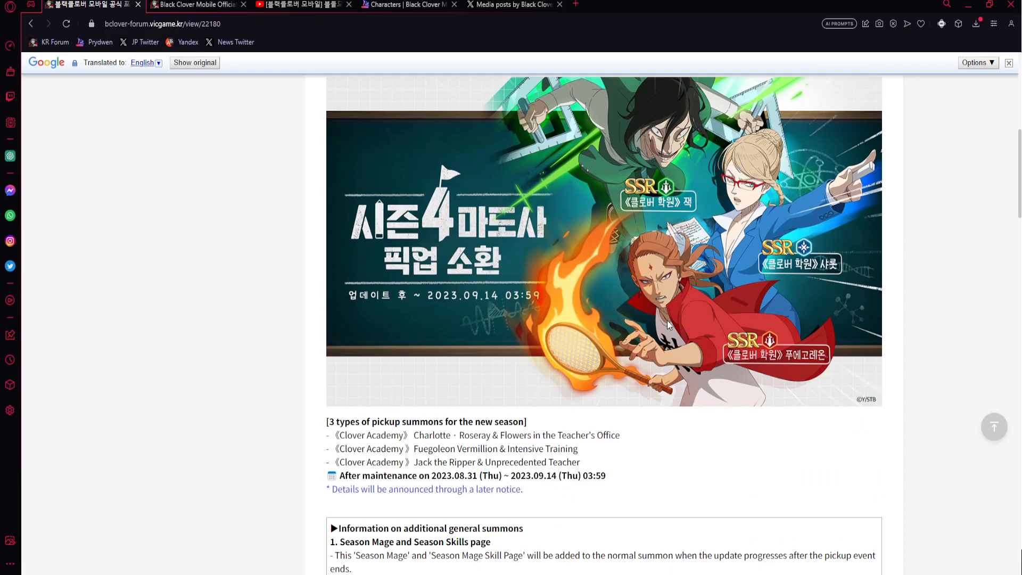
{"action": "mouse_move", "coordinate": [668, 332]}
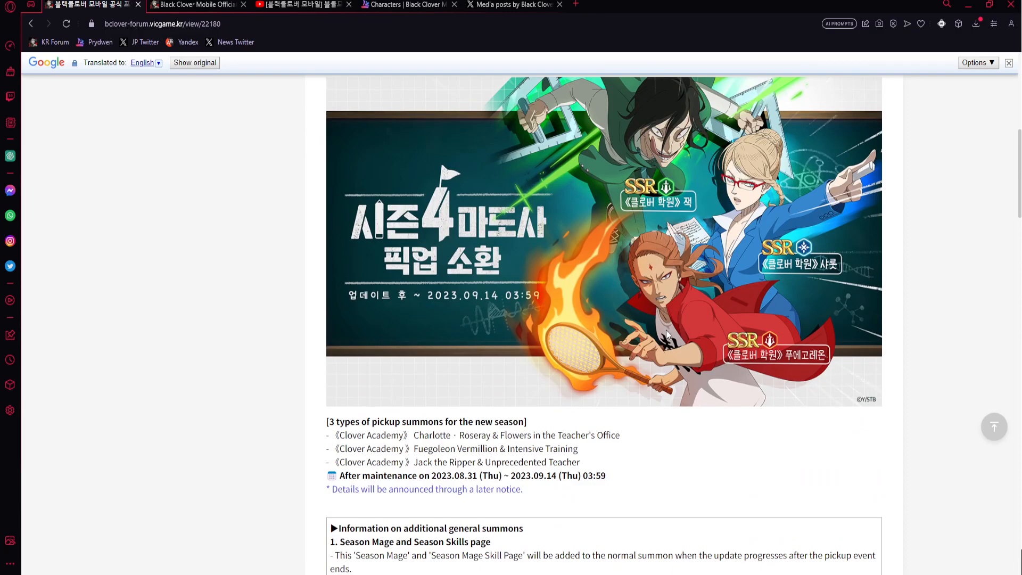
{"action": "scroll", "scroll_direction": "down", "scroll_amount": 3}
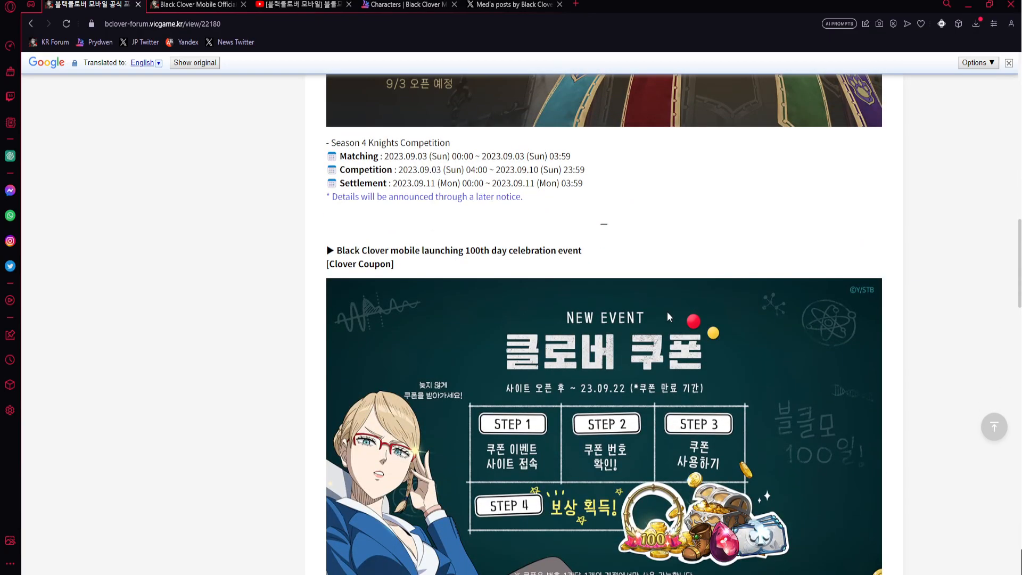
{"action": "scroll", "scroll_direction": "down", "scroll_amount": 3}
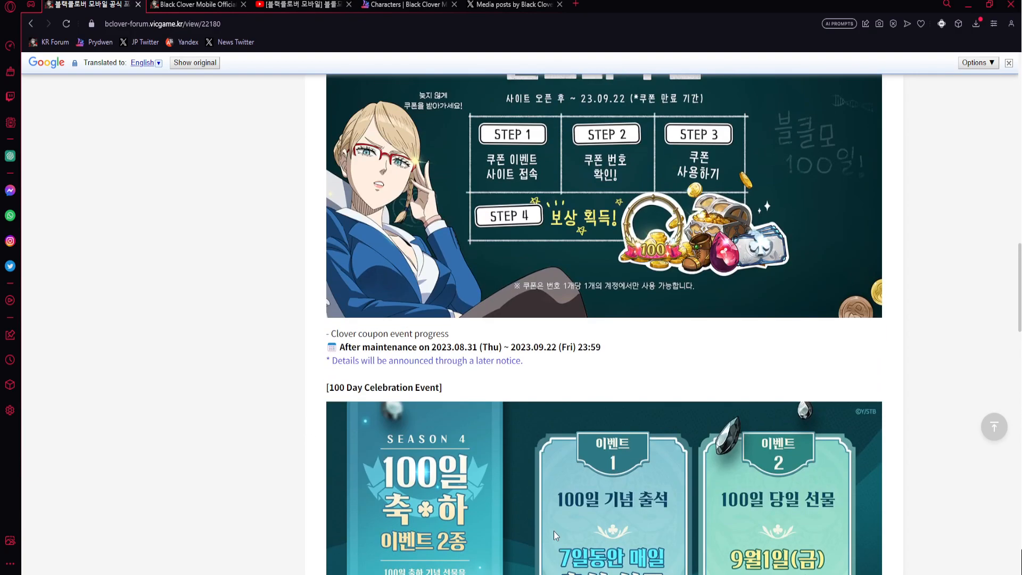
{"action": "scroll", "scroll_direction": "up", "scroll_amount": 3}
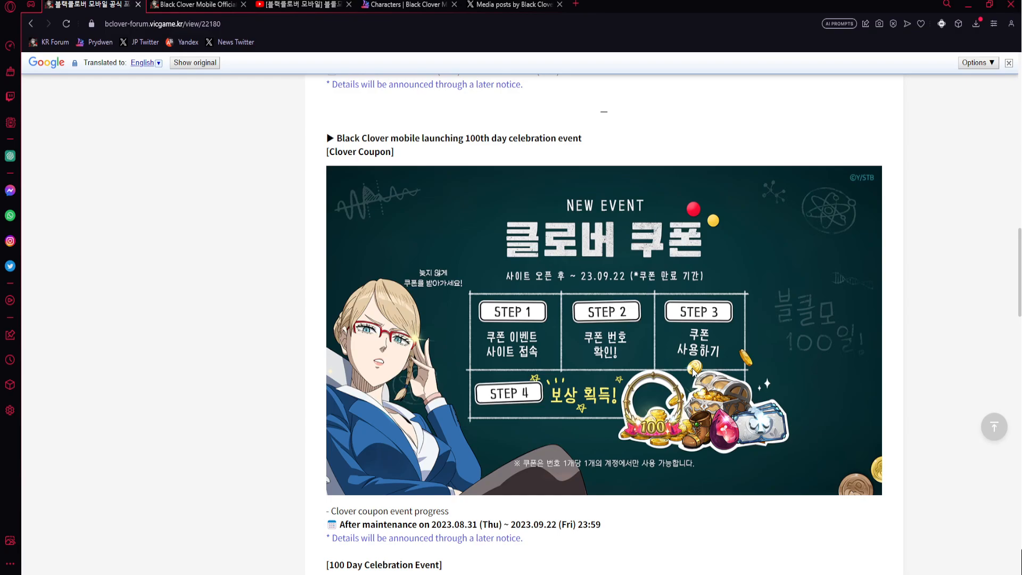
{"action": "scroll", "scroll_direction": "down", "scroll_amount": 3}
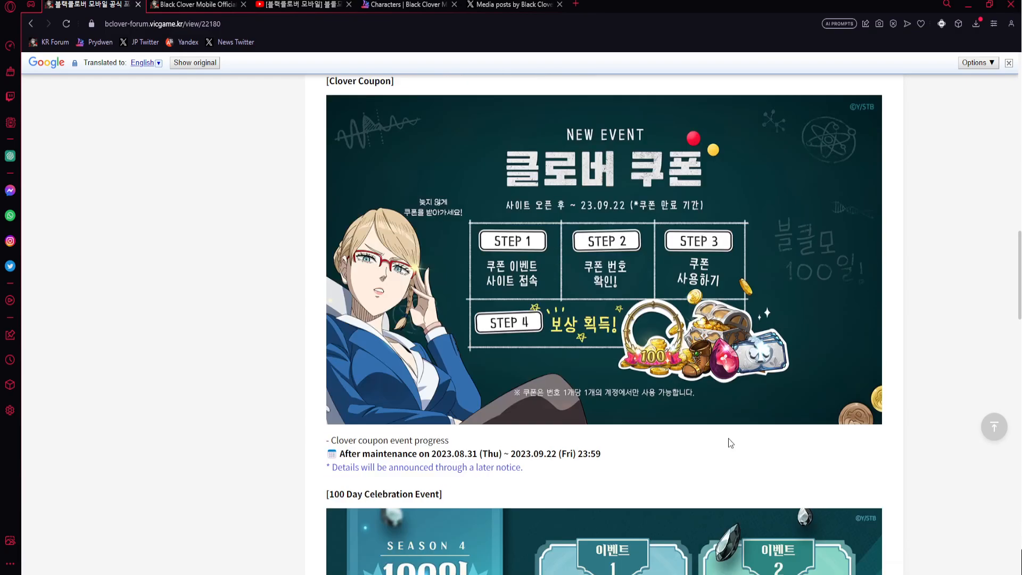
{"action": "scroll", "scroll_direction": "down", "scroll_amount": 3}
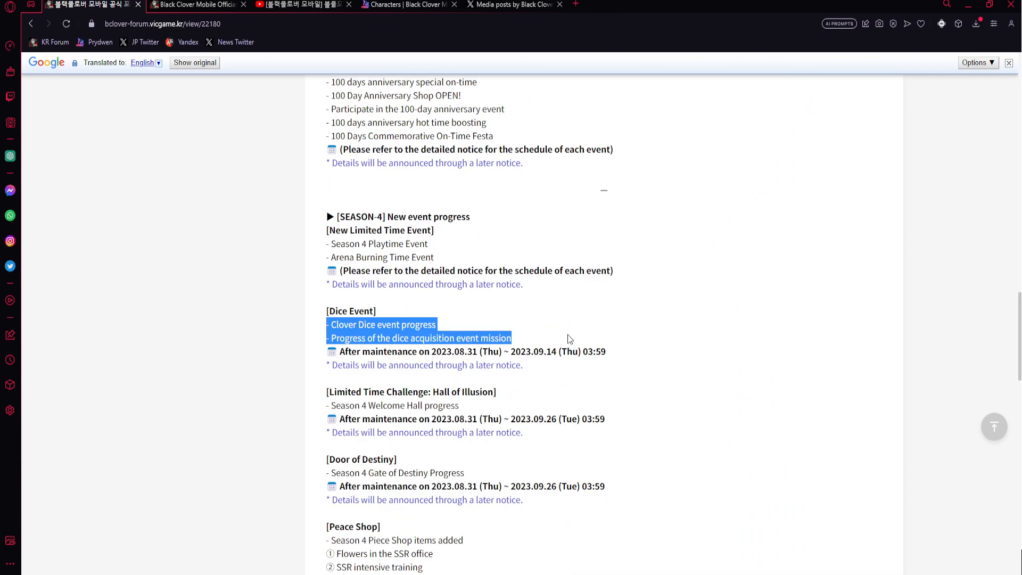
{"action": "left_click", "coordinate": [512, 5]}
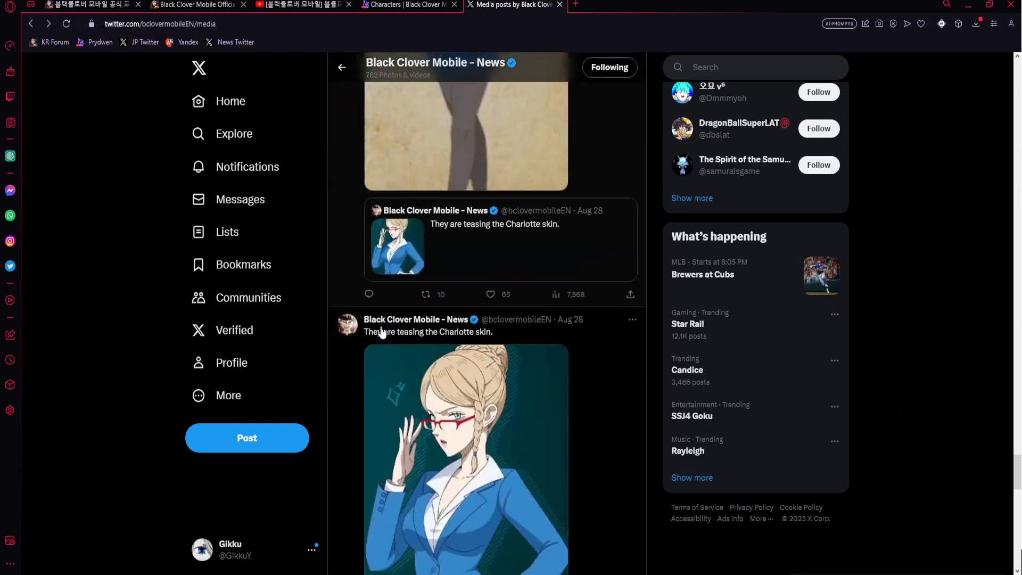
Scroll to the Clover Dice board screenshot on X, then return to the forum's Dice Event section.
{"action": "scroll", "scroll_direction": "down", "scroll_amount": 3}
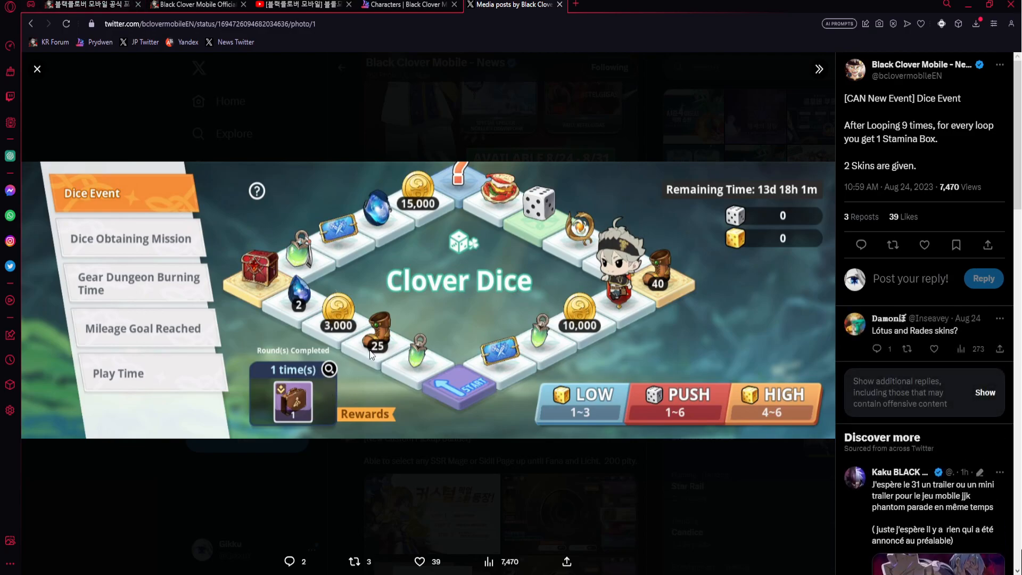
{"action": "mouse_move", "coordinate": [943, 160]}
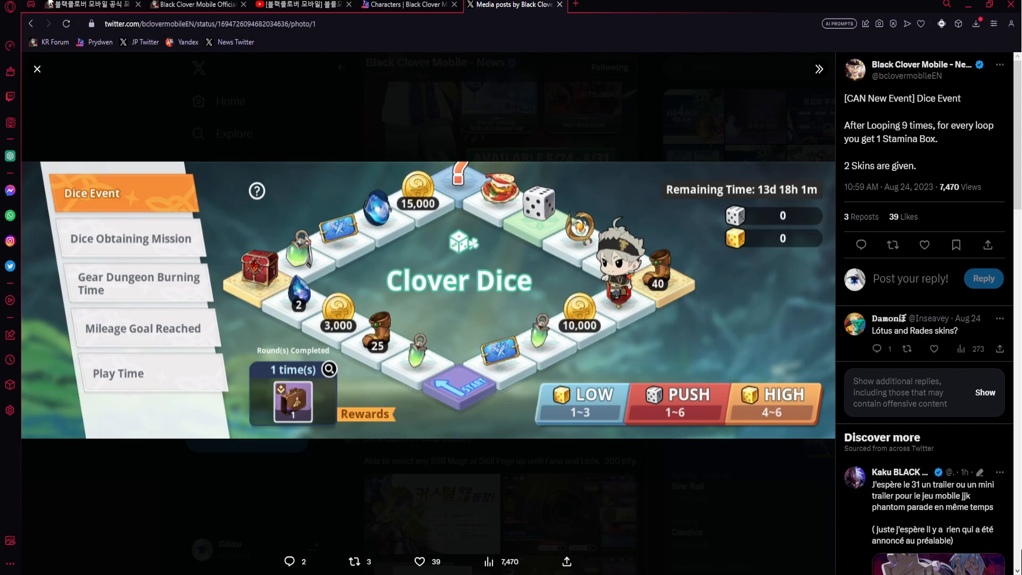
{"action": "left_click", "coordinate": [91, 5]}
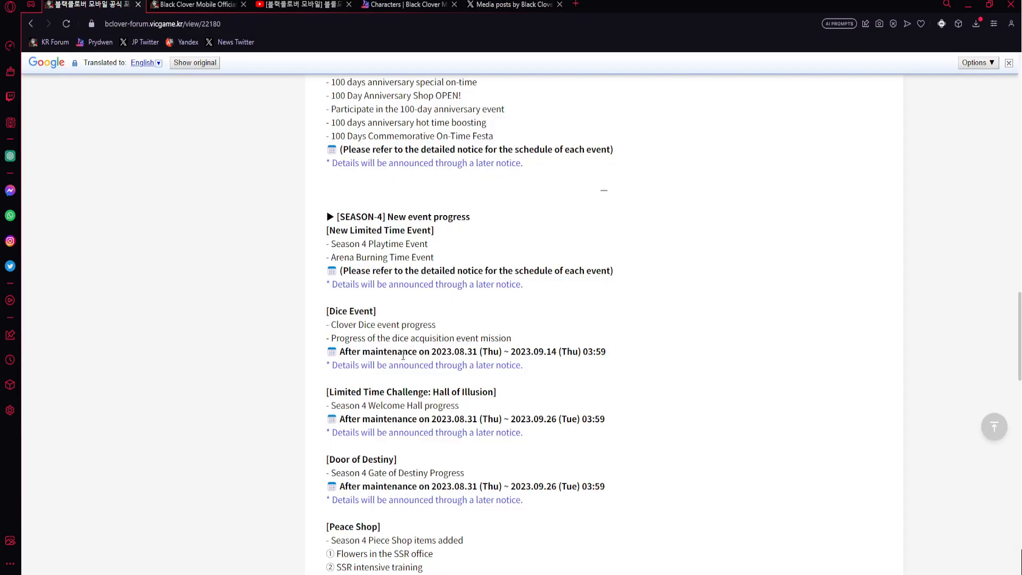
Read the Battle Pass and package changes, highlighting the three 100 Day Step-Up packages.
{"action": "scroll", "scroll_direction": "down", "scroll_amount": 3}
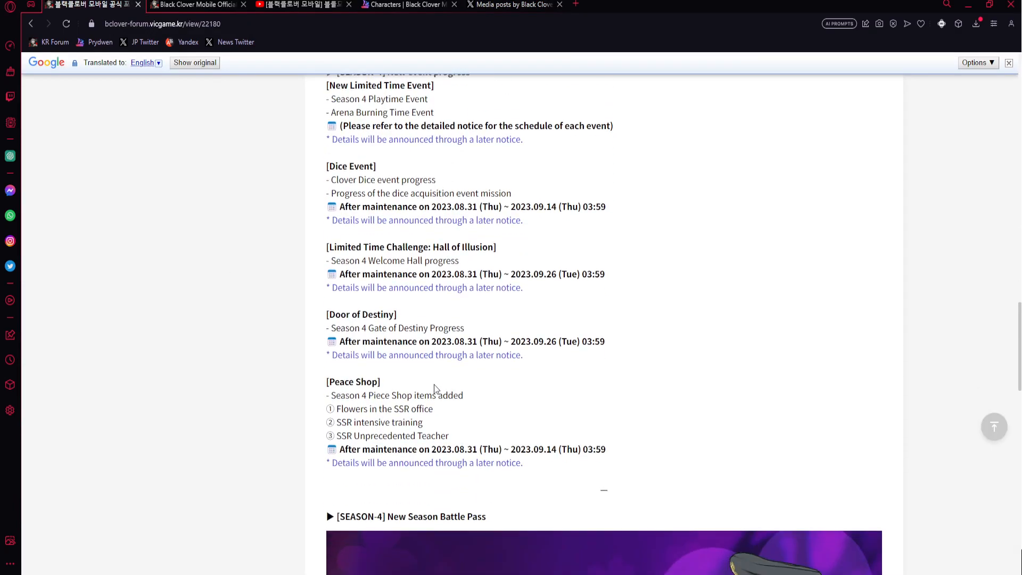
{"action": "scroll", "scroll_direction": "down", "scroll_amount": 3}
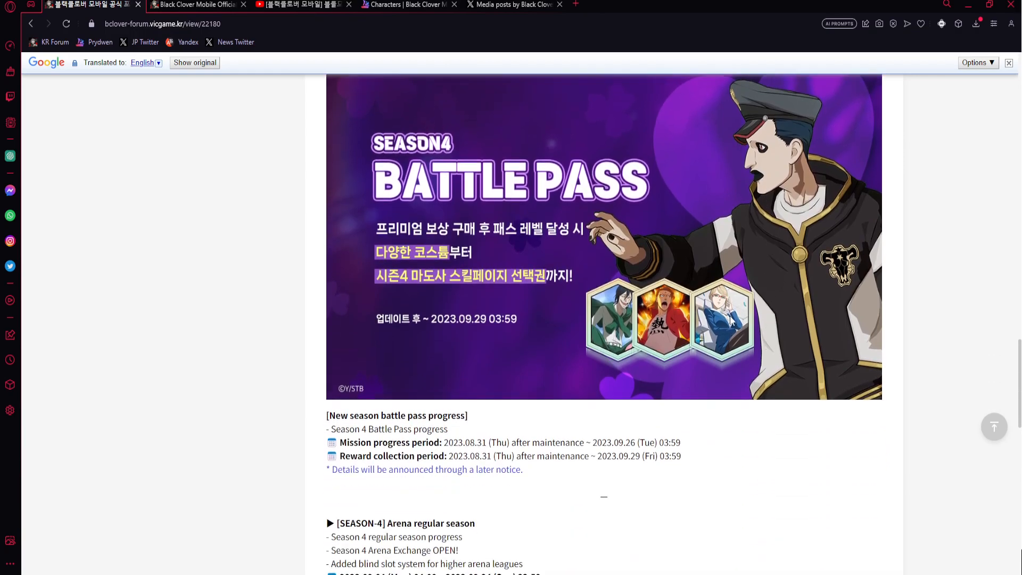
{"action": "scroll", "scroll_direction": "down", "scroll_amount": 3}
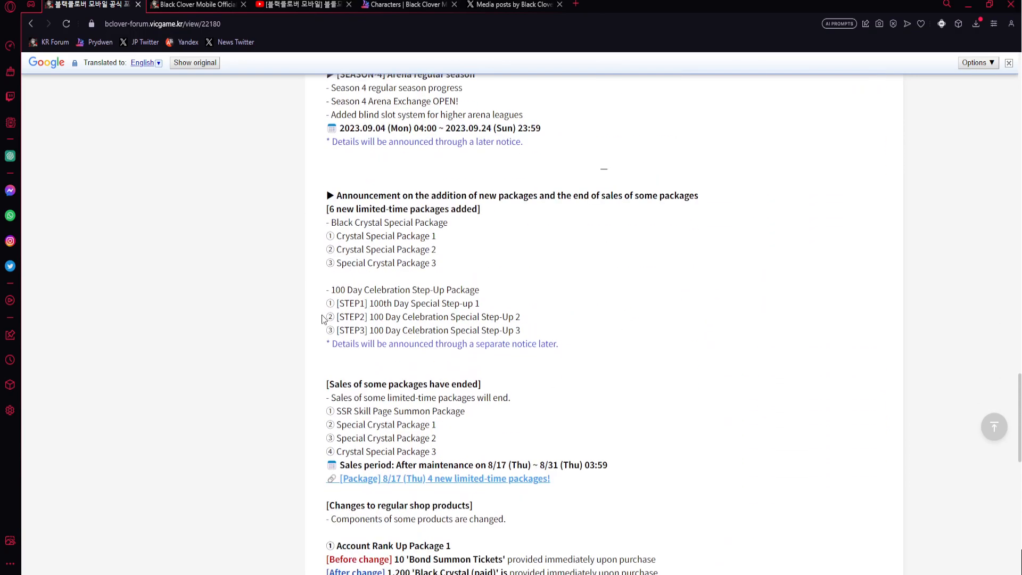
{"action": "left_click_drag", "start_coordinate": [326, 303], "coordinate": [520, 330]}
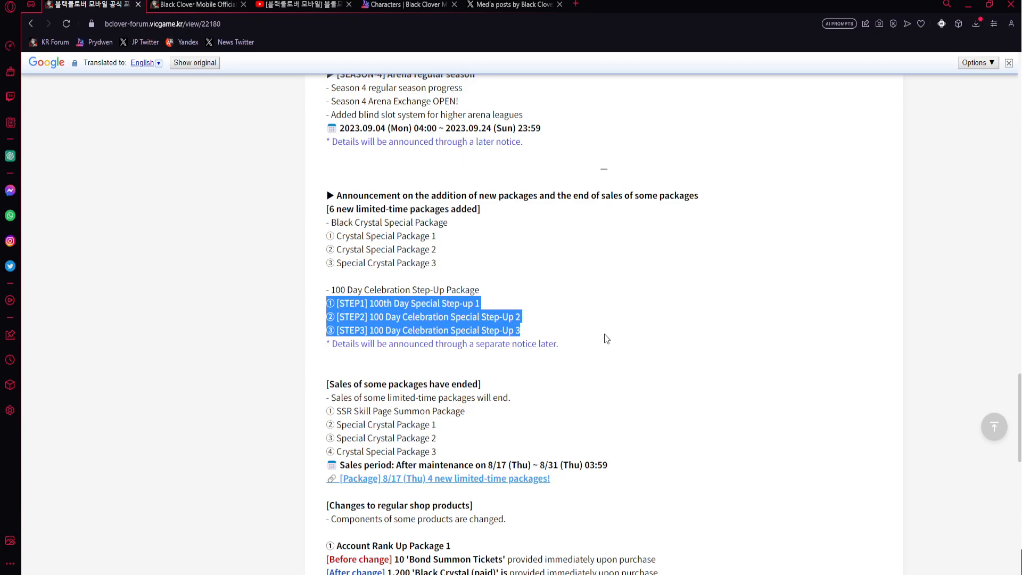
{"action": "mouse_move", "coordinate": [300, 304]}
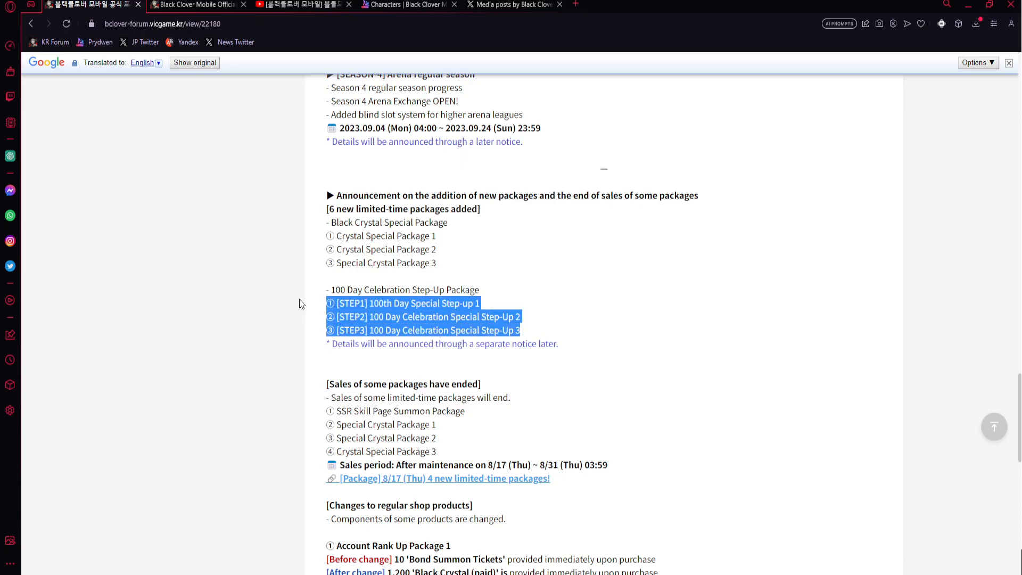
{"action": "scroll", "scroll_direction": "down", "scroll_amount": 3}
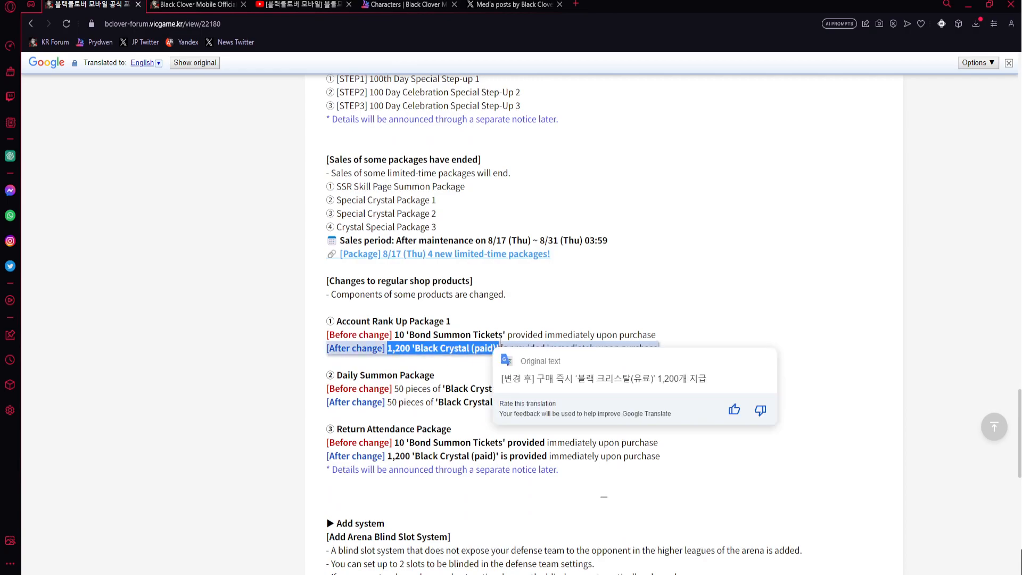
{"action": "scroll", "scroll_direction": "down", "scroll_amount": 3}
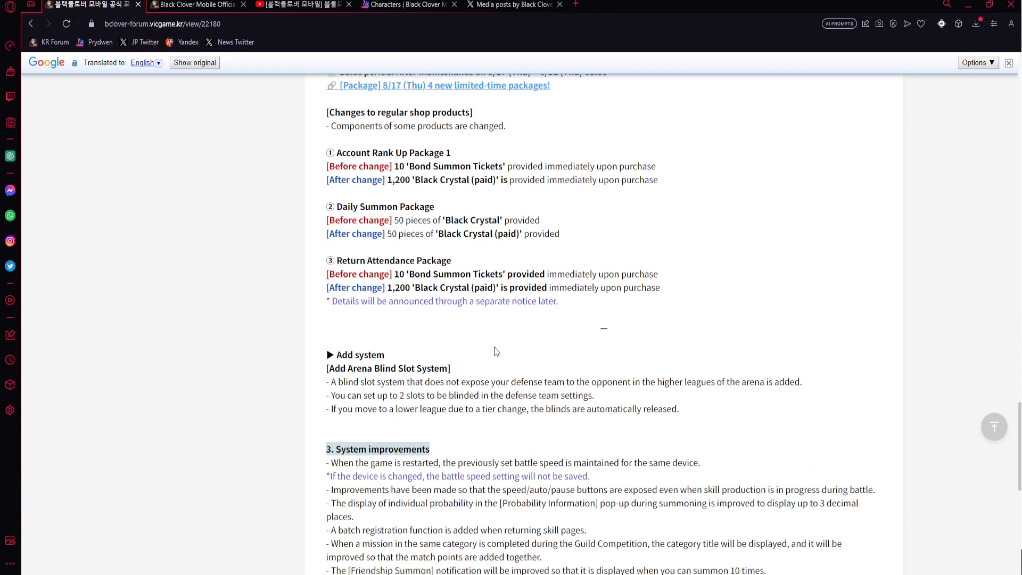
{"action": "mouse_move", "coordinate": [494, 341]}
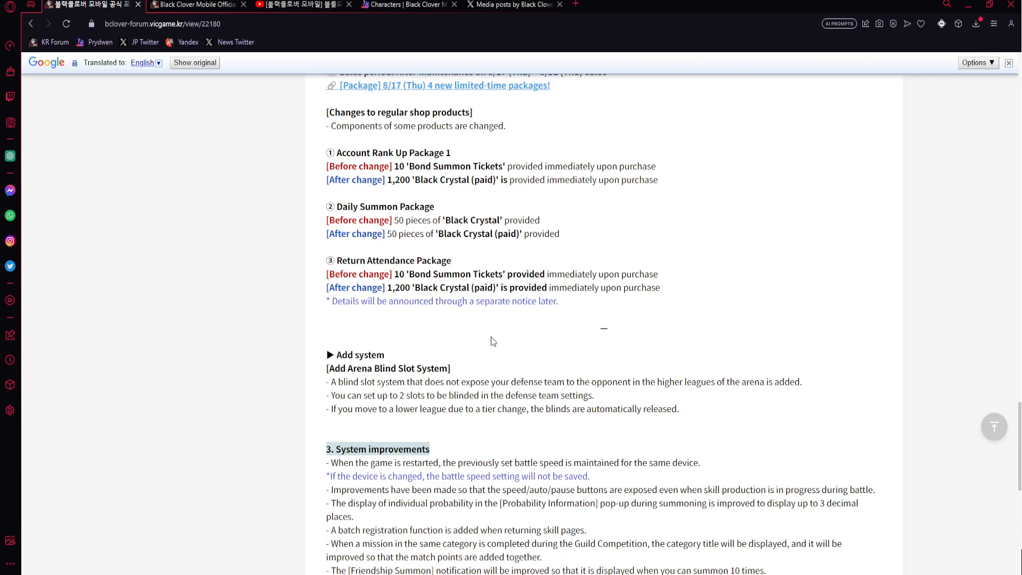
Open Prydwen's character list and try attribute filters on the Attacker list, including Technique.
{"action": "left_click", "coordinate": [299, 4]}
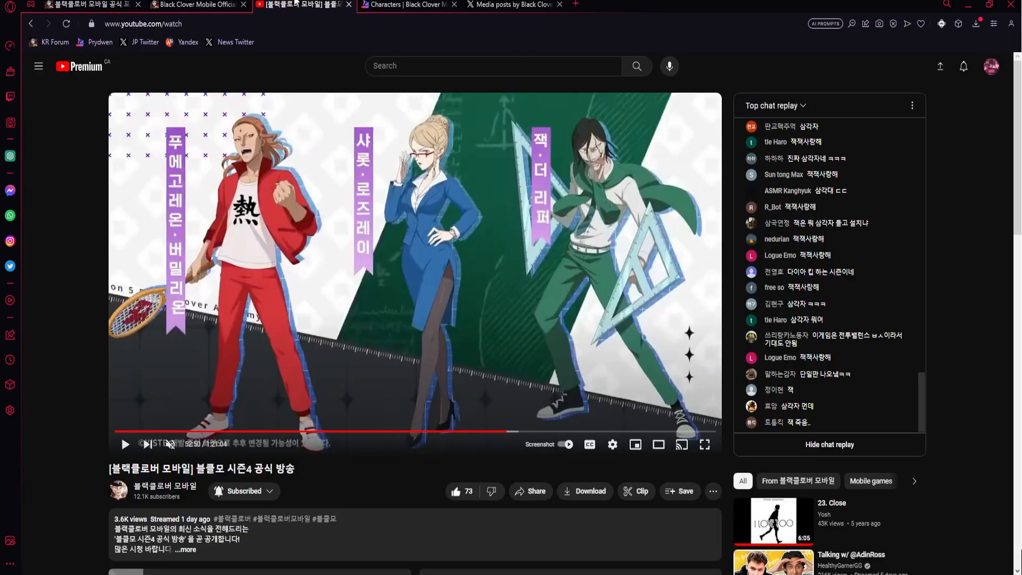
{"action": "left_click", "coordinate": [407, 5]}
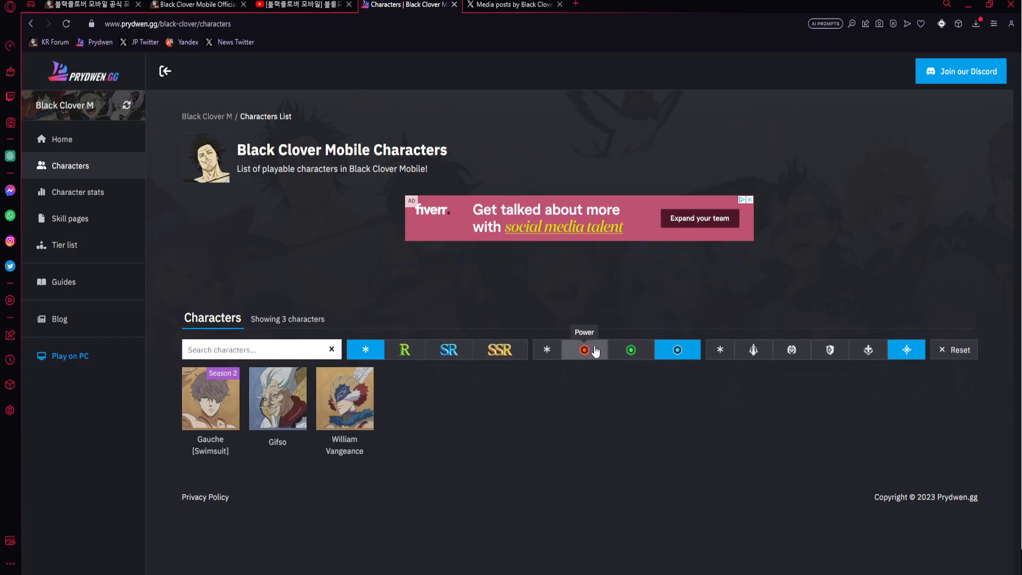
{"action": "left_click", "coordinate": [583, 349]}
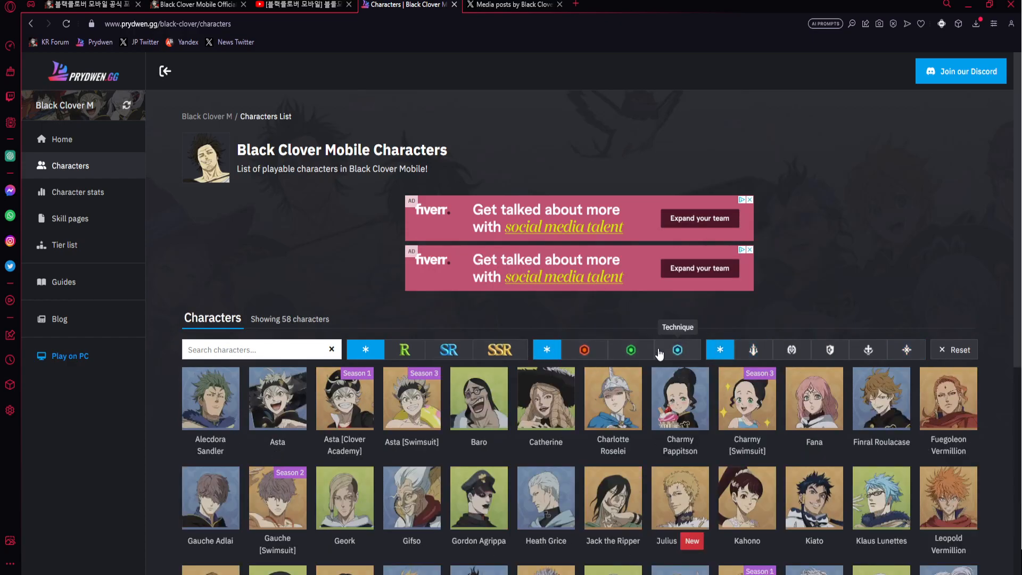
{"action": "left_click", "coordinate": [677, 350]}
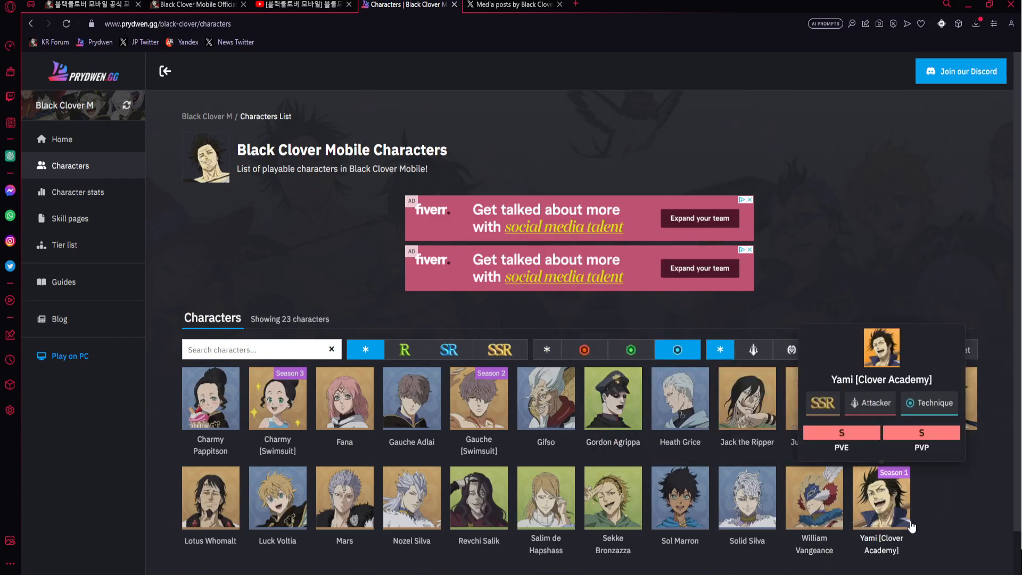
{"action": "mouse_move", "coordinate": [345, 499]}
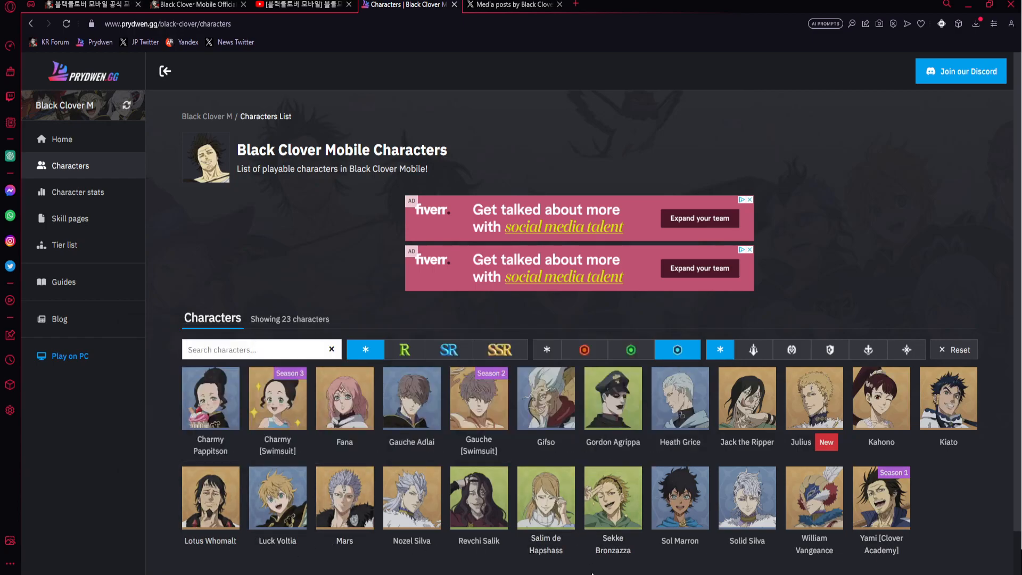
{"action": "left_click", "coordinate": [630, 349]}
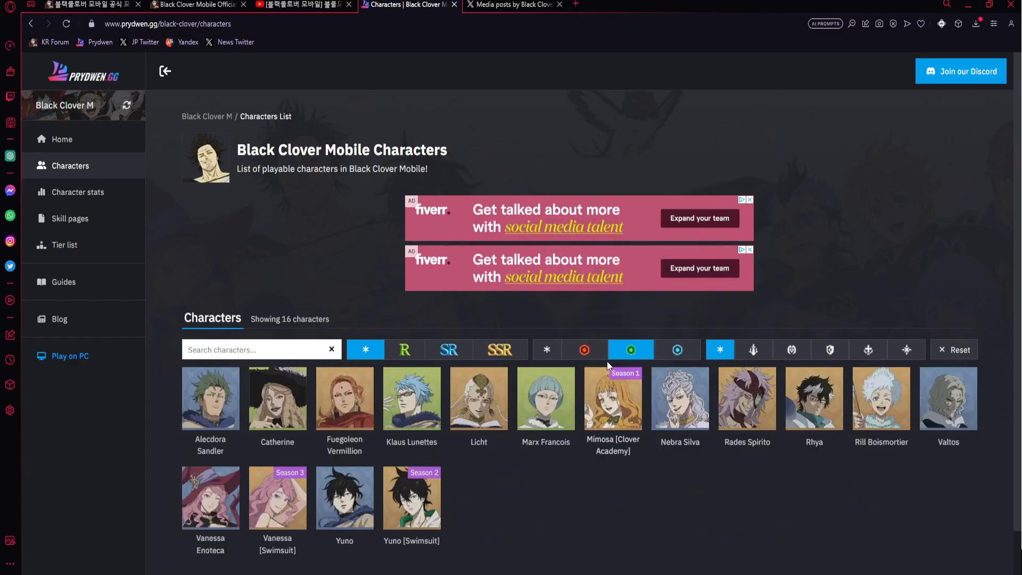
{"action": "left_click", "coordinate": [754, 349]}
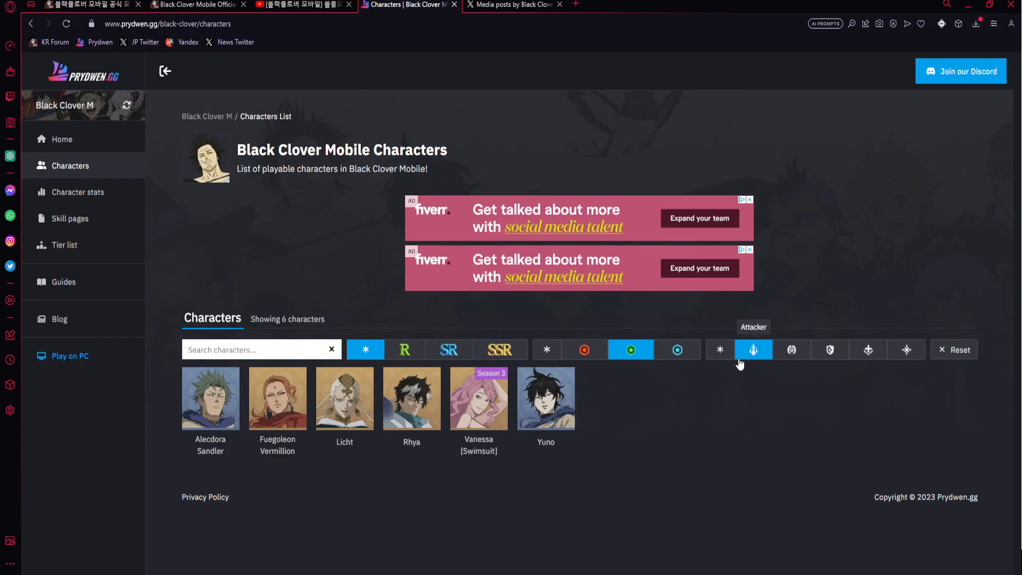
{"action": "mouse_move", "coordinate": [583, 350]}
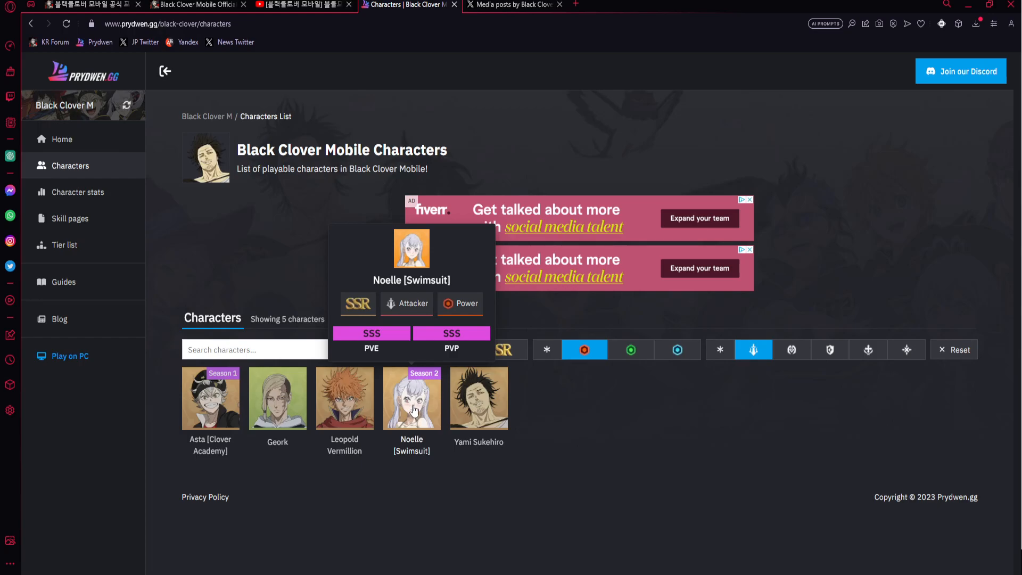
{"action": "mouse_move", "coordinate": [416, 417]}
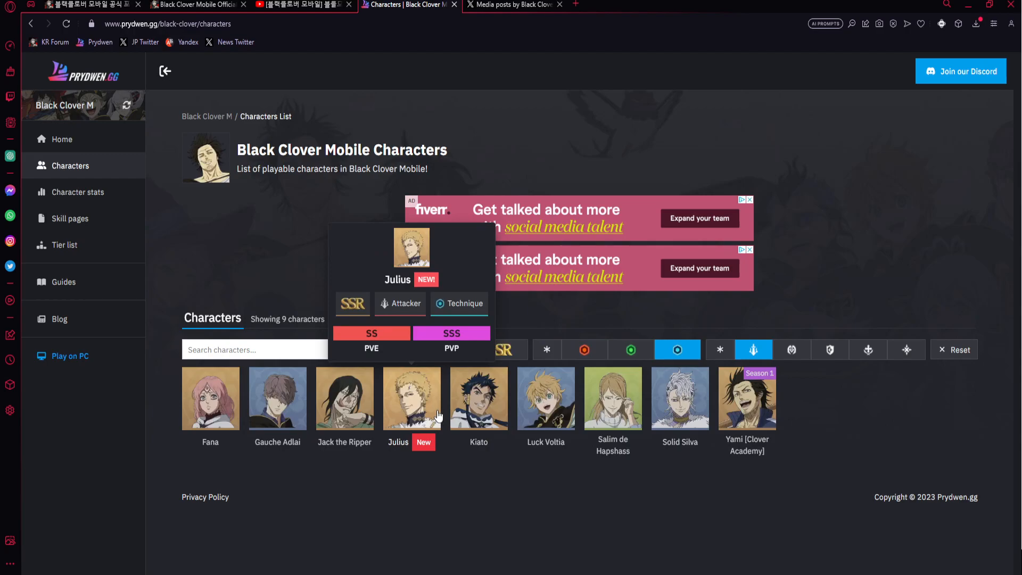
{"action": "mouse_move", "coordinate": [479, 399]}
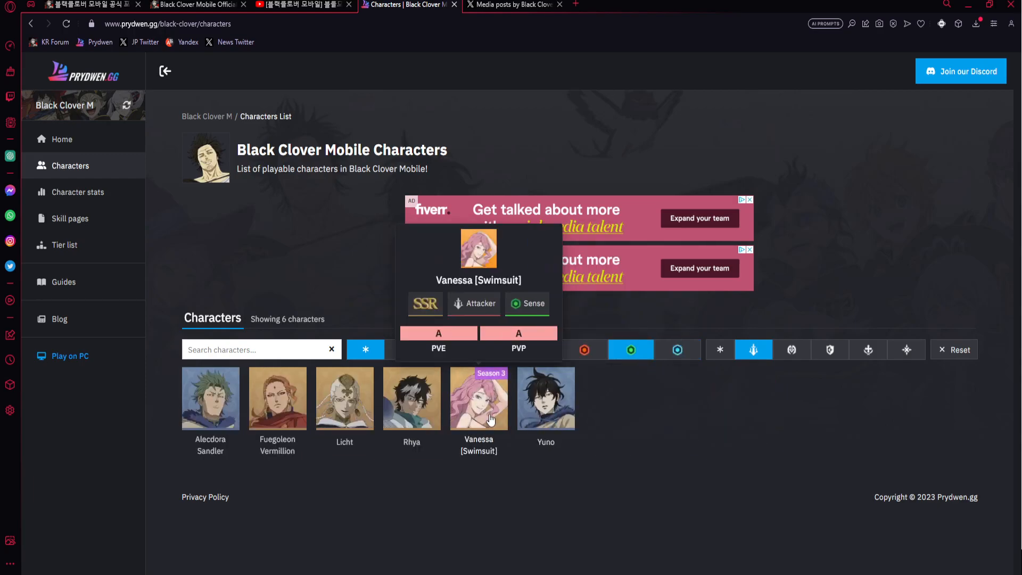
{"action": "mouse_move", "coordinate": [490, 435]}
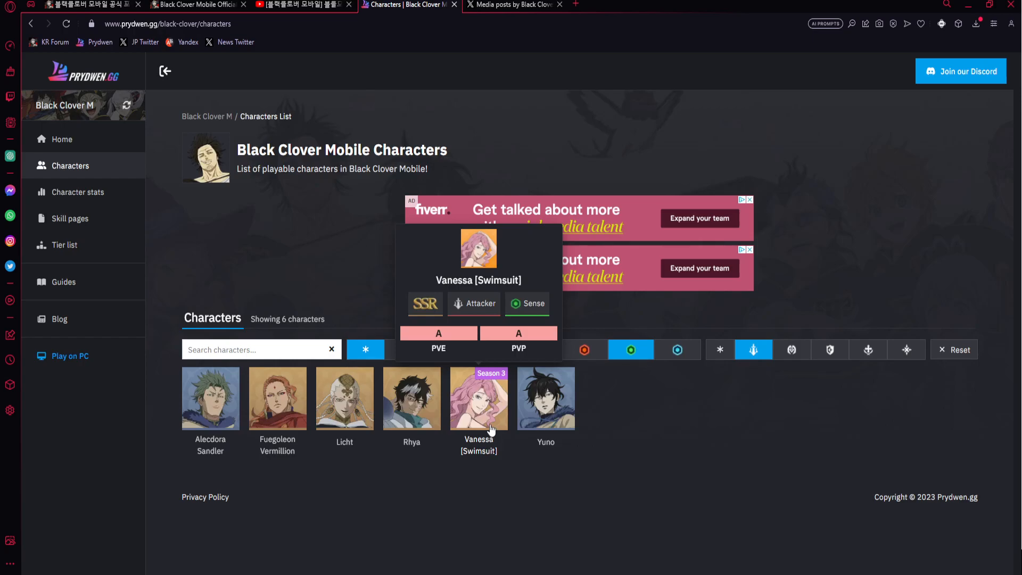
{"action": "mouse_move", "coordinate": [527, 456]}
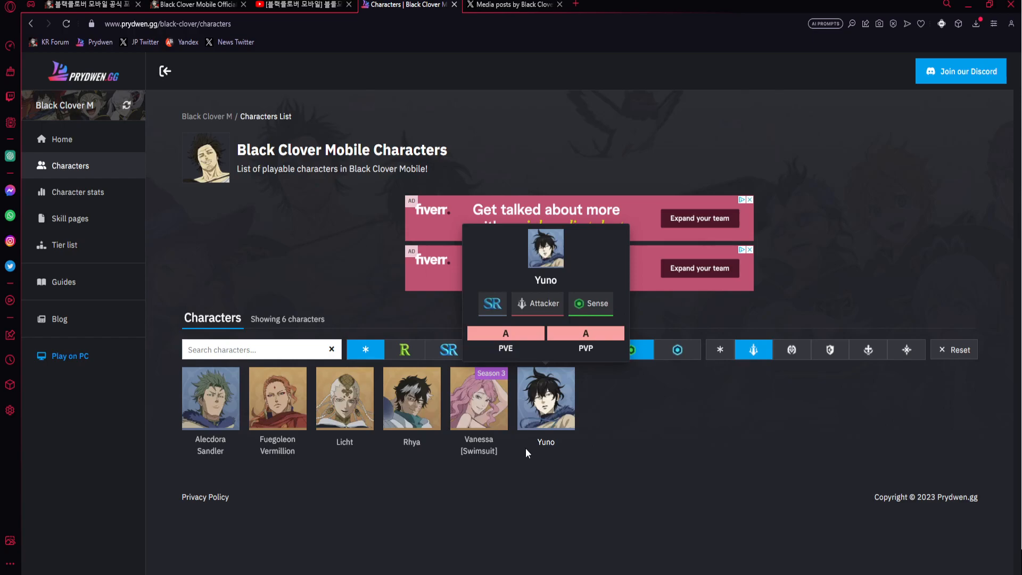
{"action": "mouse_move", "coordinate": [644, 375]}
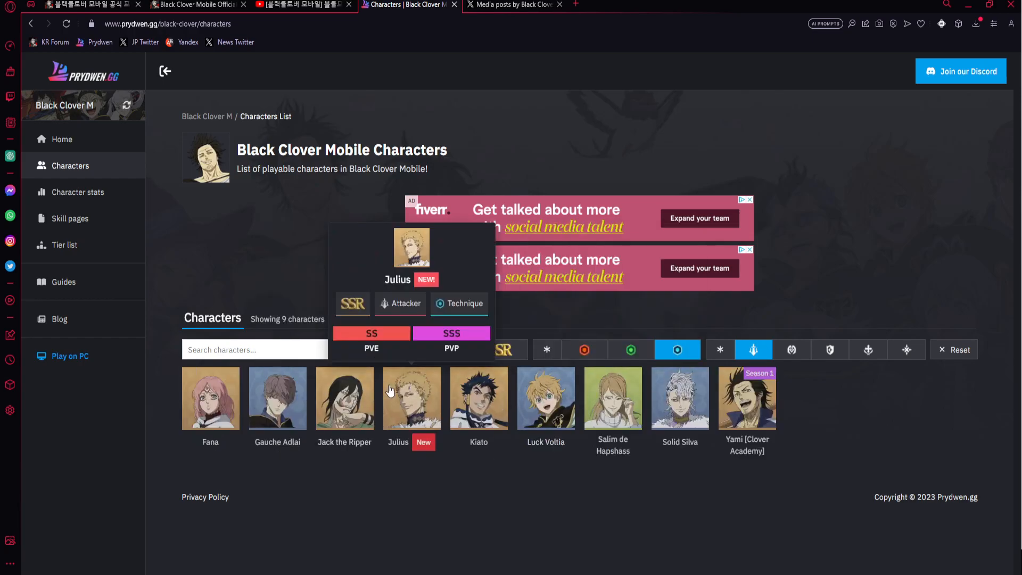
{"action": "mouse_move", "coordinate": [376, 207]}
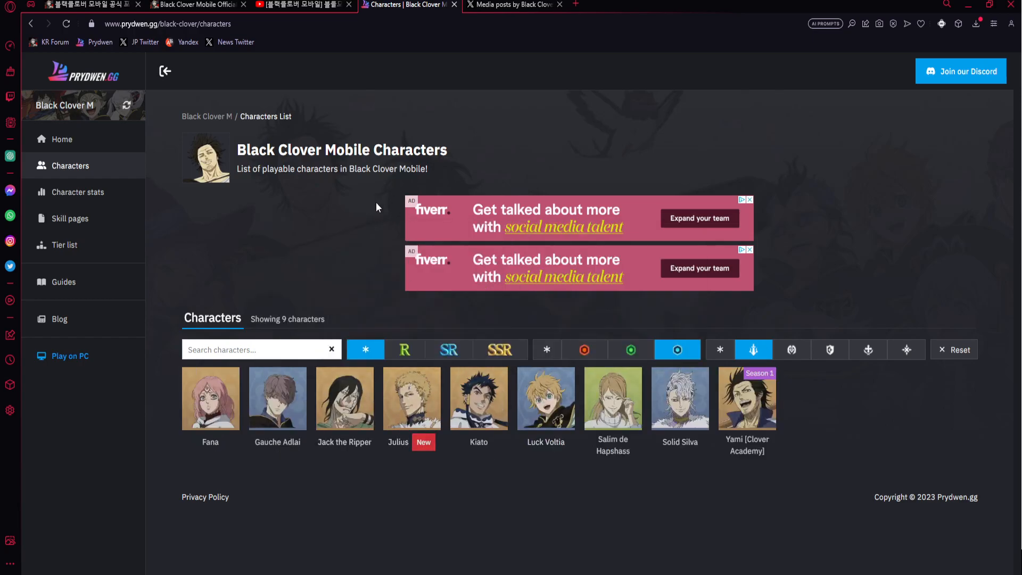
{"action": "left_click", "coordinate": [512, 5]}
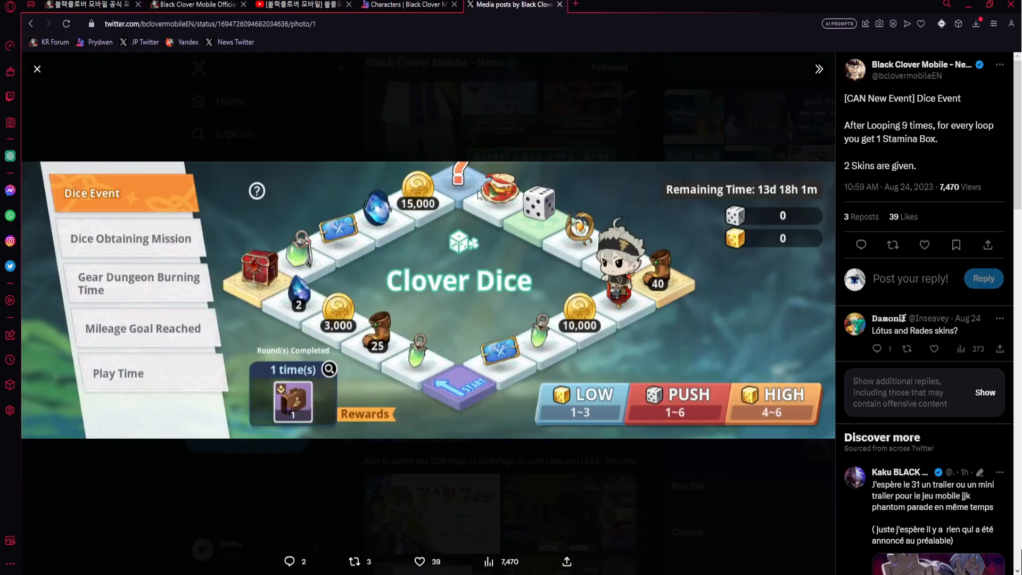
{"action": "left_click", "coordinate": [37, 68]}
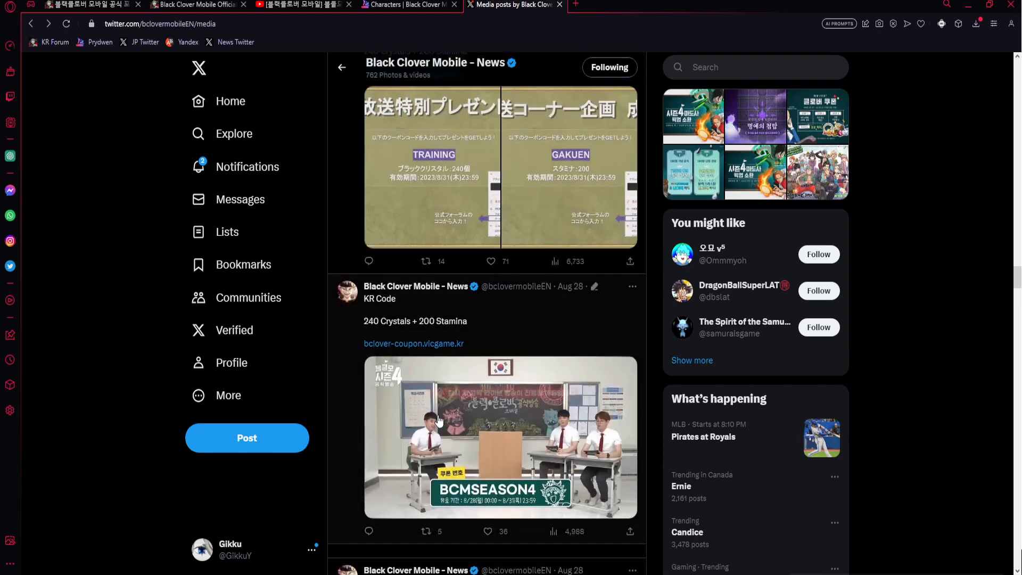
{"action": "scroll", "scroll_direction": "down", "scroll_amount": 3}
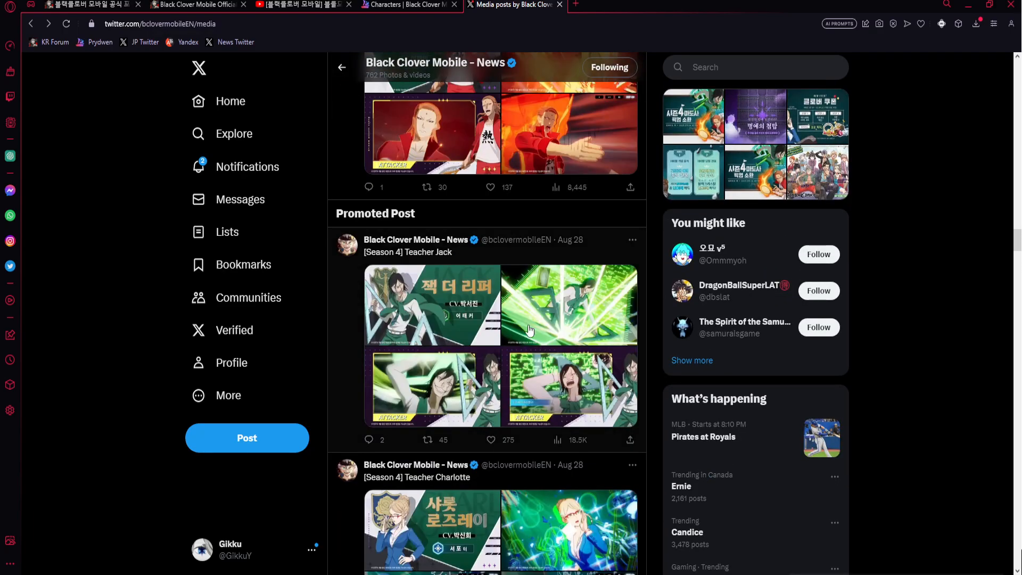
{"action": "left_click", "coordinate": [410, 4]}
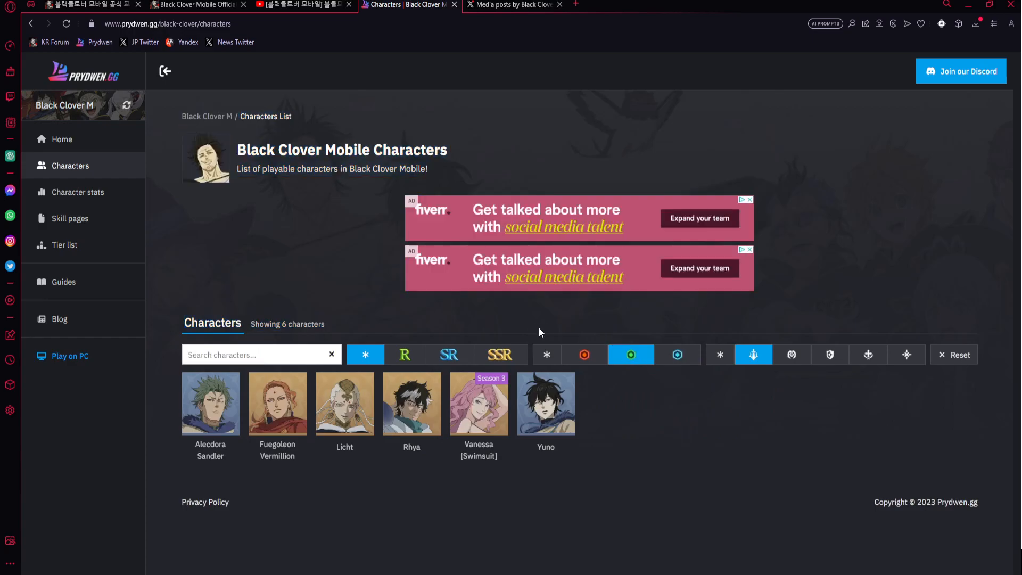
{"action": "left_click", "coordinate": [512, 5]}
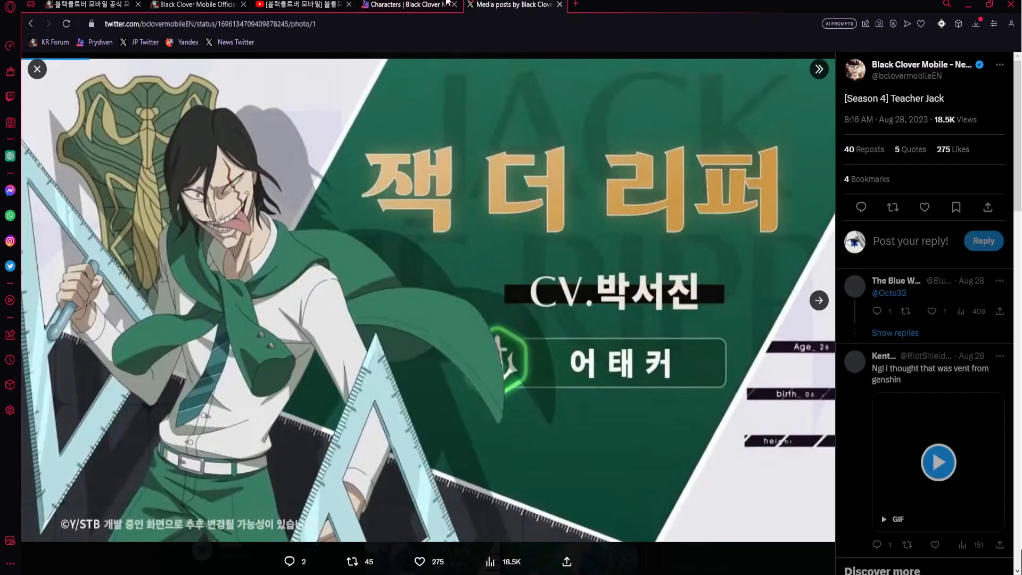
{"action": "left_click", "coordinate": [409, 5]}
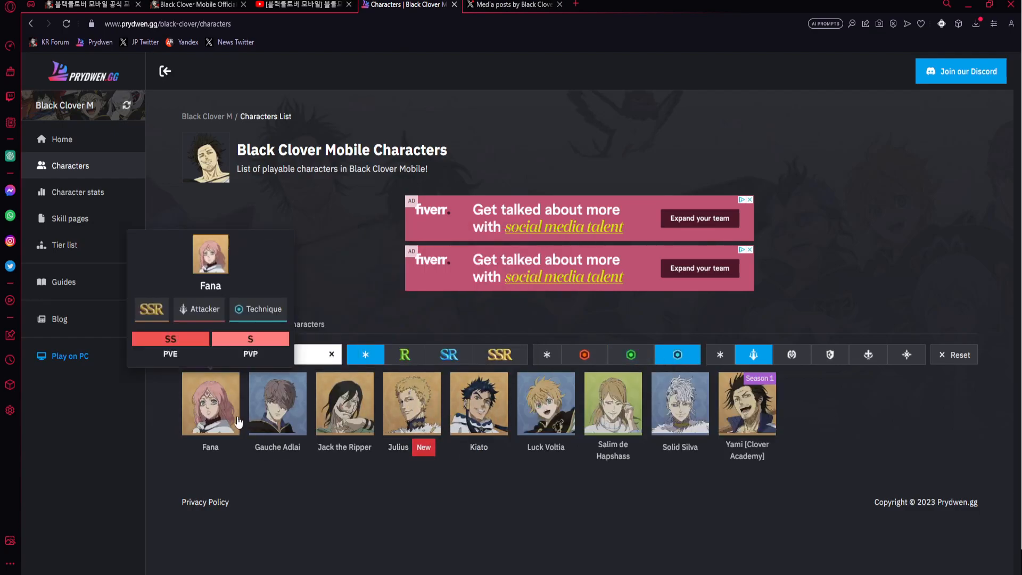
Filter attackers to Power, then Sense, showing Licht, Rhya and Vanessa [Swimsuit].
{"action": "left_click", "coordinate": [583, 355]}
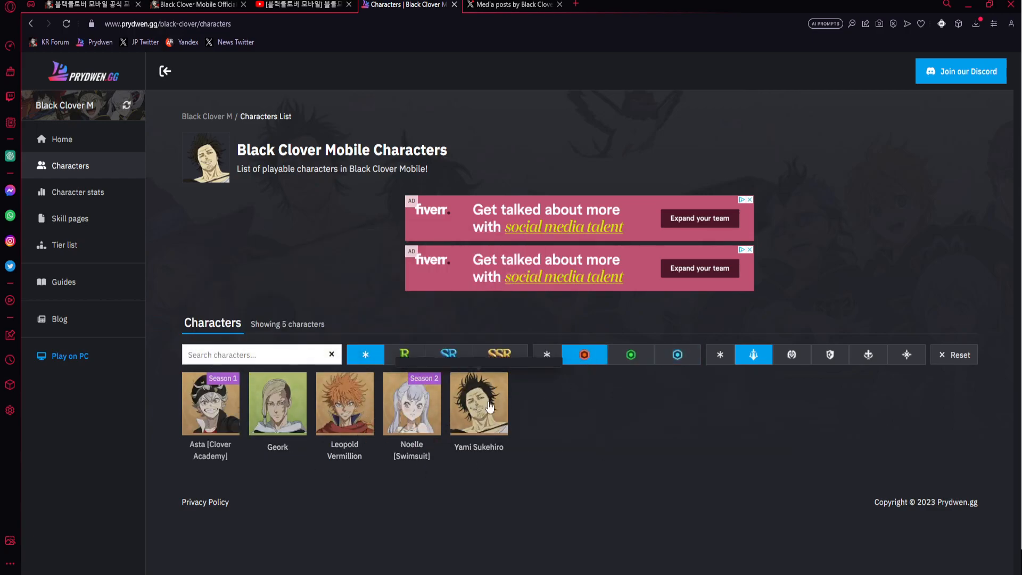
{"action": "left_click", "coordinate": [629, 355]}
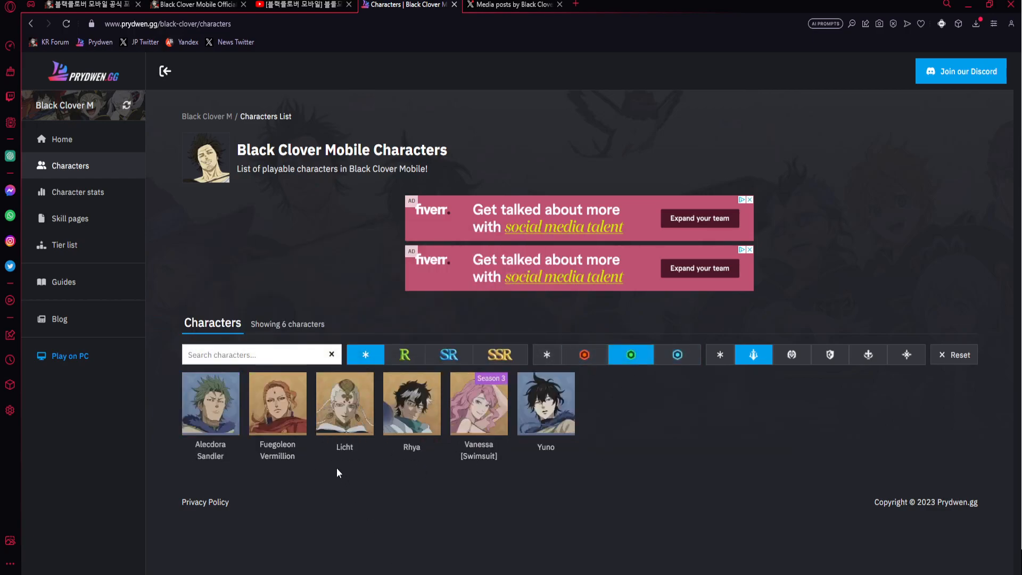
{"action": "mouse_move", "coordinate": [344, 403]}
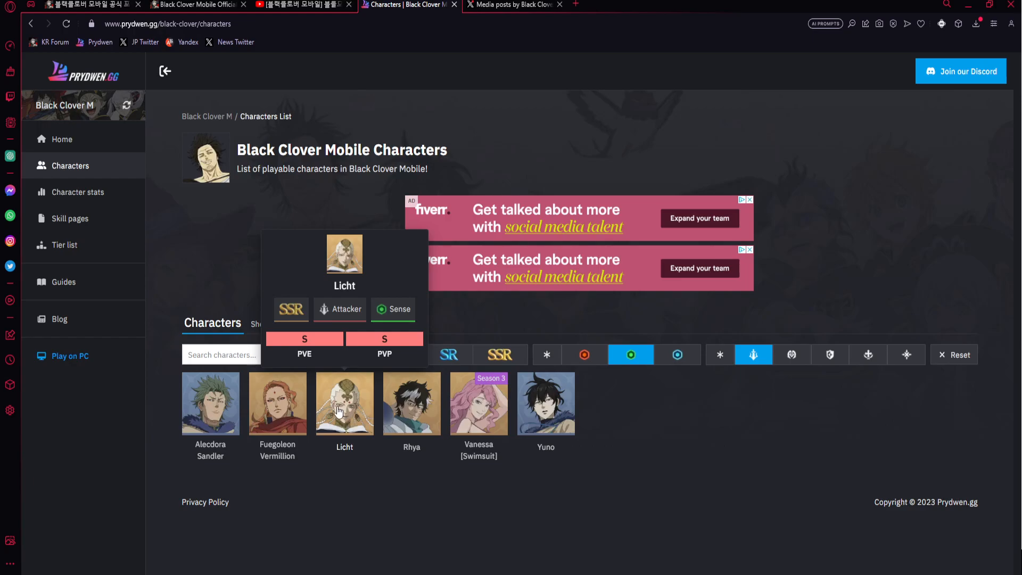
{"action": "mouse_move", "coordinate": [325, 408]}
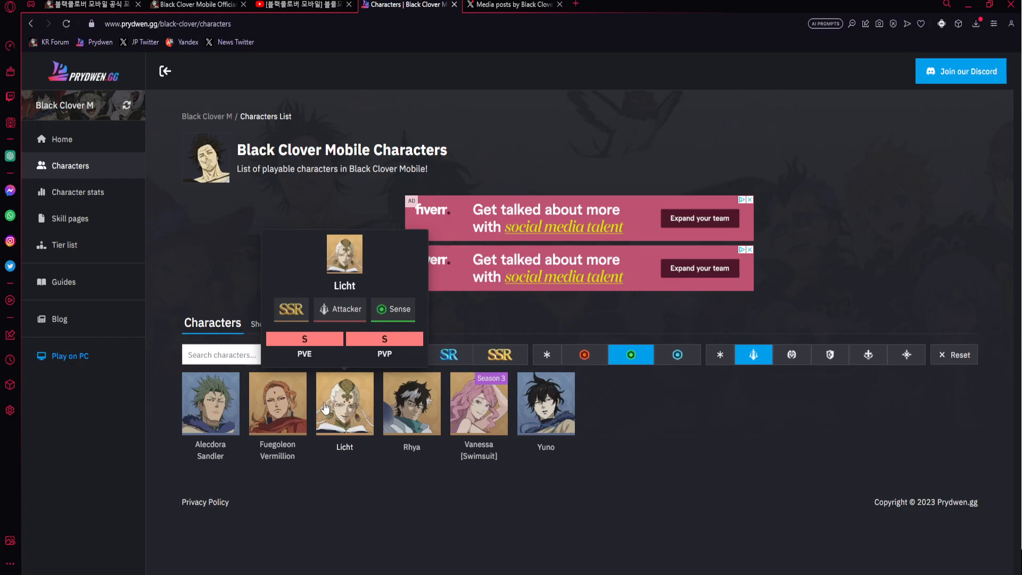
{"action": "mouse_move", "coordinate": [351, 414]}
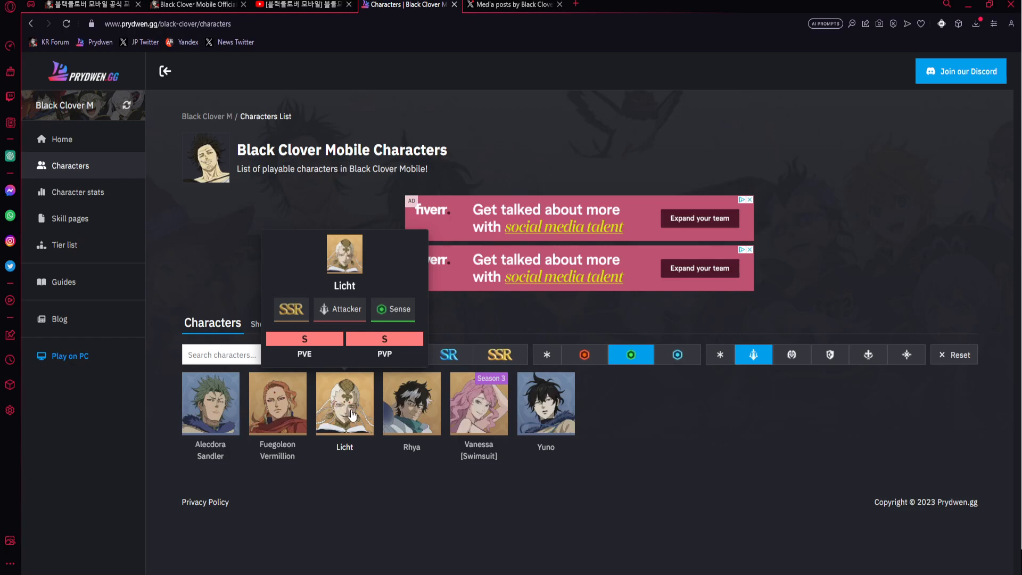
{"action": "mouse_move", "coordinate": [411, 402]}
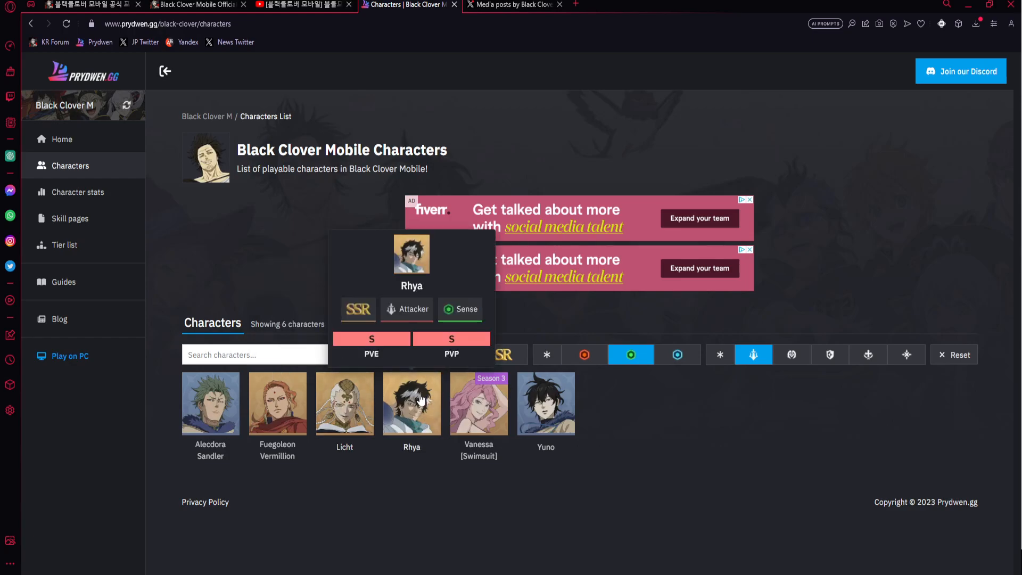
{"action": "mouse_move", "coordinate": [432, 424]}
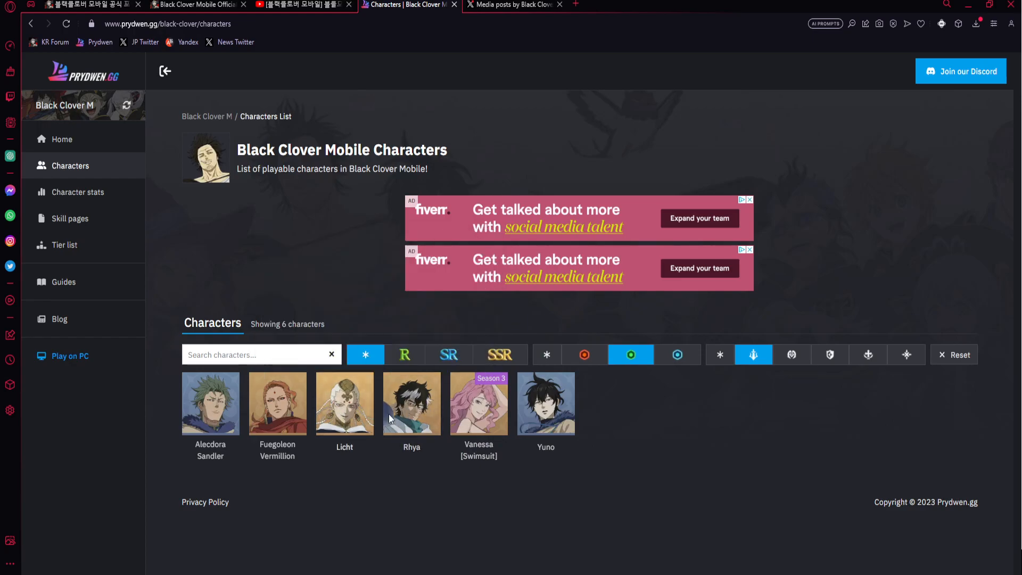
{"action": "mouse_move", "coordinate": [478, 403]}
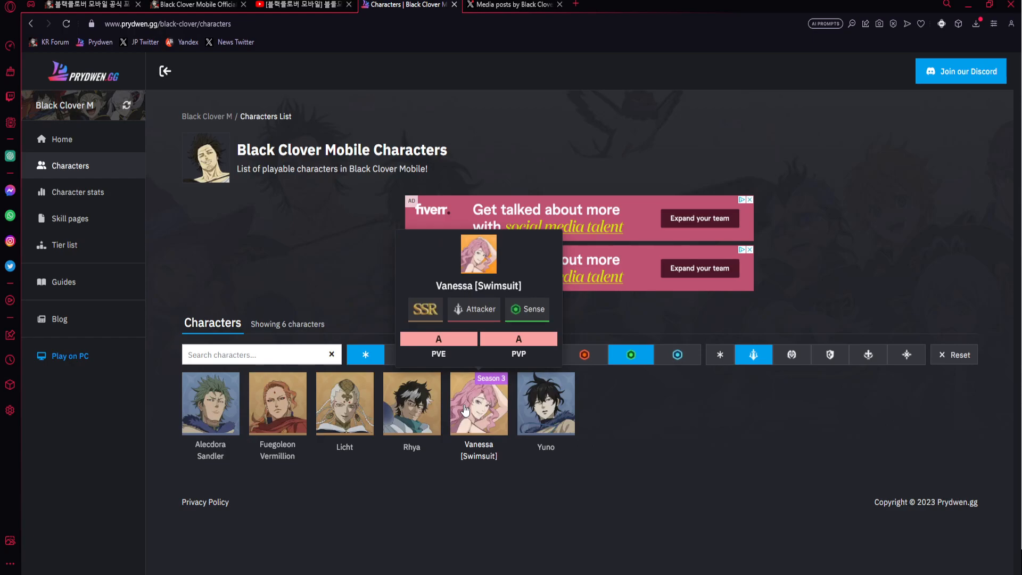
{"action": "mouse_move", "coordinate": [344, 403]}
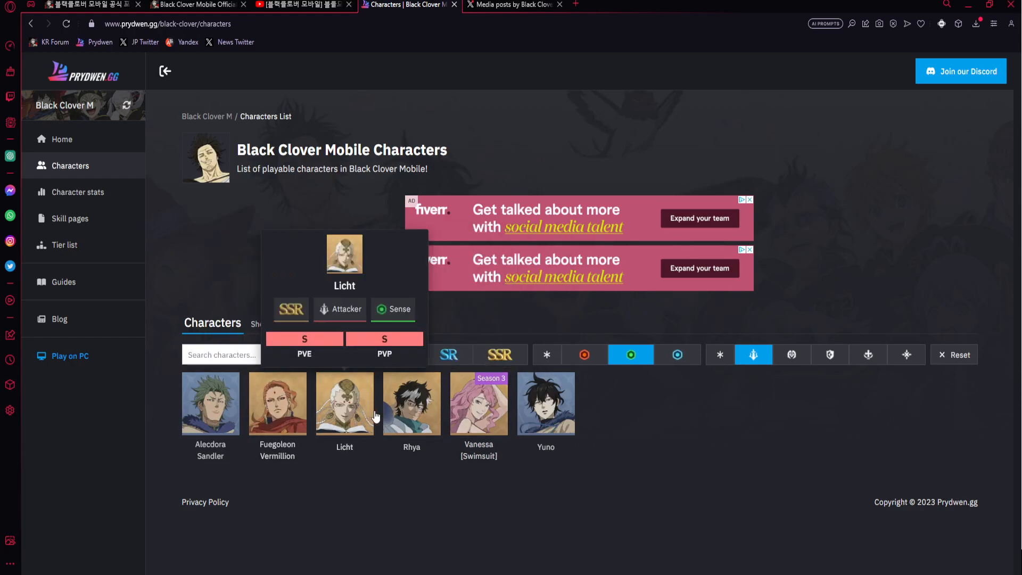
{"action": "mouse_move", "coordinate": [478, 404]}
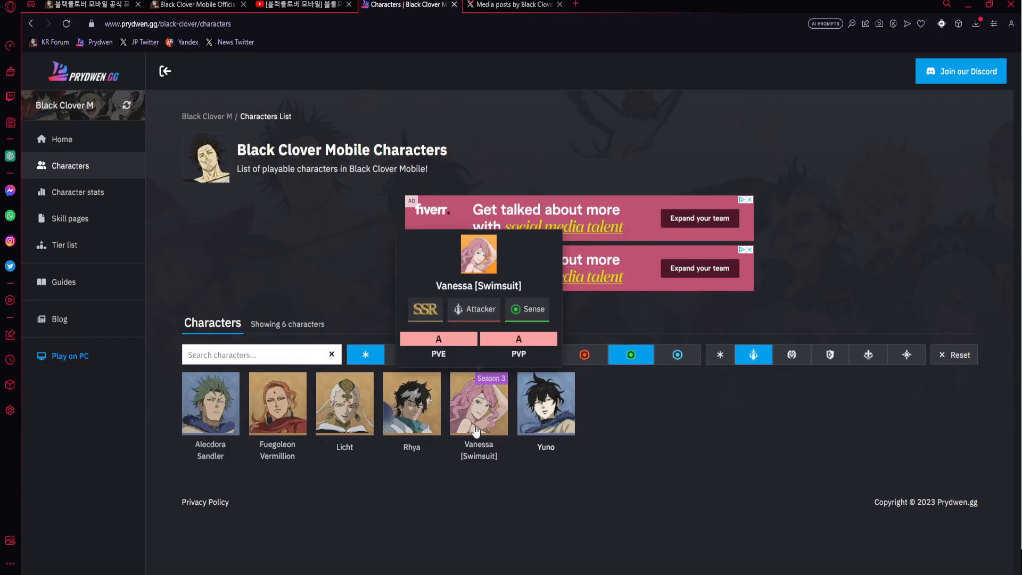
{"action": "mouse_move", "coordinate": [489, 409]}
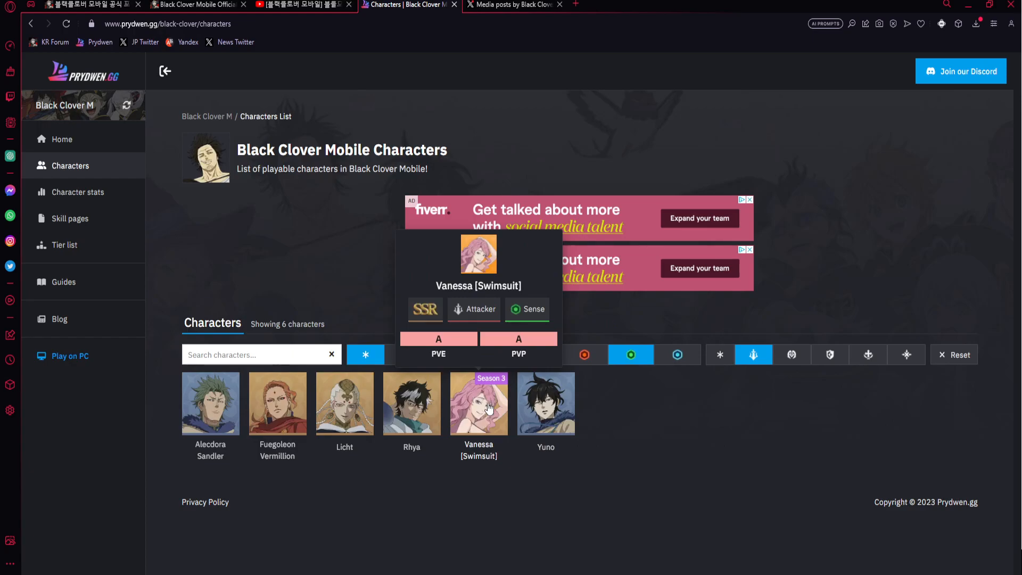
{"action": "mouse_move", "coordinate": [471, 425]}
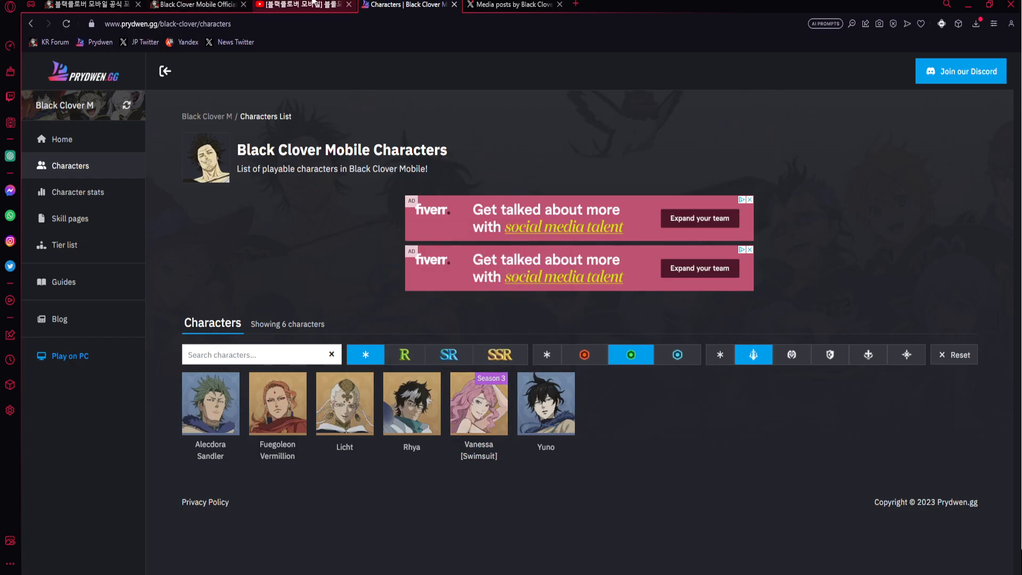
Page through the Teacher Jack teasers, then open the Japanese account's Vol.4 livestream archive on YouTube.
{"action": "left_click", "coordinate": [514, 4]}
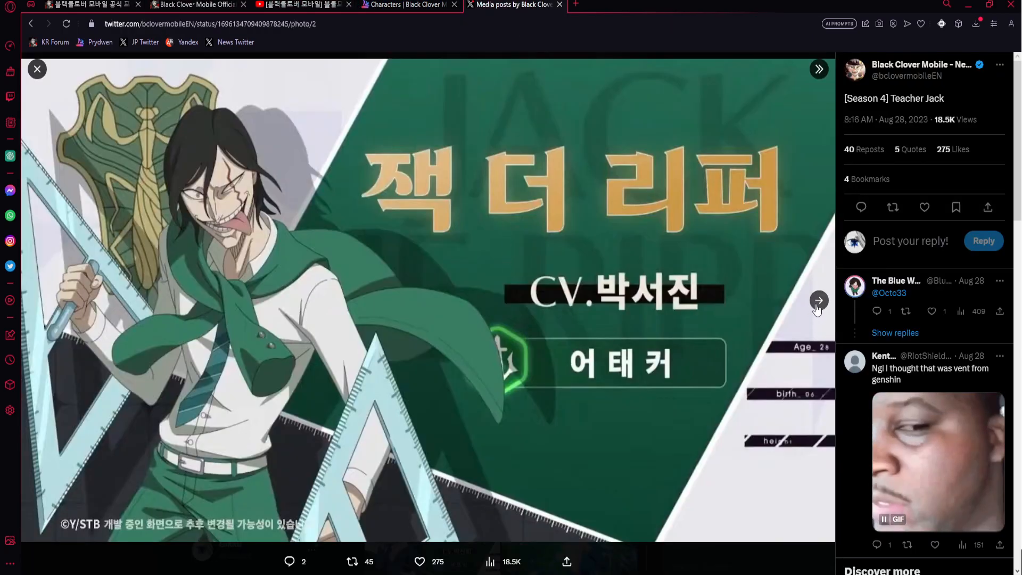
{"action": "left_click", "coordinate": [818, 300]}
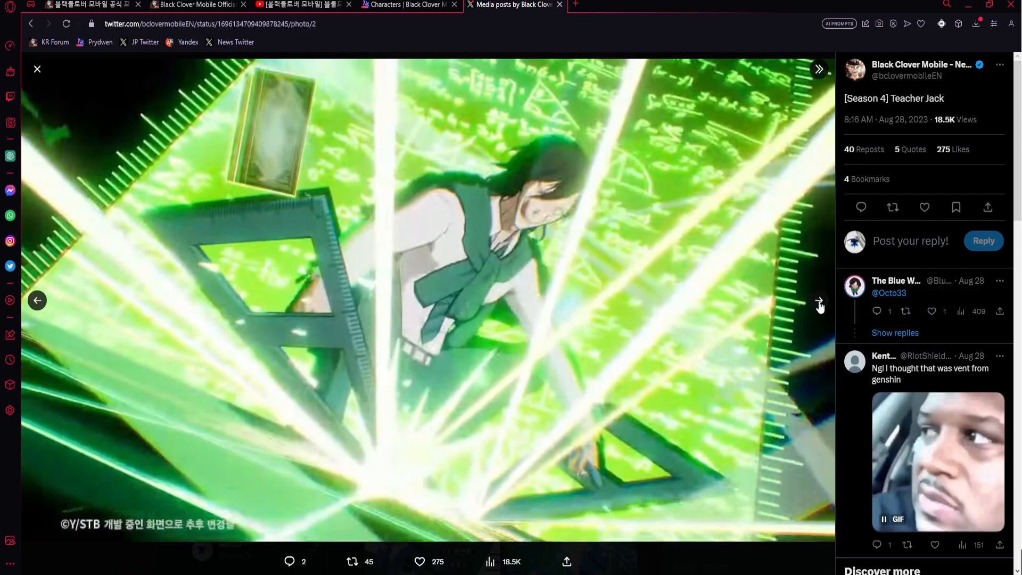
{"action": "mouse_move", "coordinate": [787, 322]}
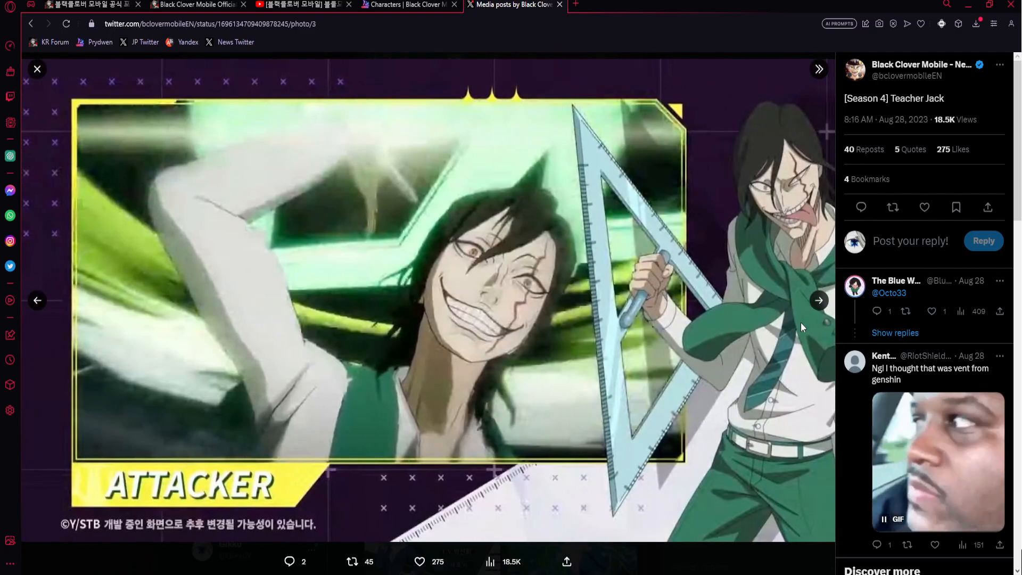
{"action": "left_click", "coordinate": [819, 300]}
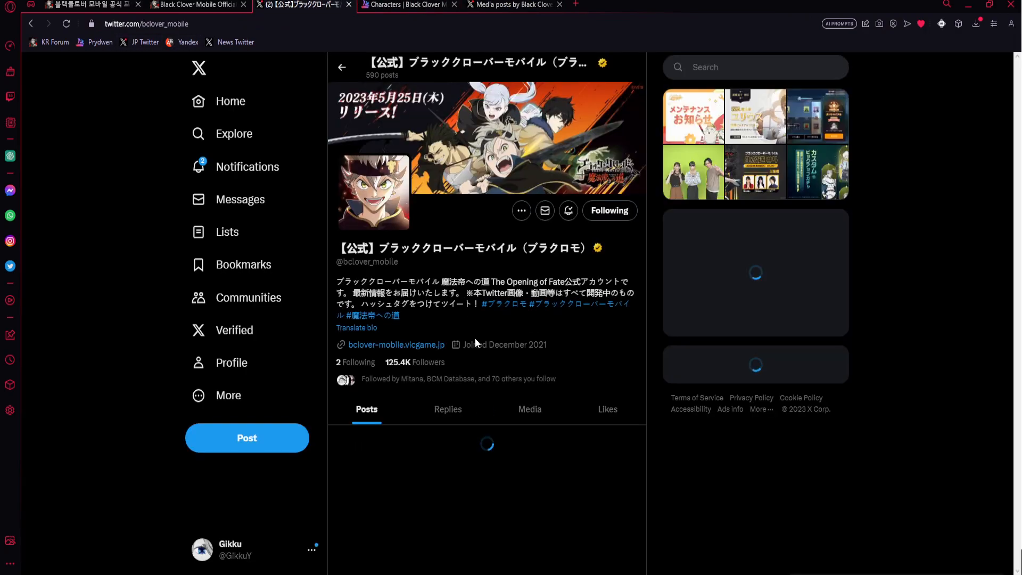
{"action": "scroll", "scroll_direction": "down", "scroll_amount": 3}
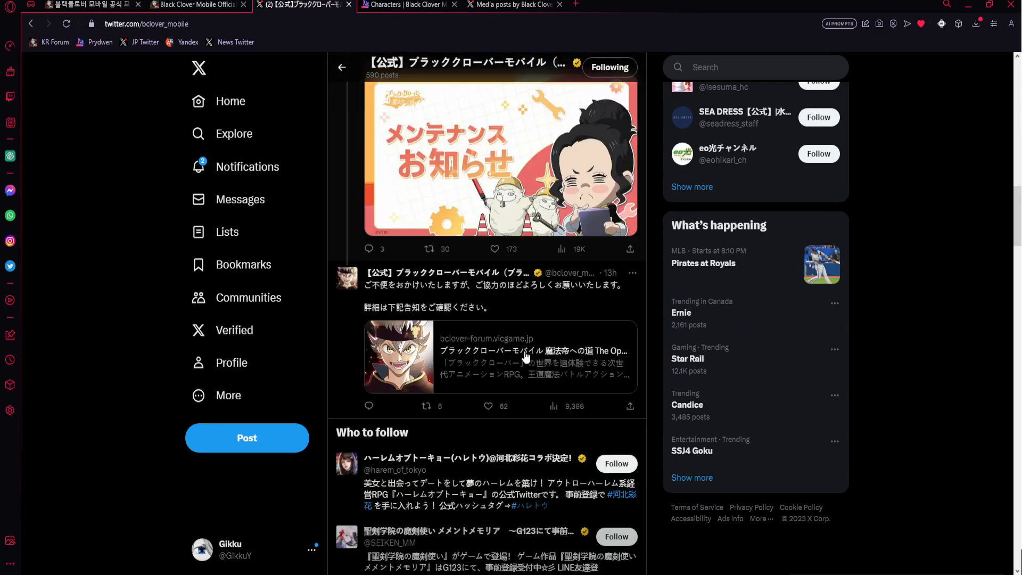
{"action": "scroll", "scroll_direction": "down", "scroll_amount": 3}
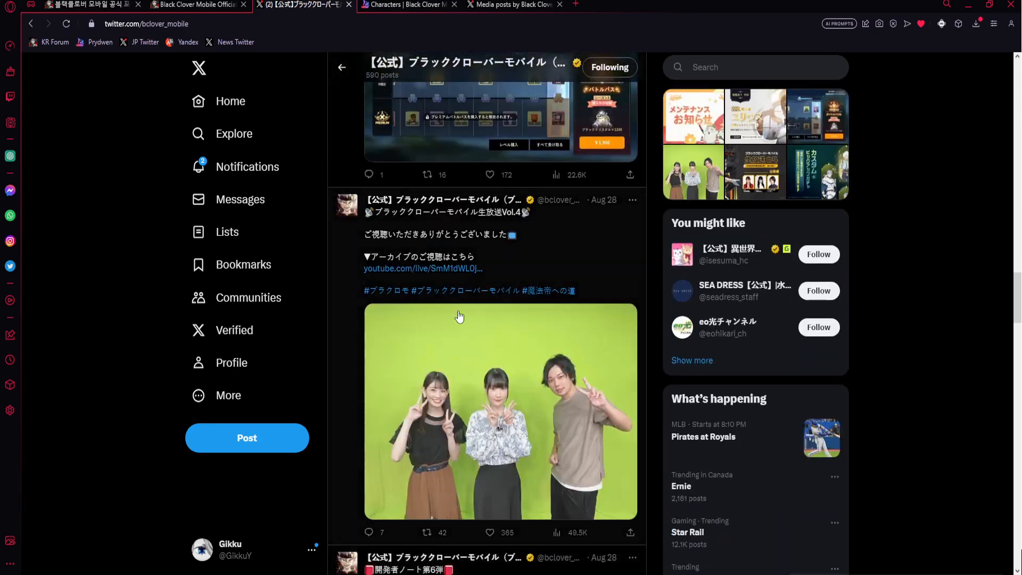
{"action": "left_click", "coordinate": [423, 268]}
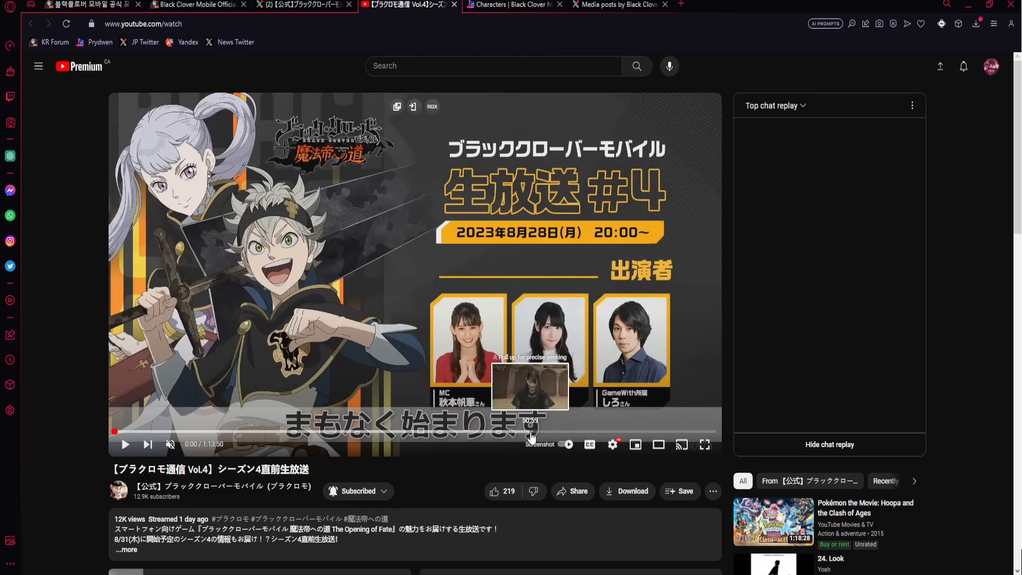
{"action": "mouse_move", "coordinate": [564, 432]}
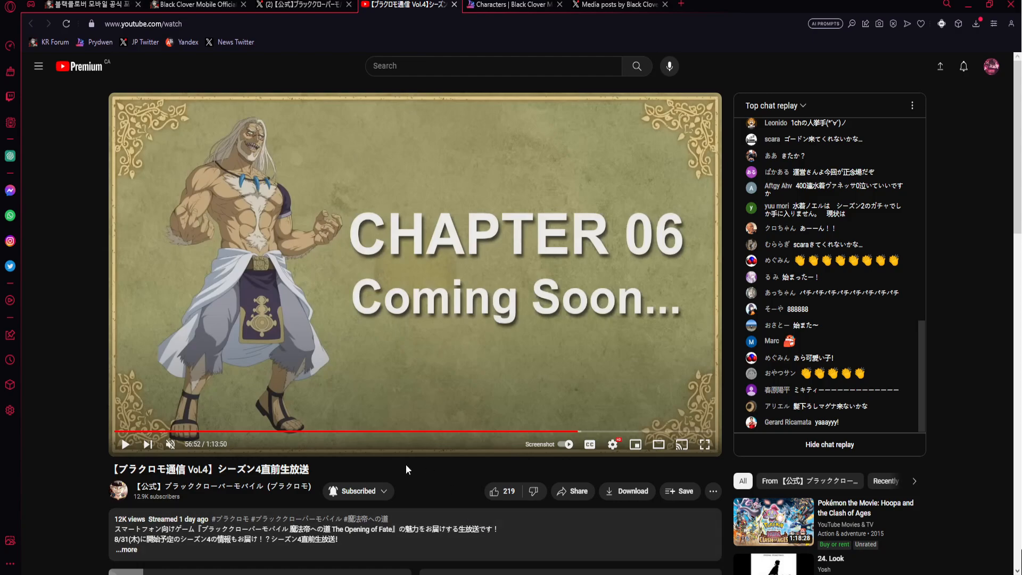
{"action": "mouse_move", "coordinate": [326, 371]}
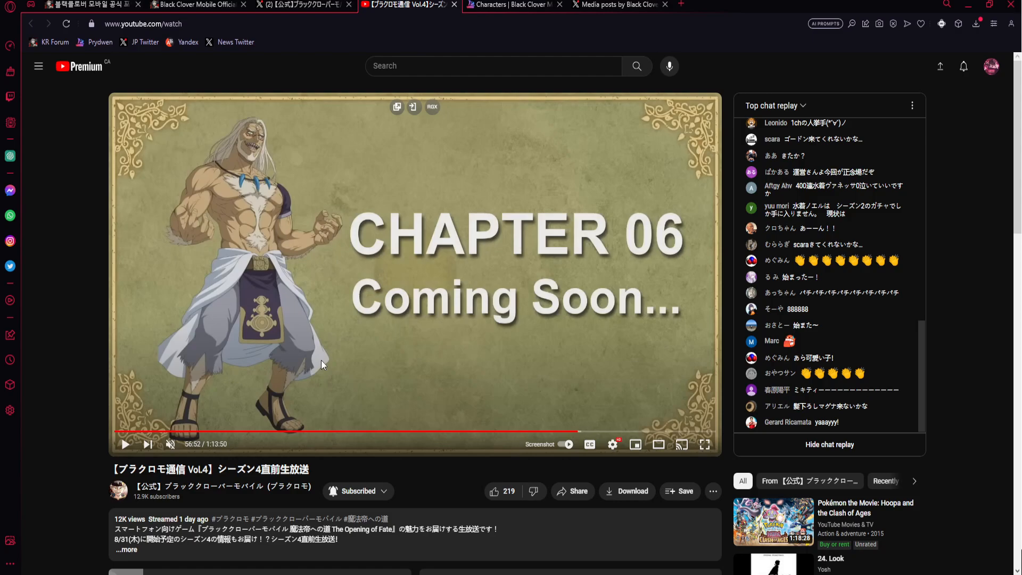
{"action": "mouse_move", "coordinate": [292, 284]}
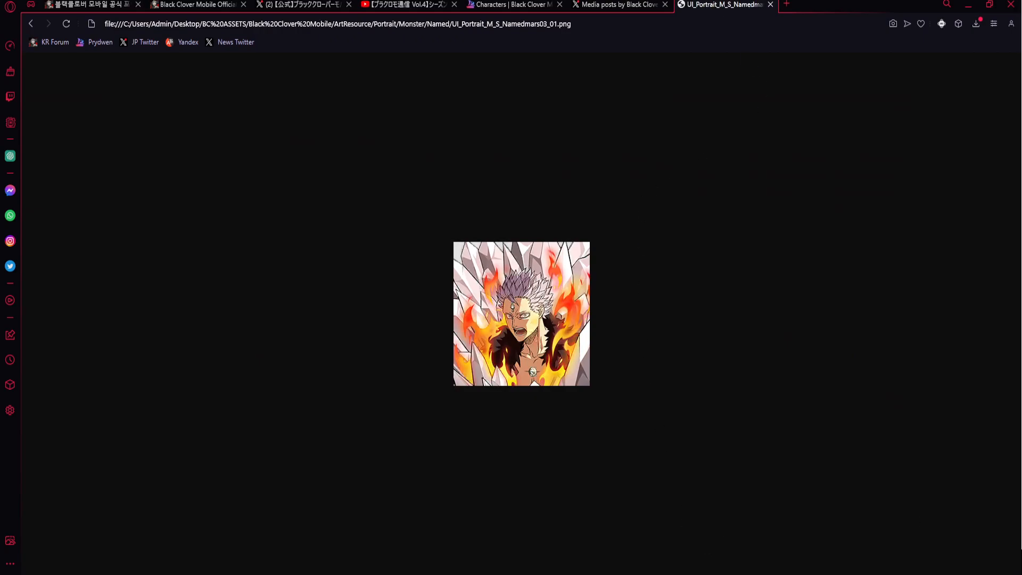
Close the stray local portrait image tab, leaving the Vol.4 archive at Chapter 06 Coming Soon.
{"action": "left_click", "coordinate": [398, 5]}
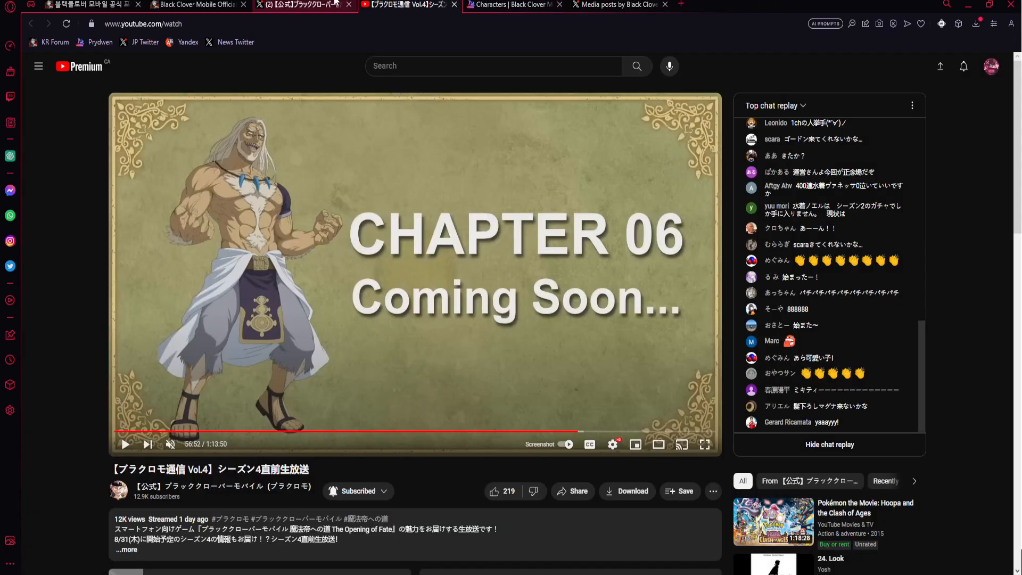
Open the [Chapter 6] Coming Soon post from Media, view both images, then close the viewer.
{"action": "left_click", "coordinate": [619, 5]}
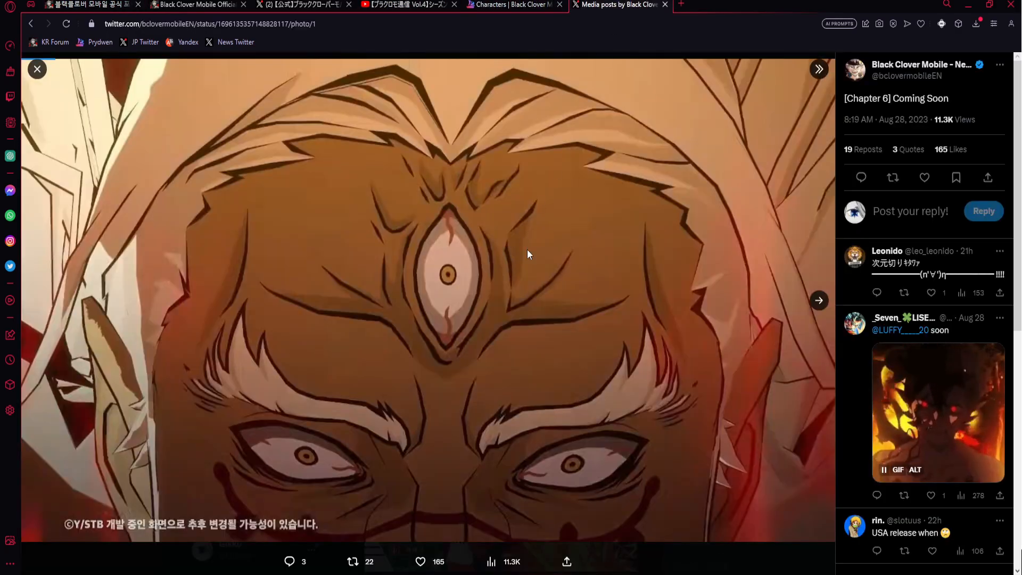
{"action": "left_click", "coordinate": [818, 300]}
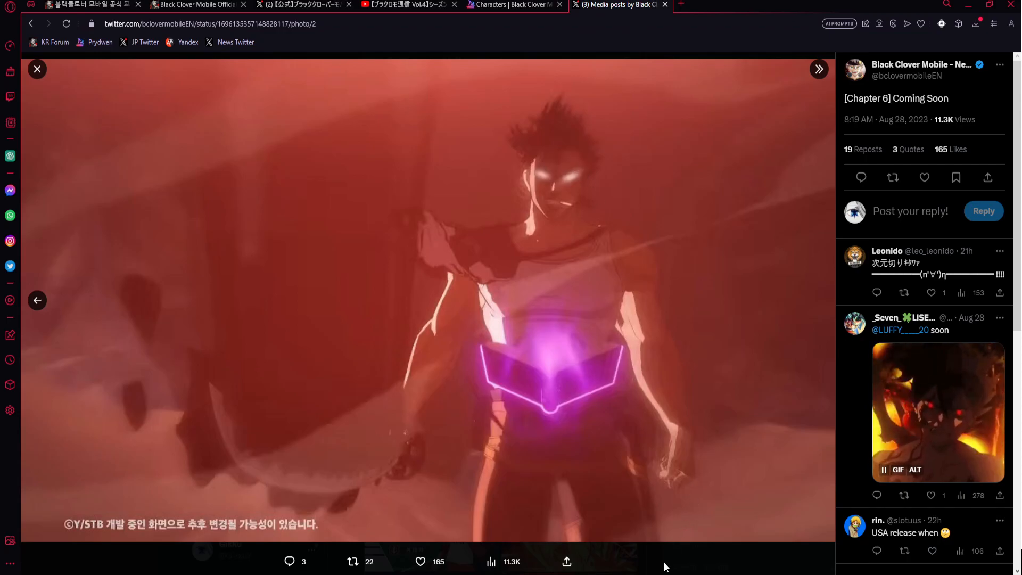
{"action": "left_click", "coordinate": [37, 69]}
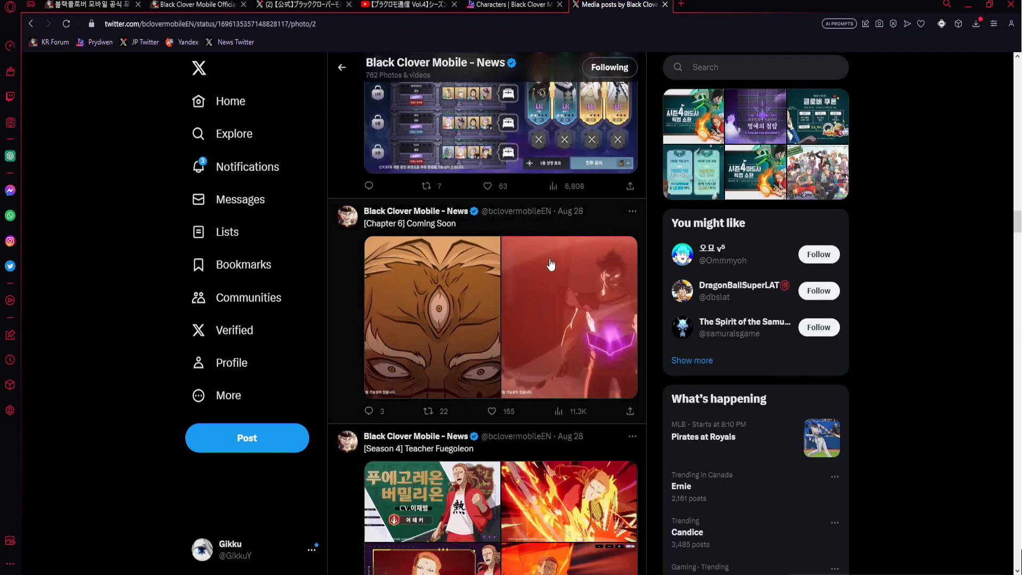
Scroll the translated forum notice down to the Season 4 pickup summons, then return to the Chapter 6 post.
{"action": "left_click", "coordinate": [569, 316]}
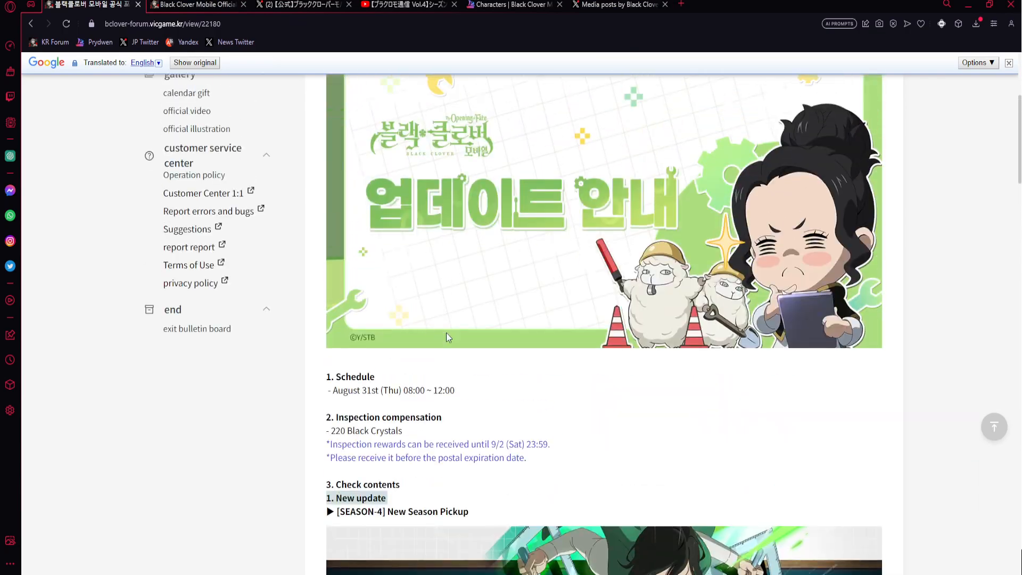
{"action": "scroll", "scroll_direction": "down", "scroll_amount": 3}
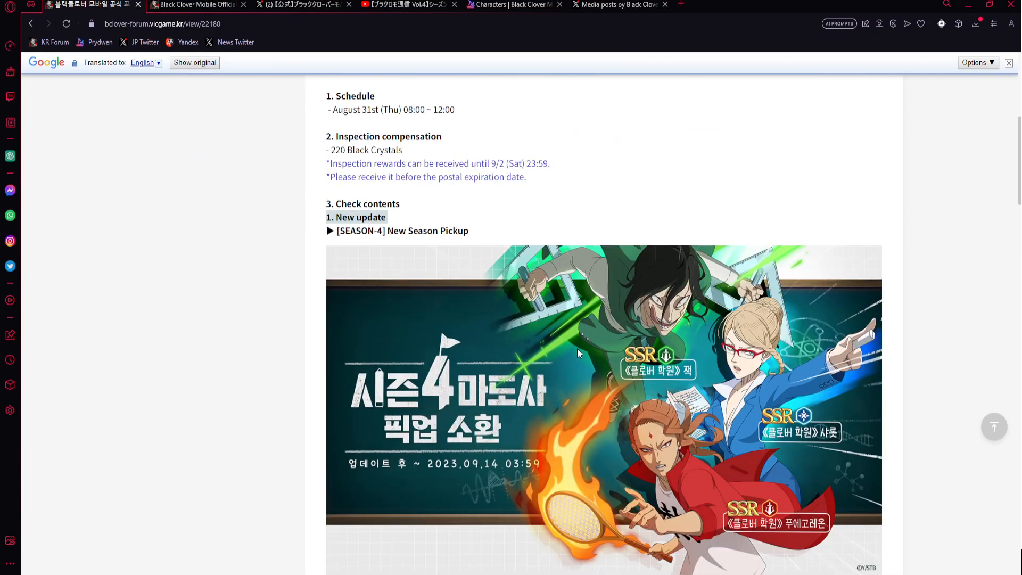
{"action": "scroll", "scroll_direction": "down", "scroll_amount": 3}
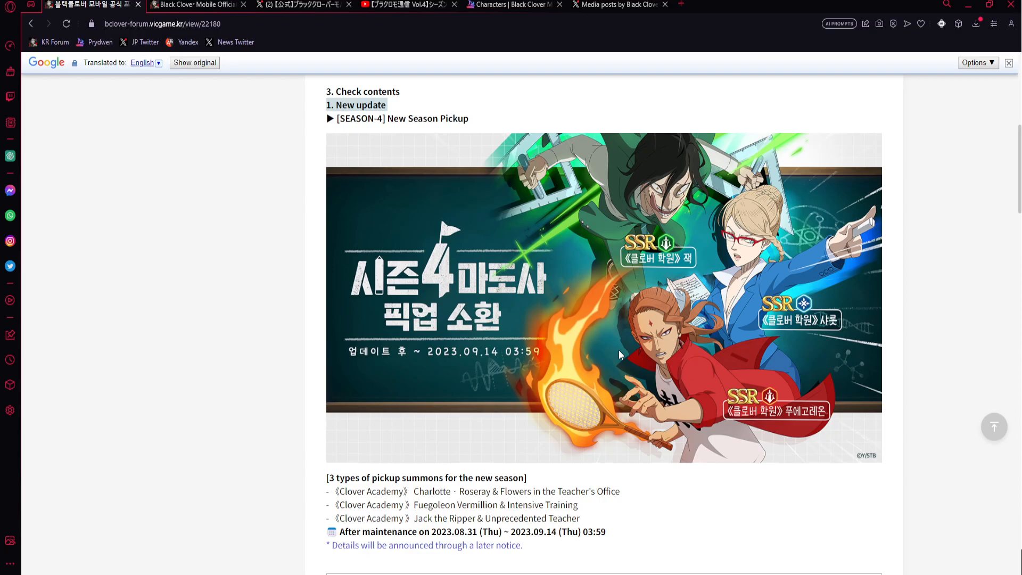
{"action": "left_click", "coordinate": [618, 5]}
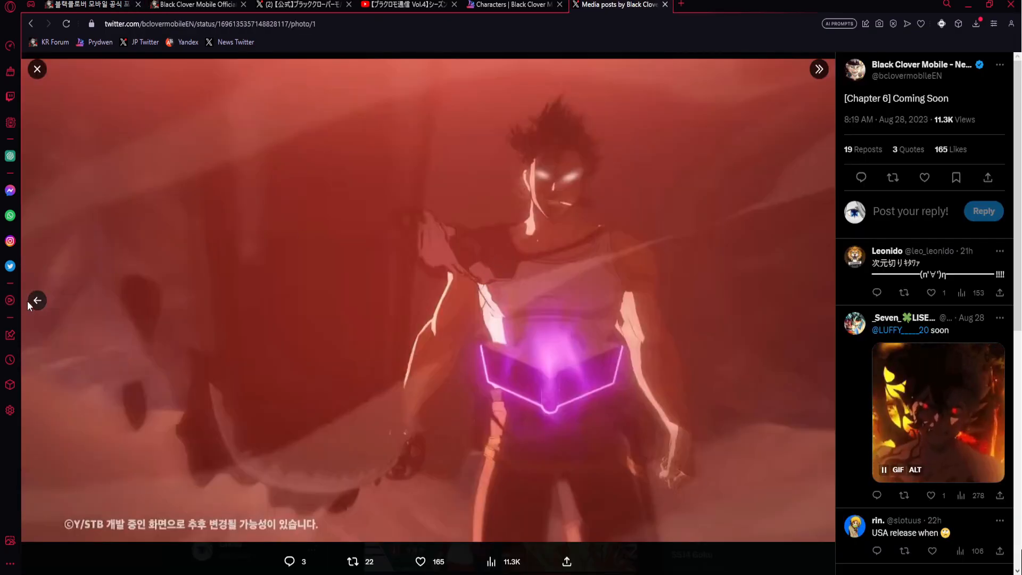
Step between the two Chapter 6 teaser images, then go back to the forum notice.
{"action": "left_click", "coordinate": [819, 69]}
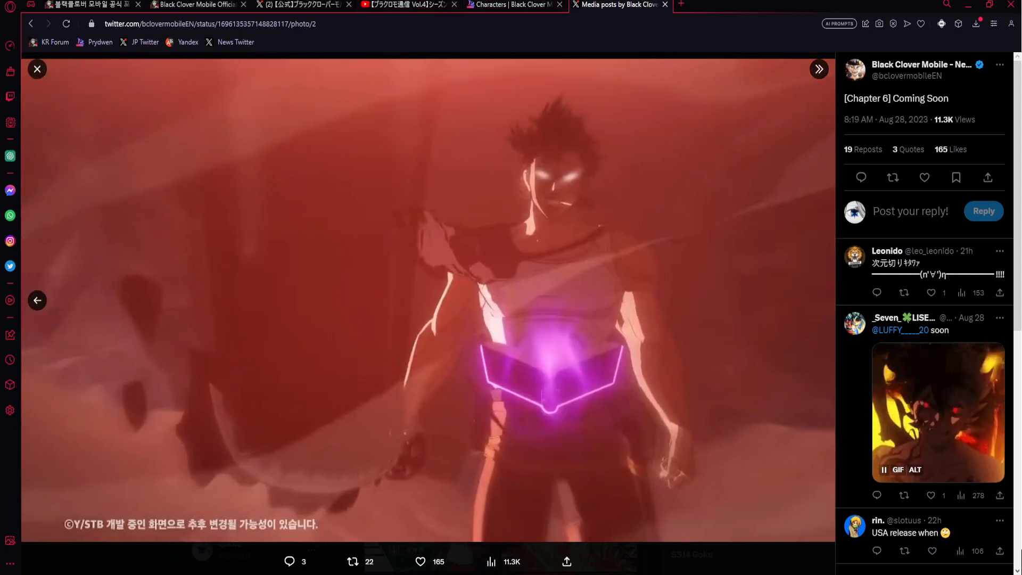
{"action": "mouse_move", "coordinate": [648, 299]}
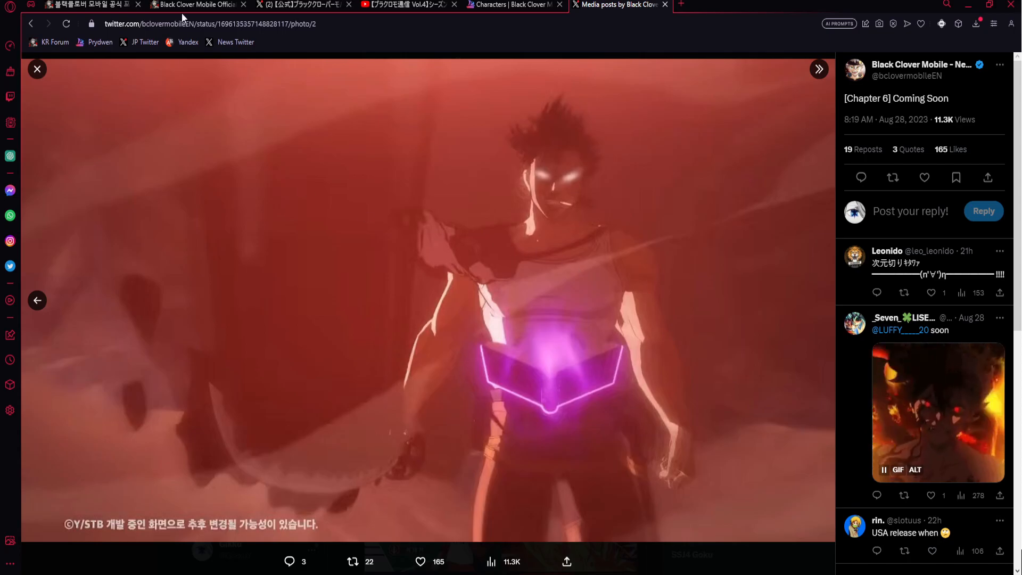
{"action": "left_click", "coordinate": [91, 4]}
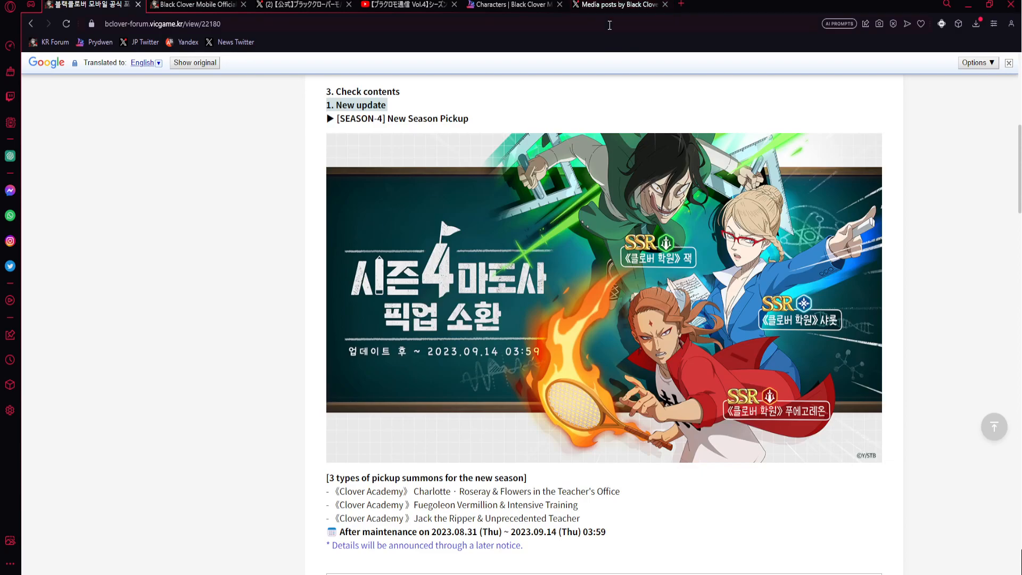
{"action": "mouse_move", "coordinate": [700, 226]}
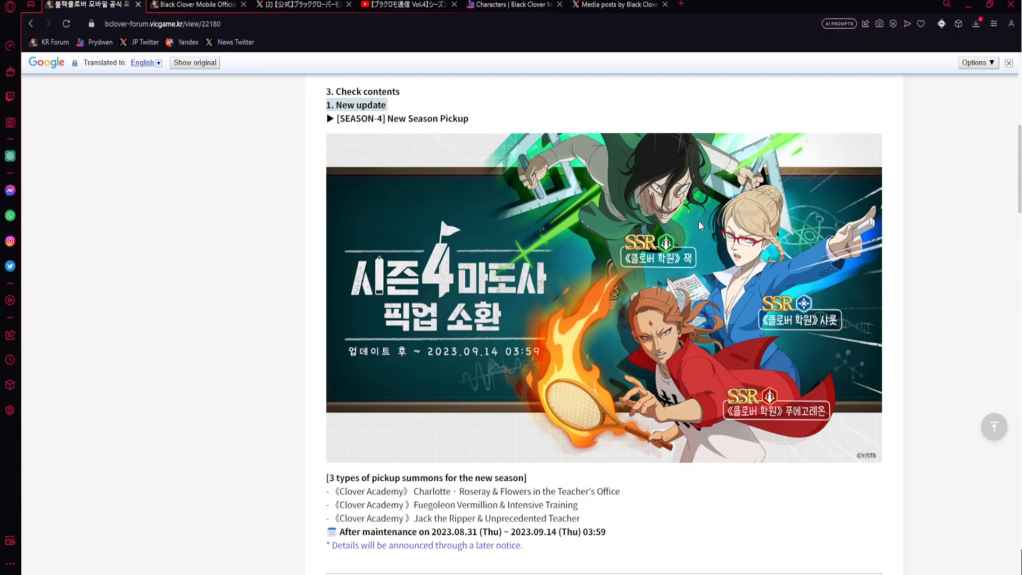
Switch to X and open the Season 4 Theme post's Clover Academy artwork.
{"action": "left_click", "coordinate": [615, 5]}
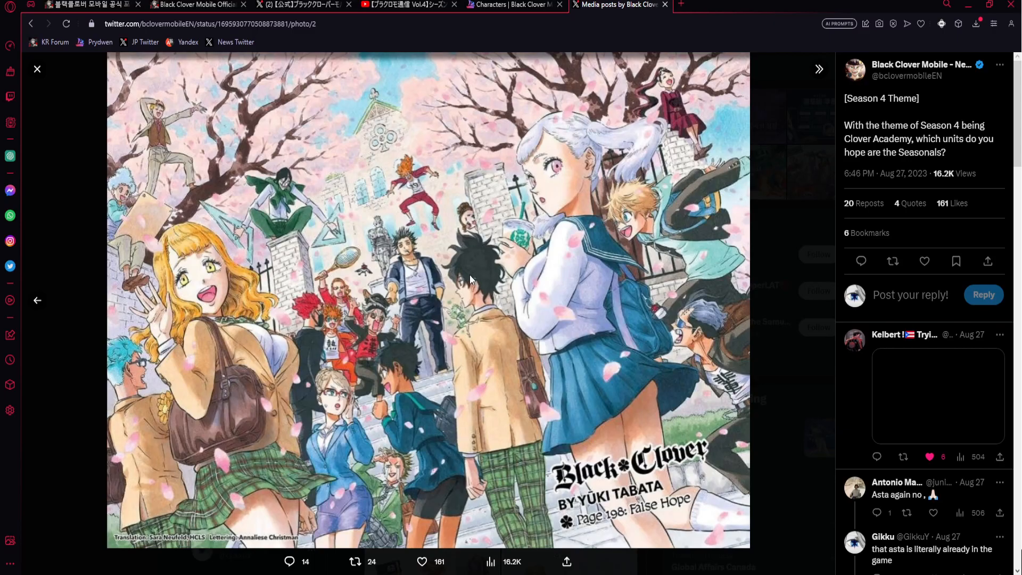
{"action": "mouse_move", "coordinate": [422, 515]}
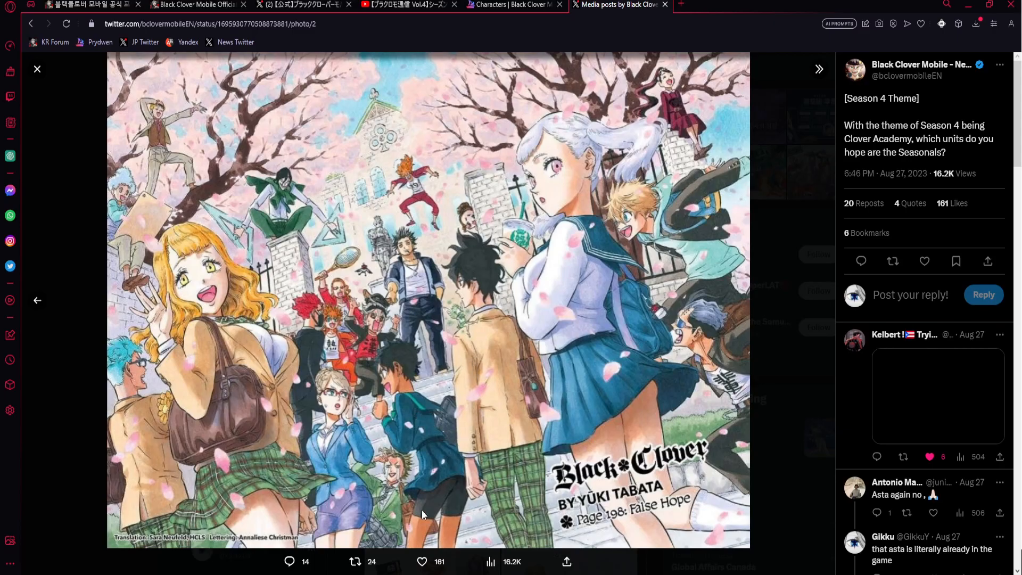
{"action": "mouse_move", "coordinate": [134, 259]}
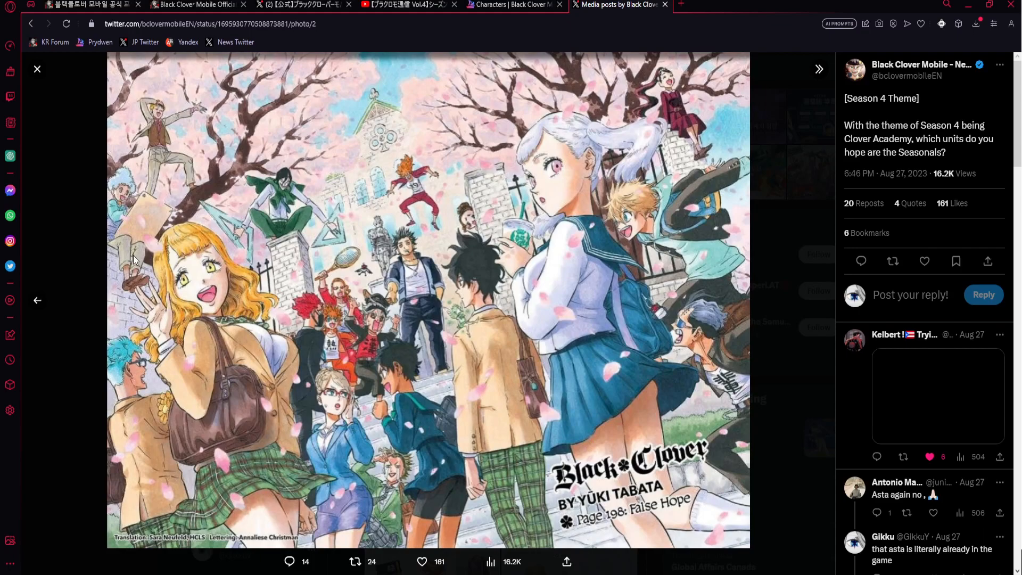
{"action": "mouse_move", "coordinate": [163, 124]}
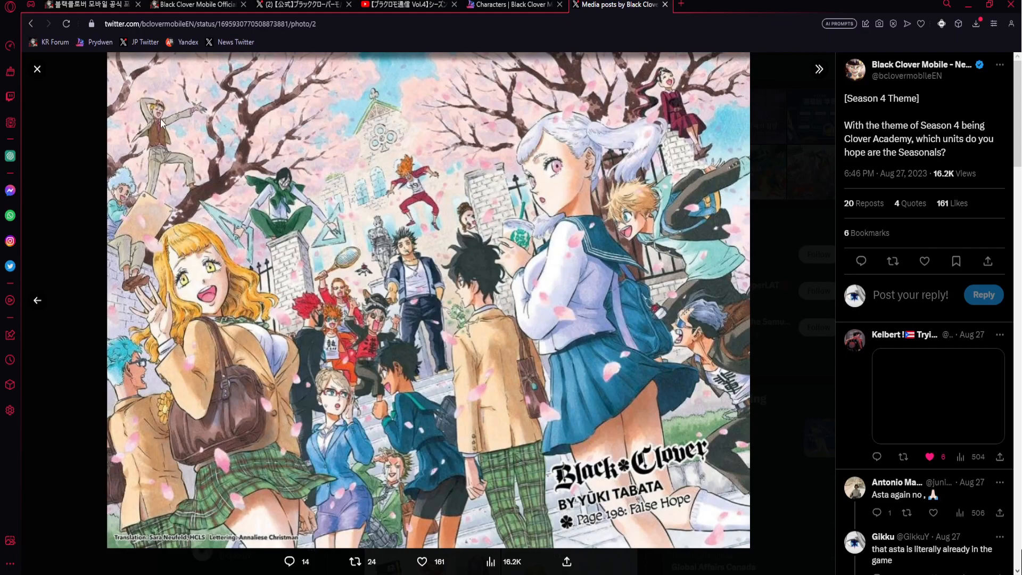
{"action": "mouse_move", "coordinate": [165, 119]}
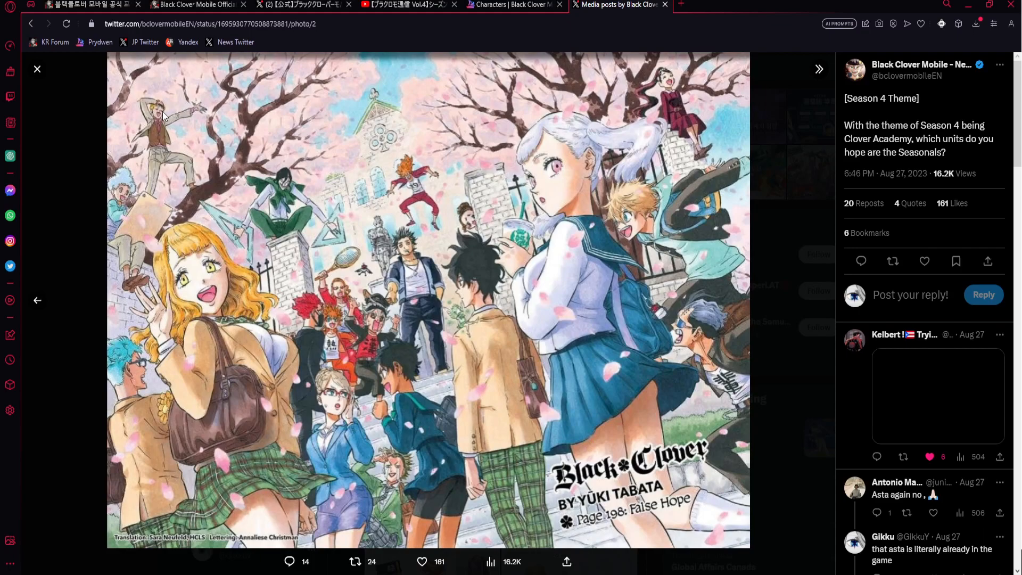
{"action": "mouse_move", "coordinate": [156, 214]}
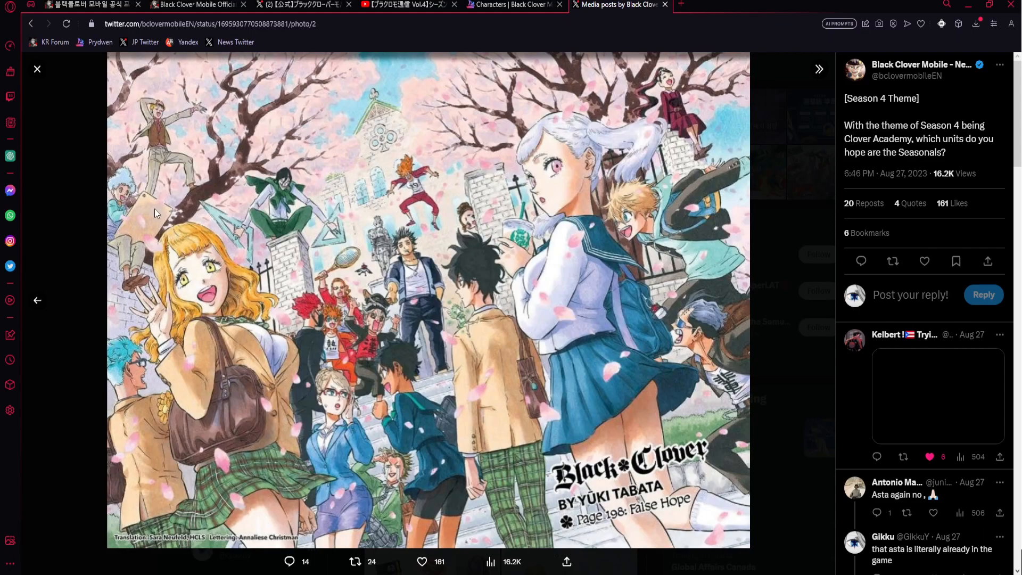
{"action": "mouse_move", "coordinate": [118, 247]}
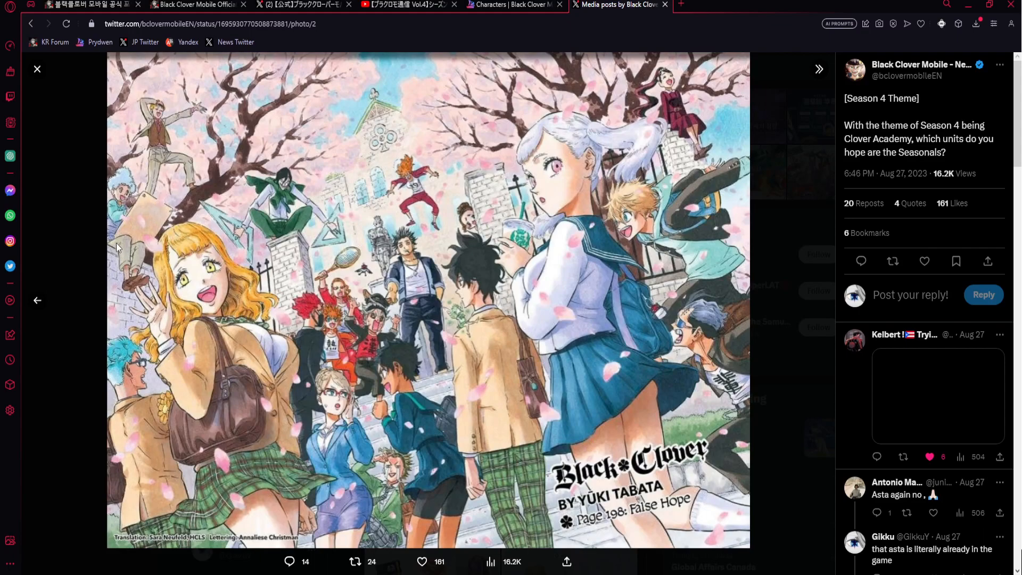
{"action": "mouse_move", "coordinate": [440, 297]}
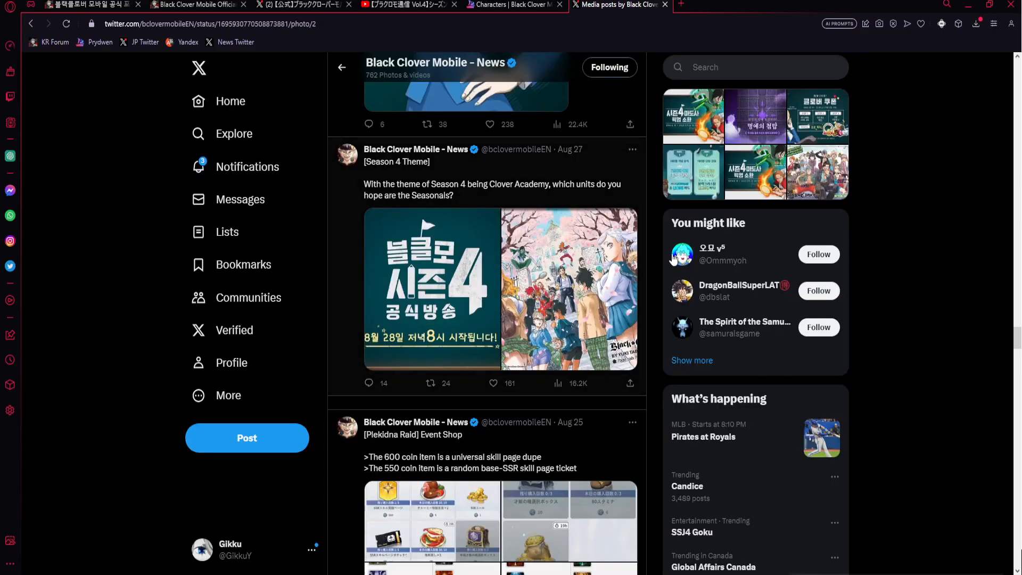
Close the Season 4 Theme art, recheck the forum's pickup and Clover Coupon sections, and return to X Media.
{"action": "left_click", "coordinate": [513, 5]}
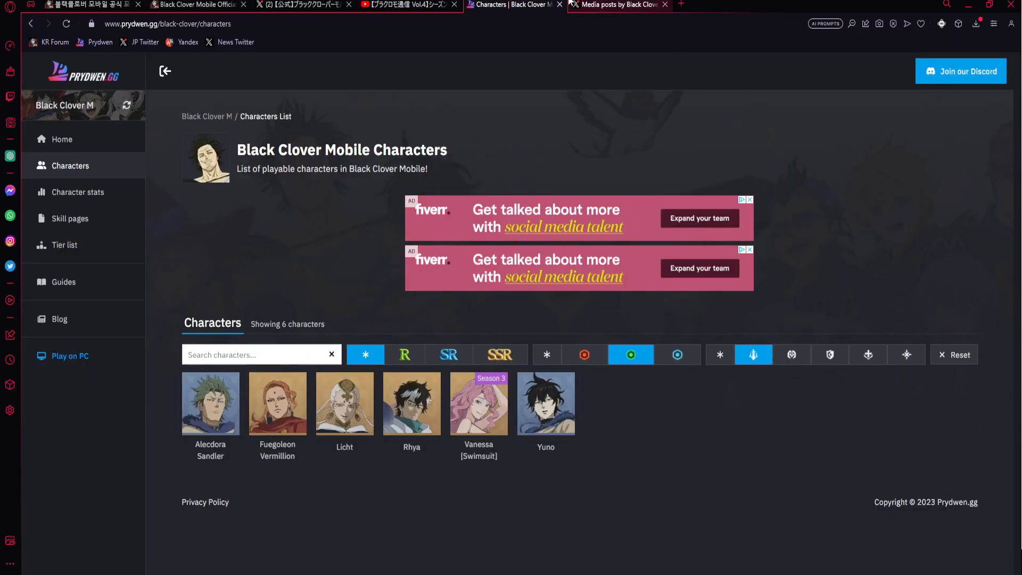
{"action": "left_click", "coordinate": [618, 5]}
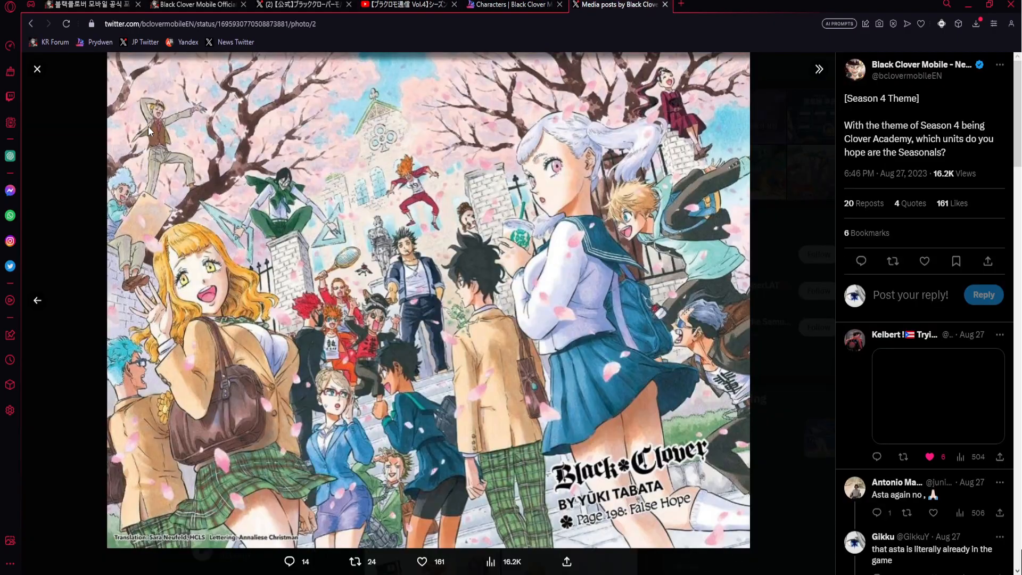
{"action": "mouse_move", "coordinate": [110, 224]}
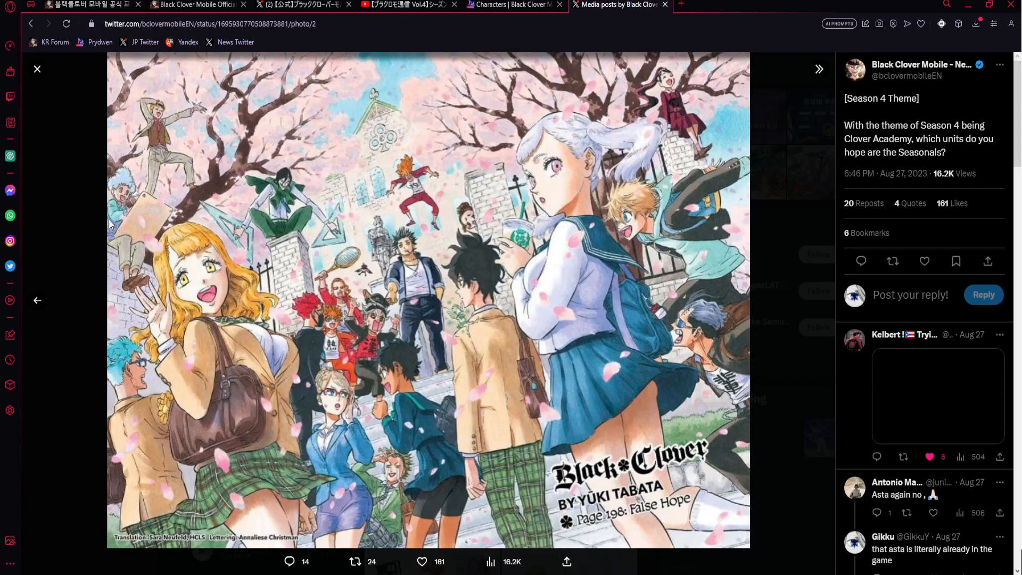
{"action": "mouse_move", "coordinate": [306, 258]}
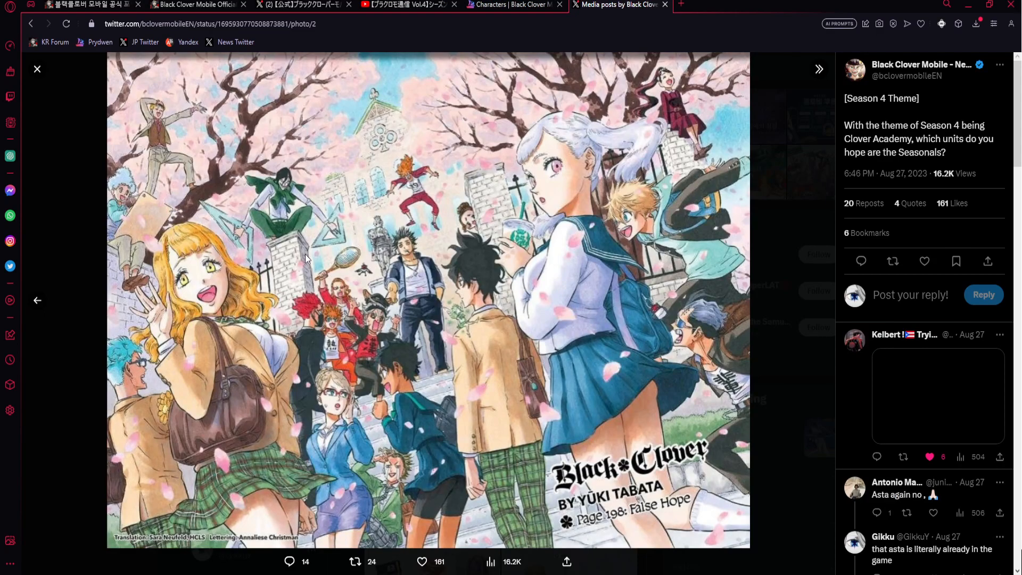
{"action": "mouse_move", "coordinate": [150, 224]}
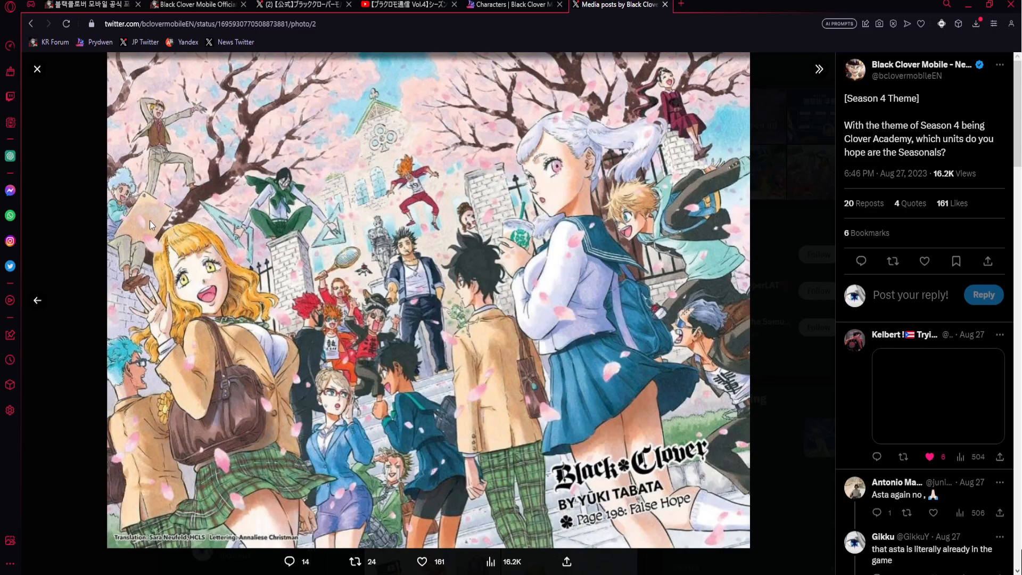
{"action": "mouse_move", "coordinate": [149, 223]}
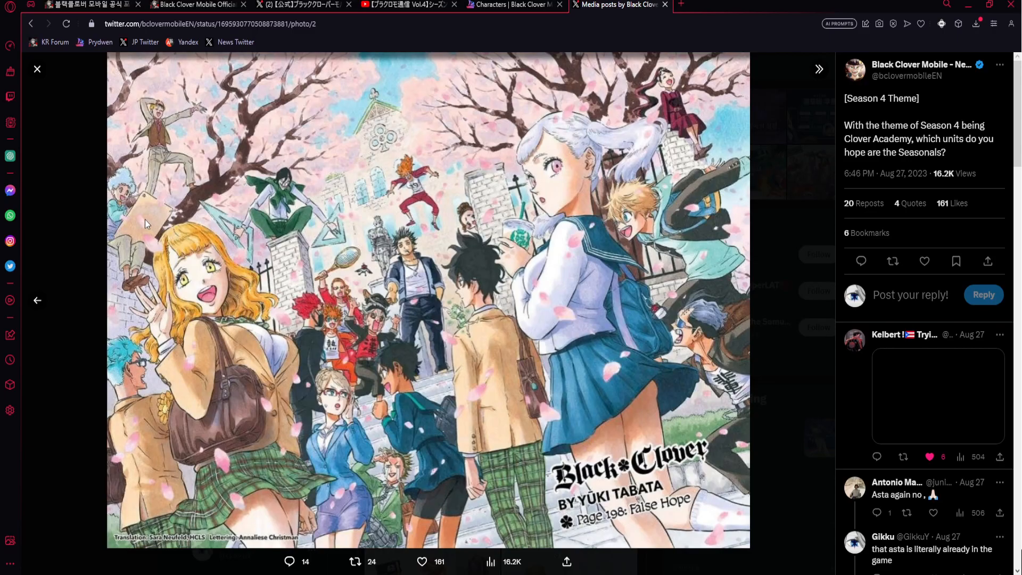
{"action": "mouse_move", "coordinate": [660, 98]}
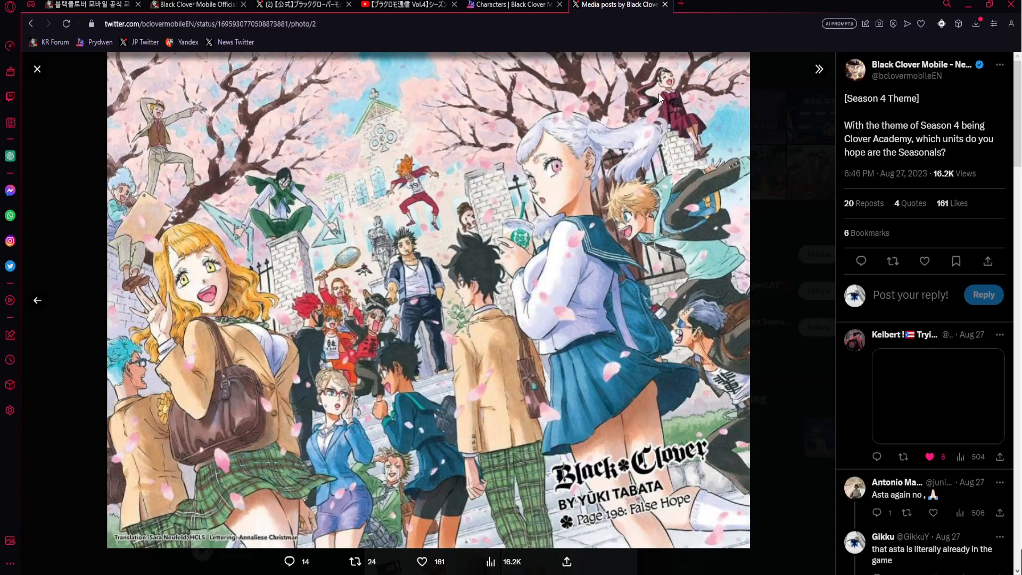
{"action": "mouse_move", "coordinate": [453, 229]}
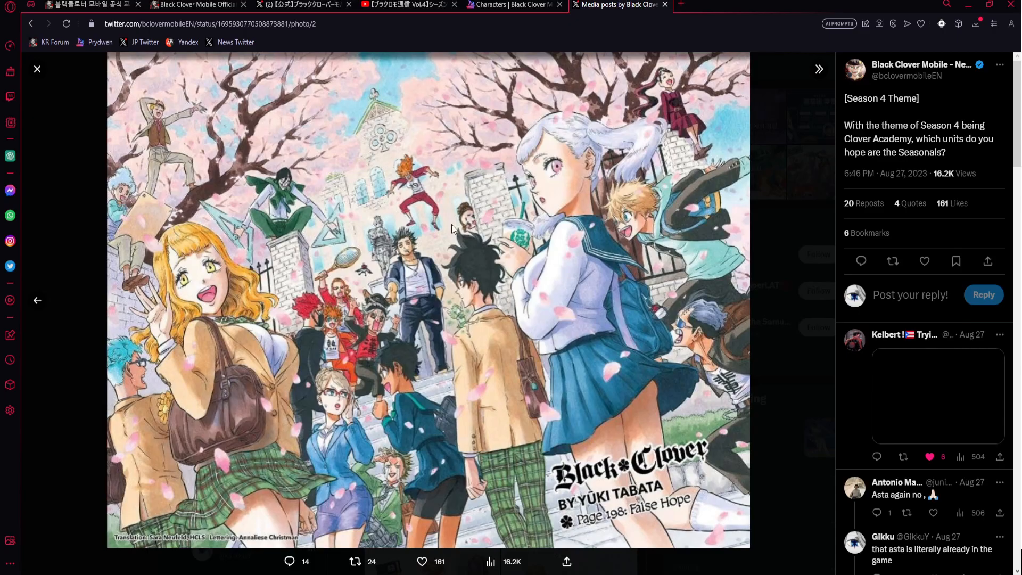
{"action": "mouse_move", "coordinate": [474, 397]}
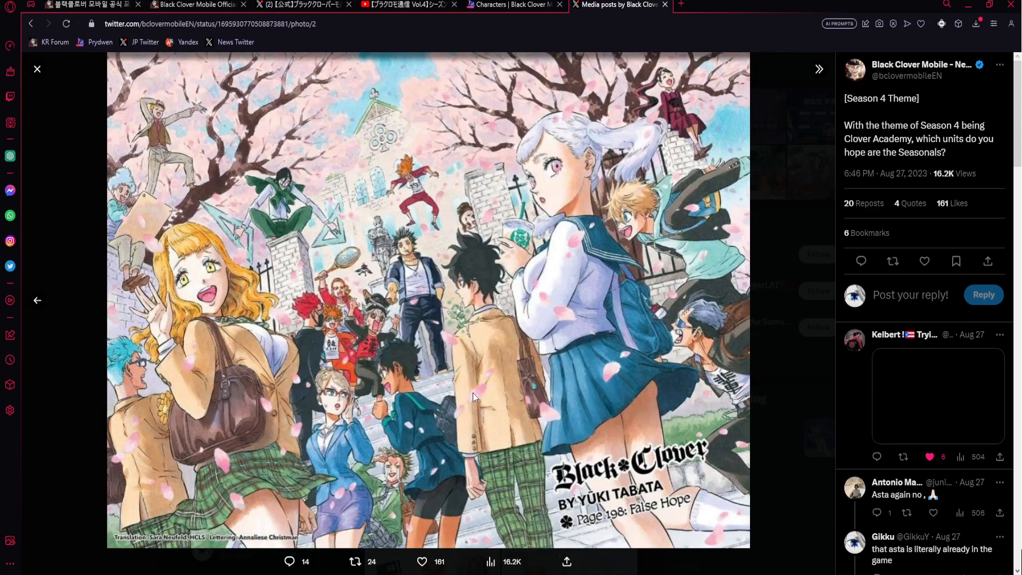
{"action": "left_click", "coordinate": [37, 69]}
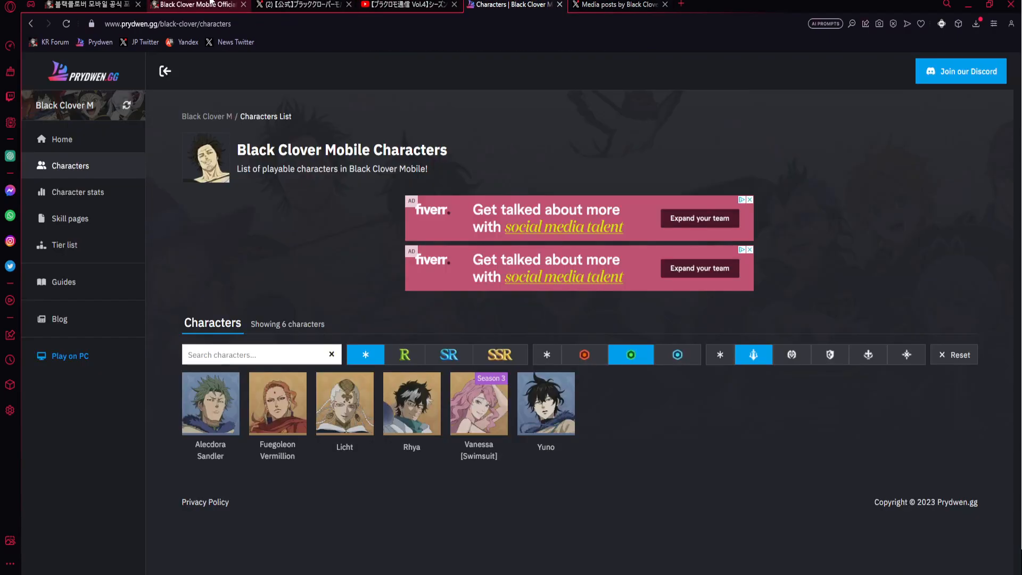
{"action": "left_click", "coordinate": [84, 5]}
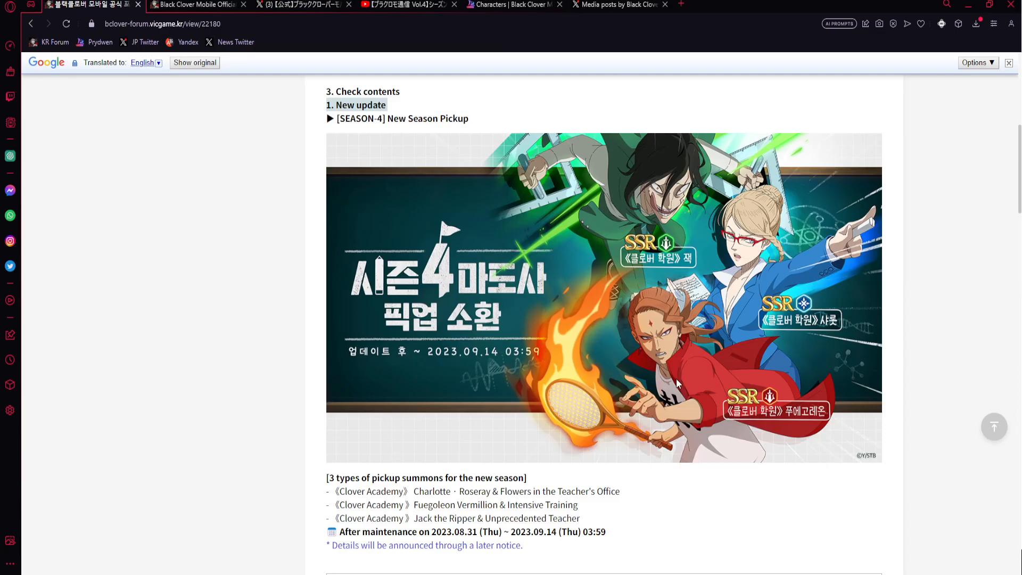
{"action": "scroll", "scroll_direction": "down", "scroll_amount": 3}
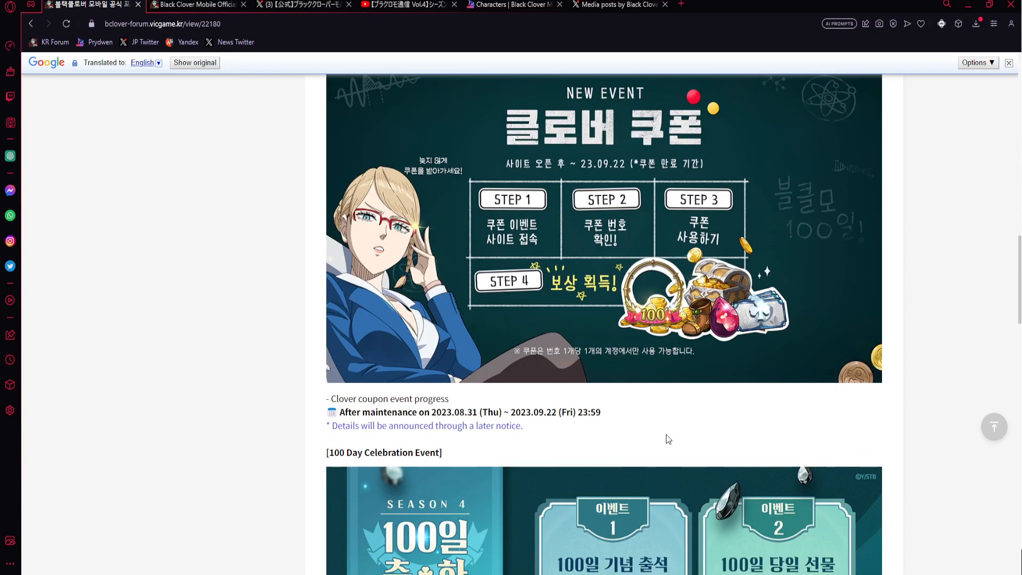
{"action": "left_click", "coordinate": [619, 5]}
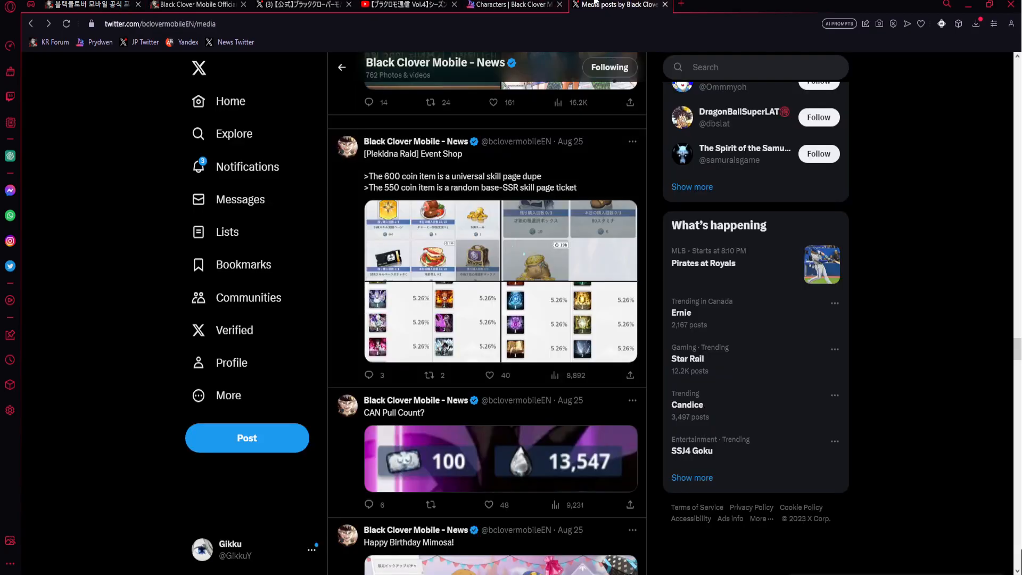
Read the Season 4 Patch Notes replies, enlarge the first image, then return to the Vol.4 livestream.
{"action": "scroll", "scroll_direction": "down", "scroll_amount": 3}
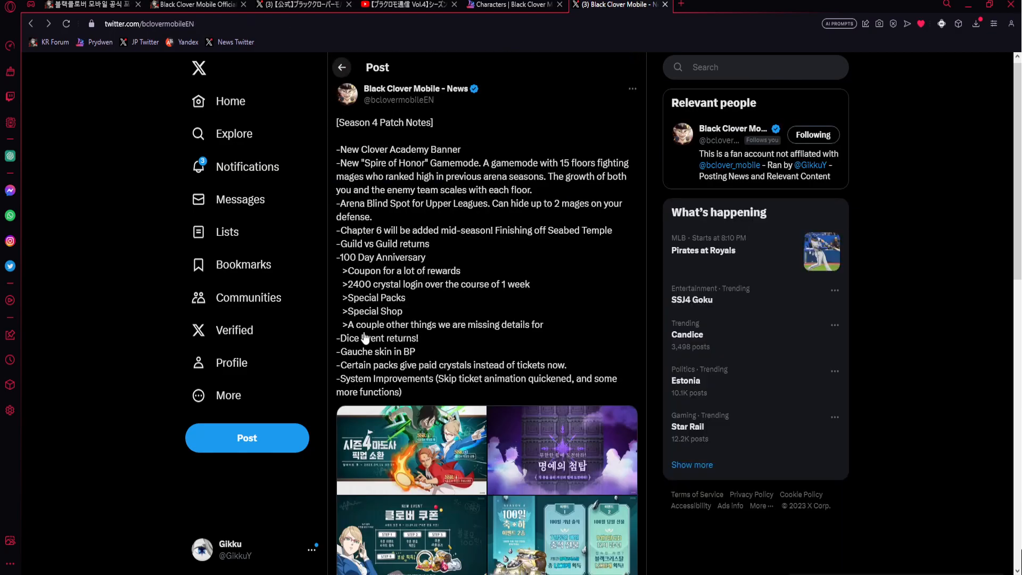
{"action": "scroll", "scroll_direction": "down", "scroll_amount": 3}
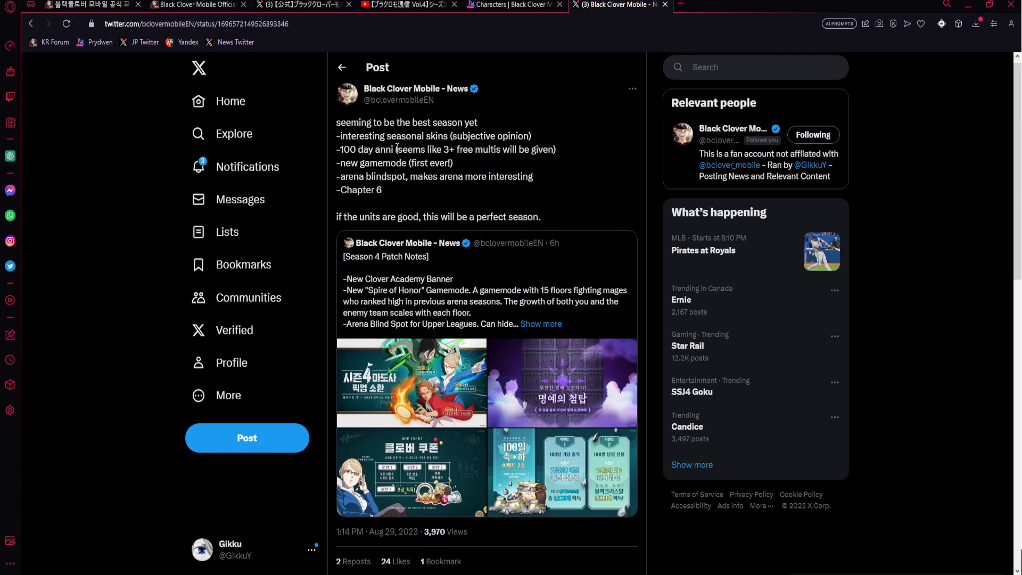
{"action": "scroll", "scroll_direction": "down", "scroll_amount": 3}
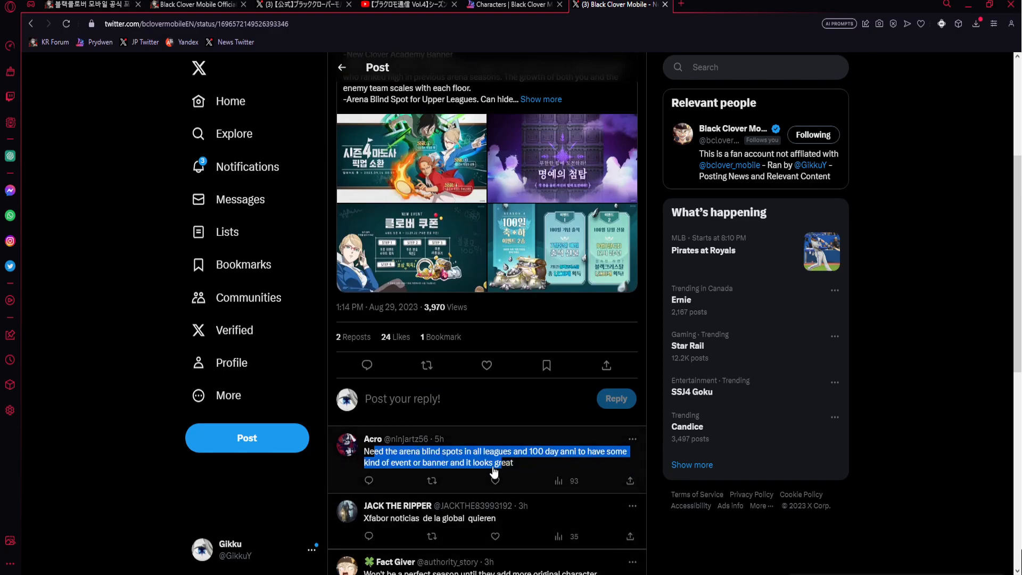
{"action": "mouse_move", "coordinate": [554, 468]}
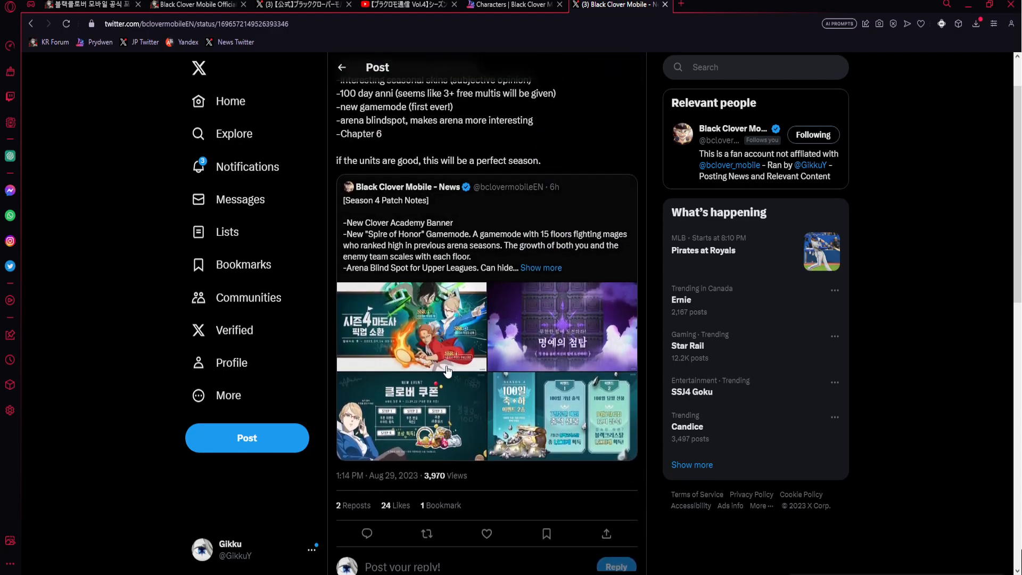
{"action": "left_click", "coordinate": [412, 417]}
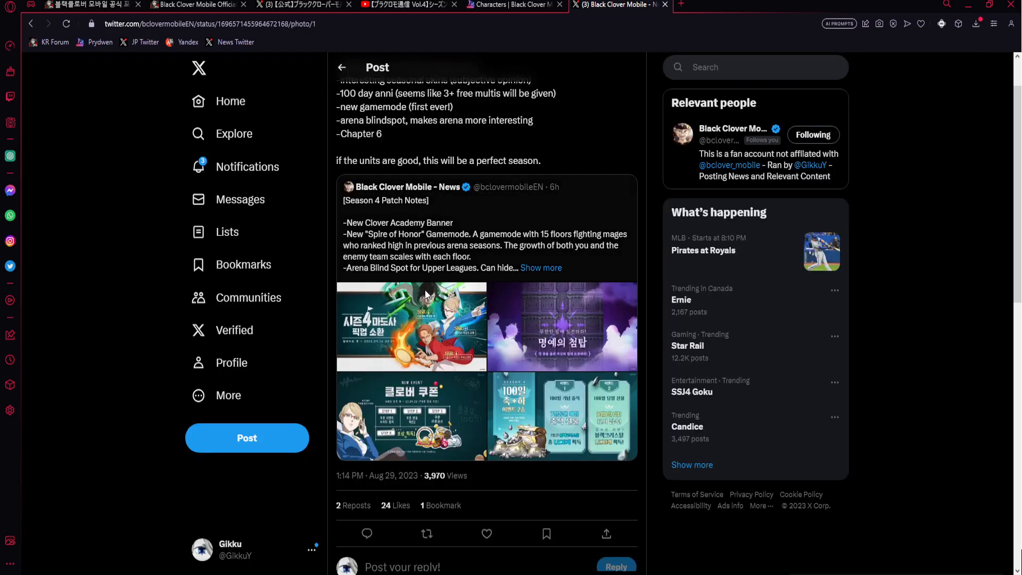
{"action": "left_click", "coordinate": [410, 326]}
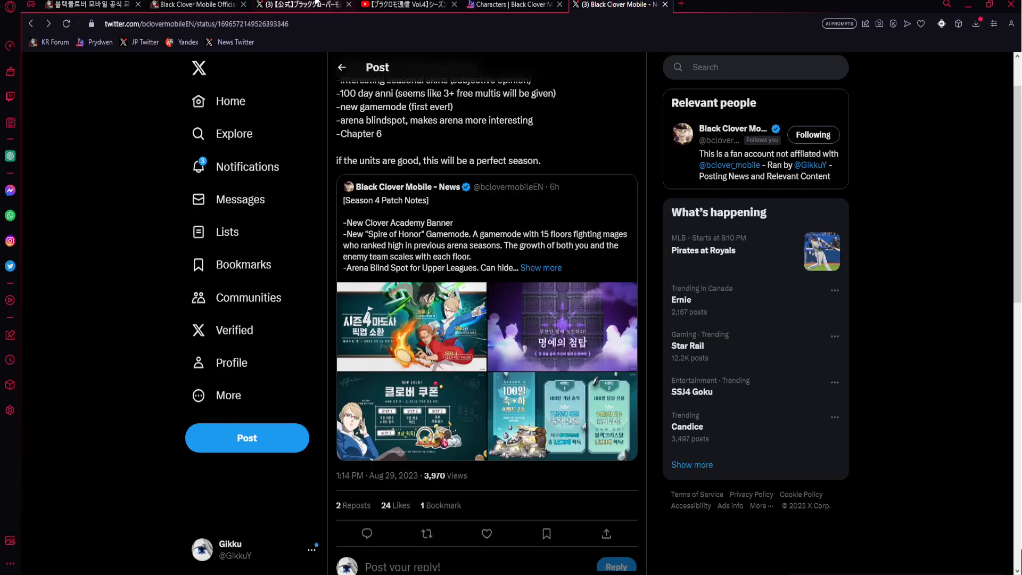
{"action": "left_click", "coordinate": [512, 5]}
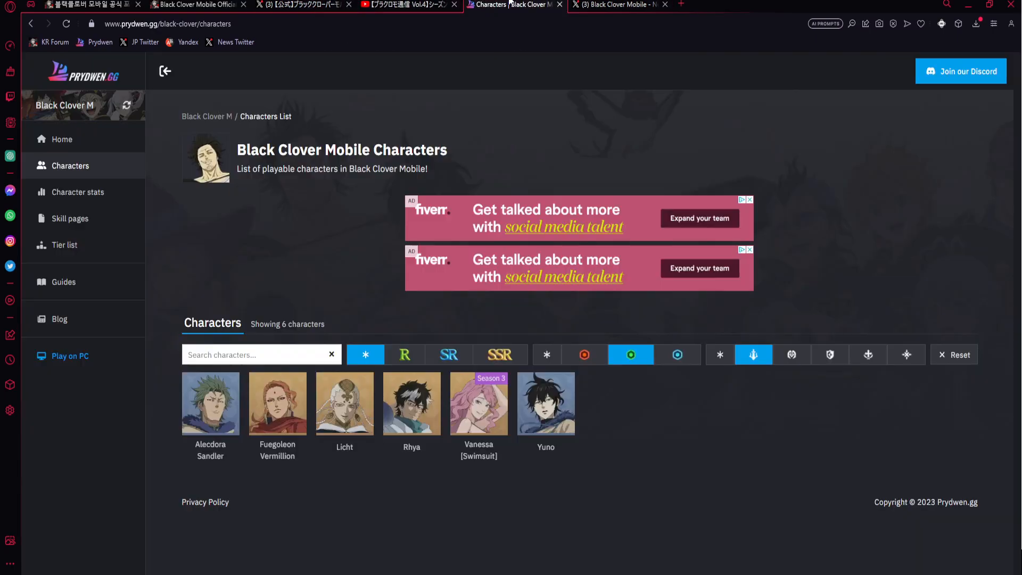
{"action": "left_click", "coordinate": [409, 5]}
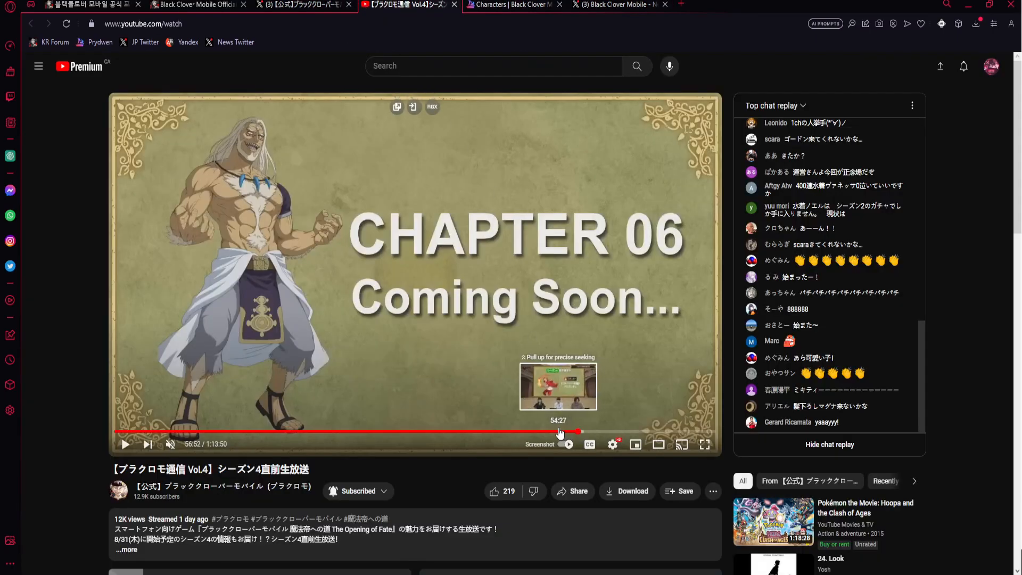
{"action": "mouse_move", "coordinate": [522, 473]}
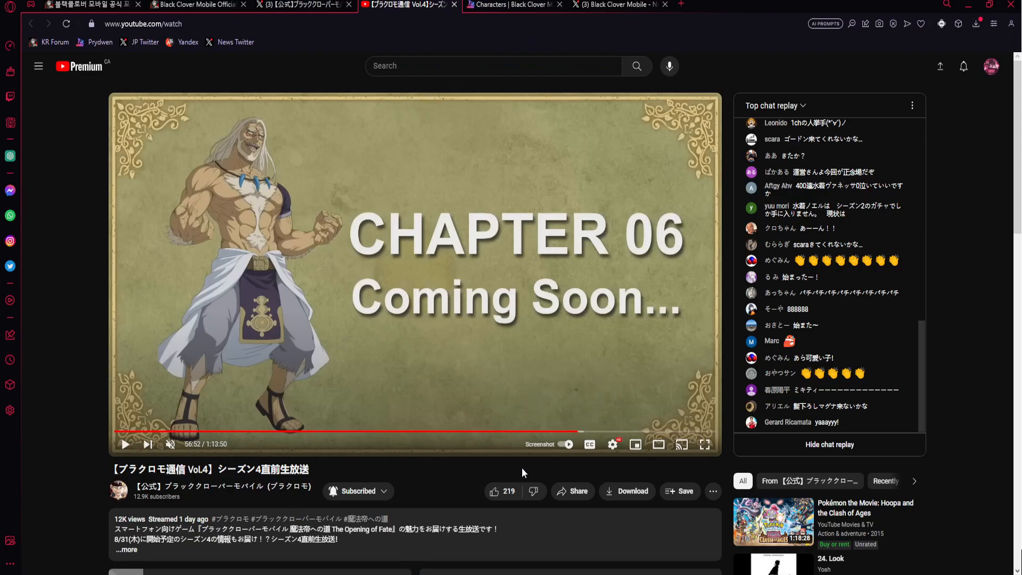